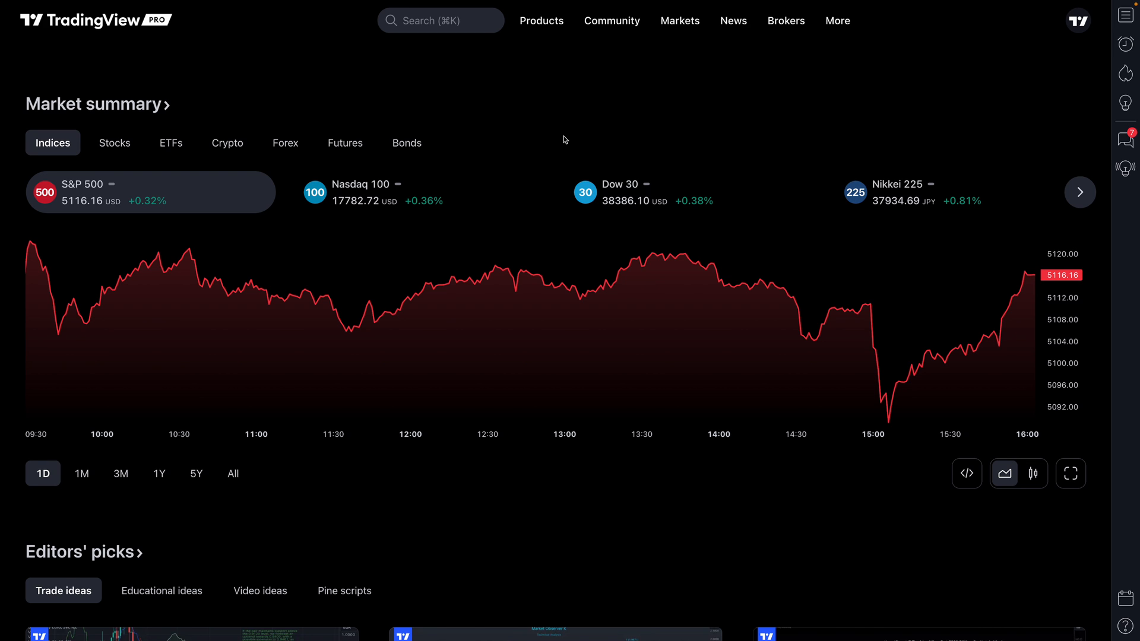
{"action": "mouse_move", "coordinate": [439, 54]}
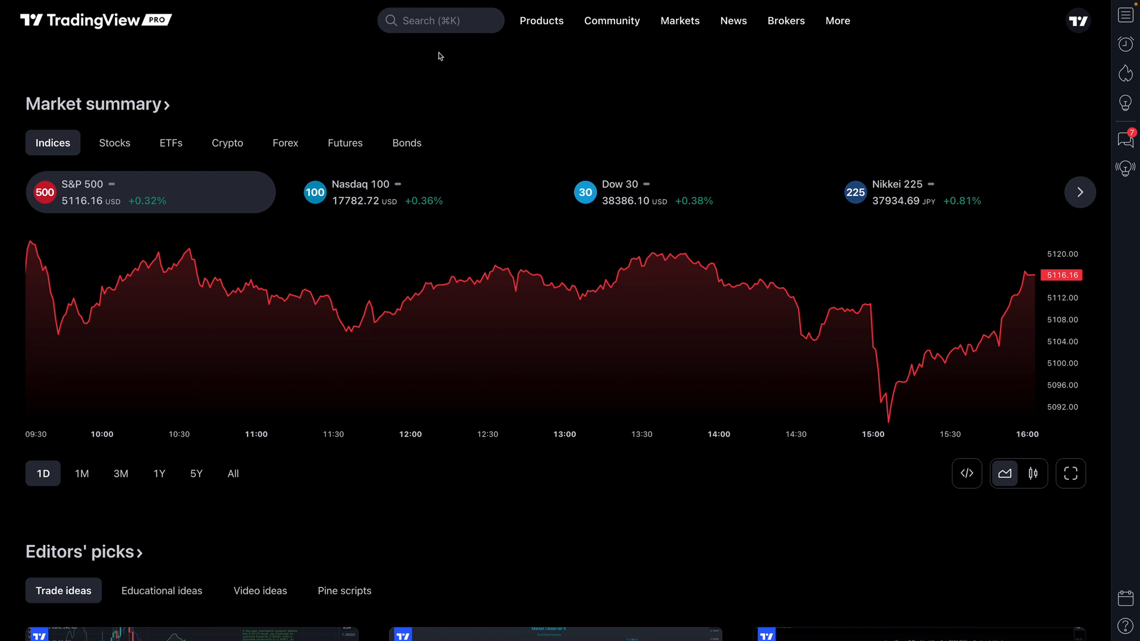
{"action": "mouse_move", "coordinate": [428, 21]}
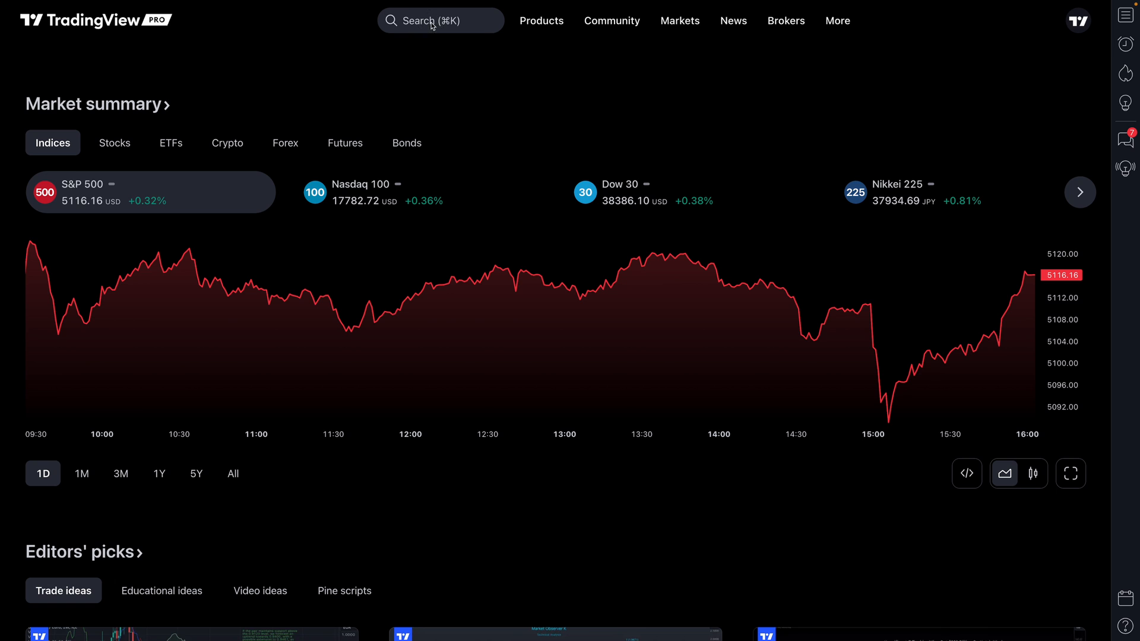
Search symbols for AAPL, then for NFLX
{"action": "left_click", "coordinate": [439, 21]}
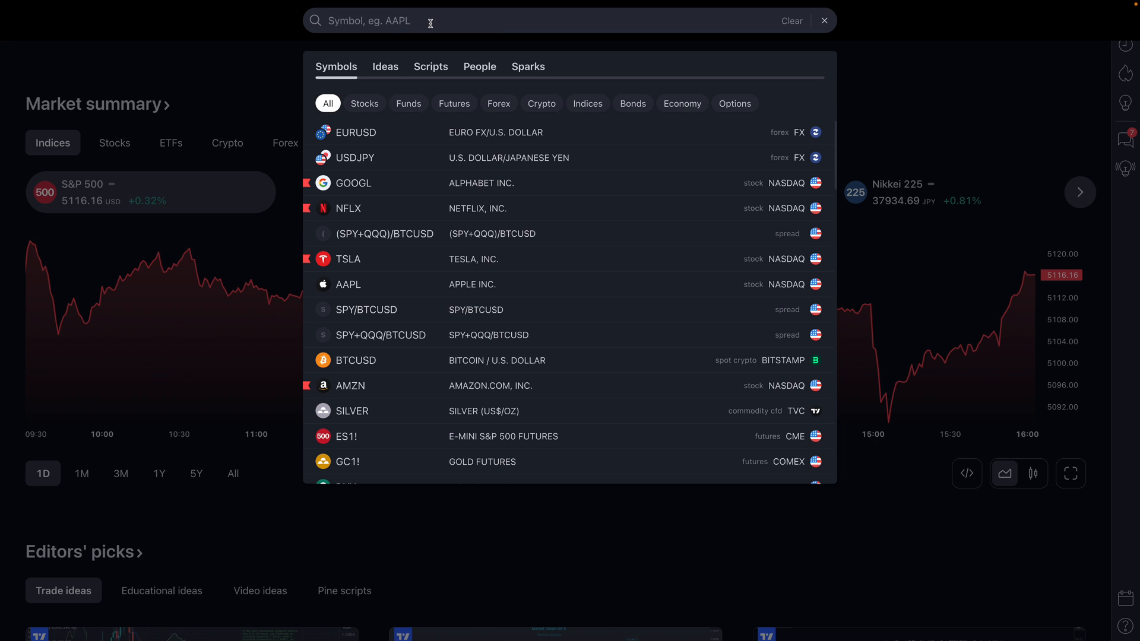
{"action": "type", "text": "AAPL"}
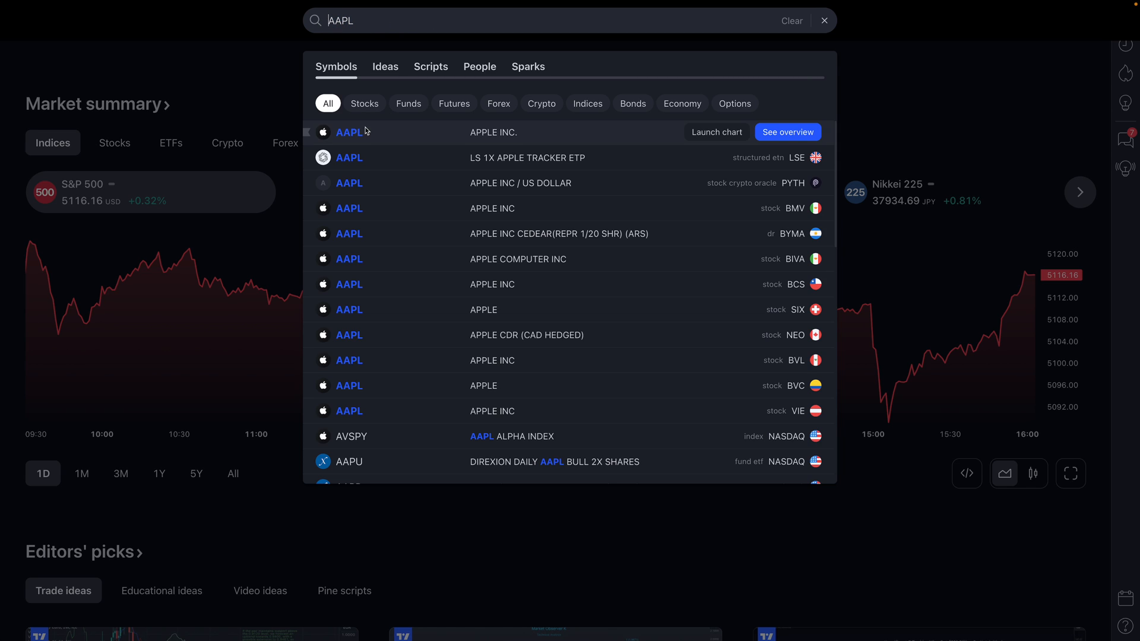
{"action": "mouse_move", "coordinate": [717, 132]}
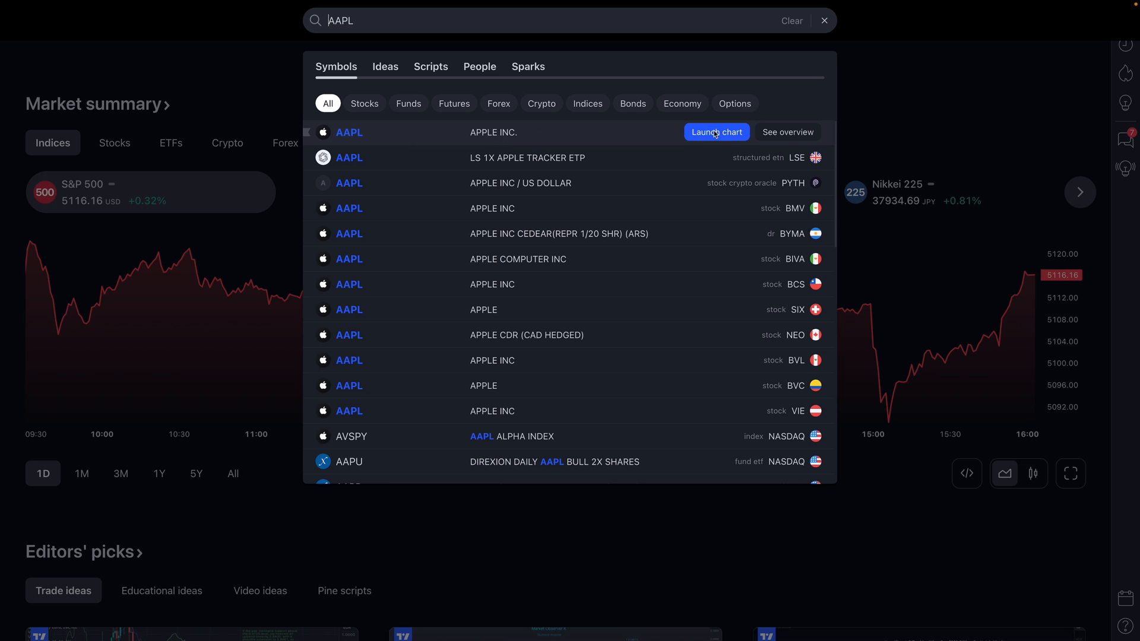
{"action": "mouse_move", "coordinate": [748, 143]}
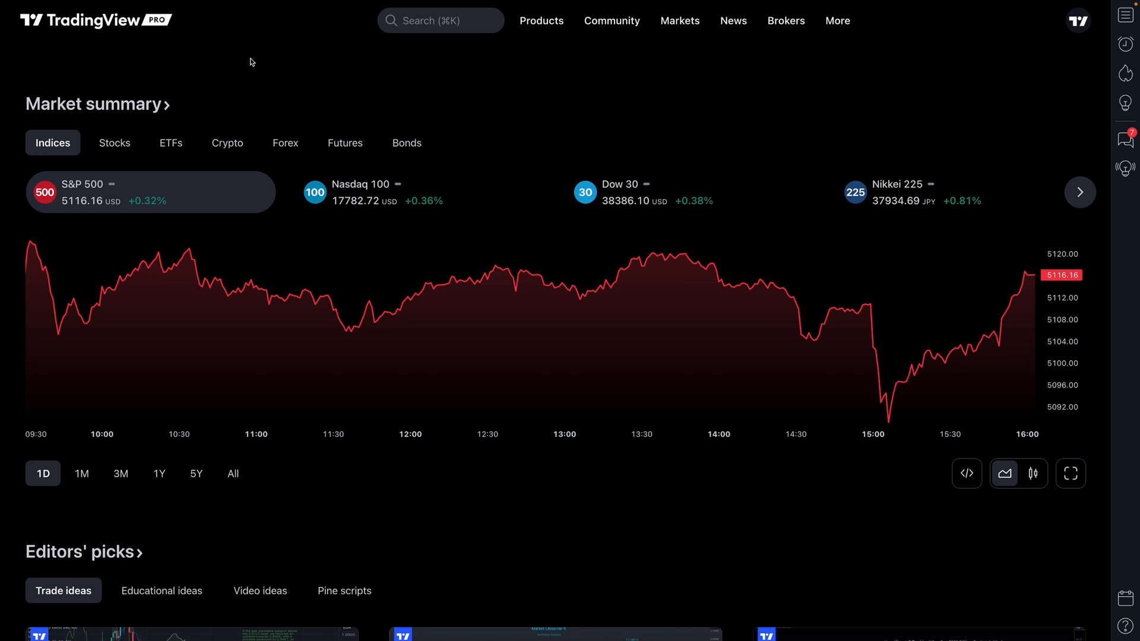
{"action": "mouse_move", "coordinate": [414, 28]}
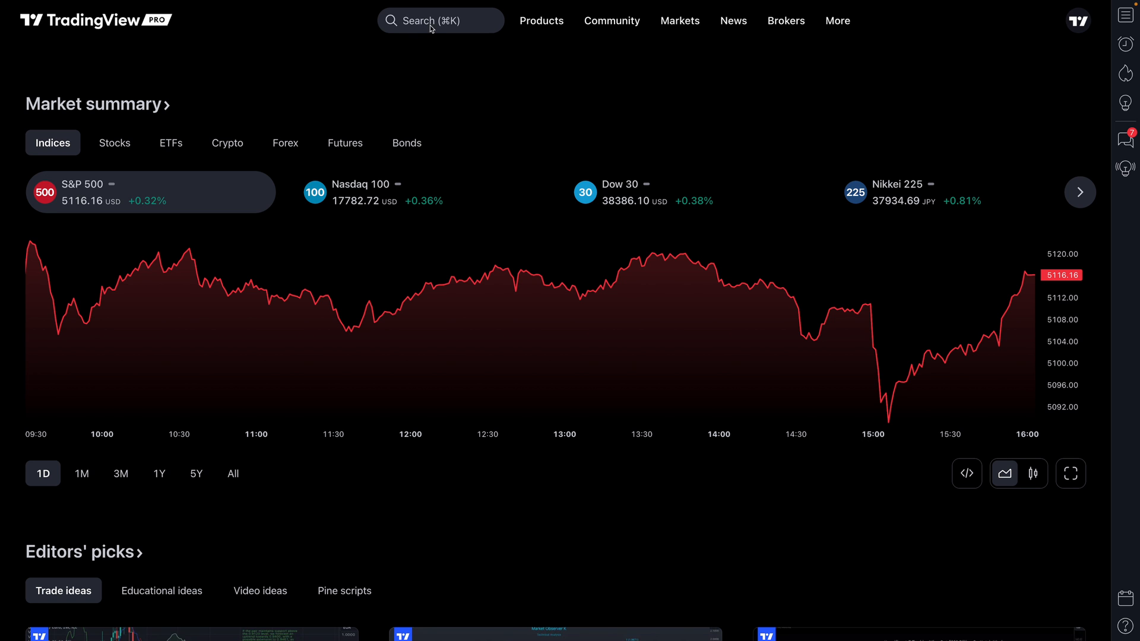
{"action": "left_click", "coordinate": [430, 21]}
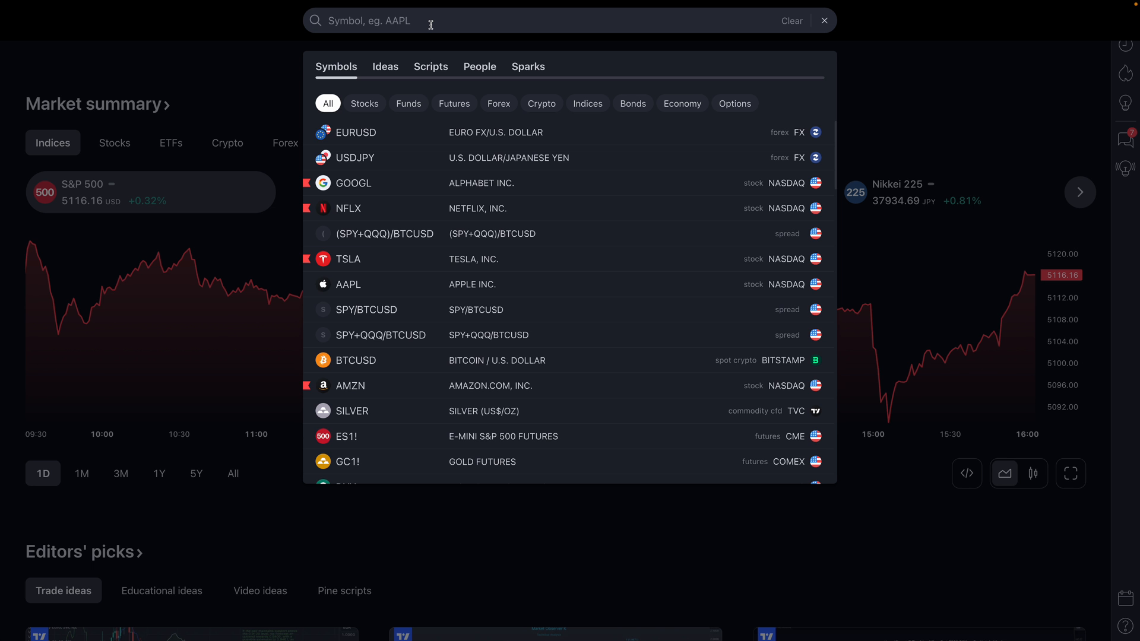
{"action": "type", "text": "NFLX"}
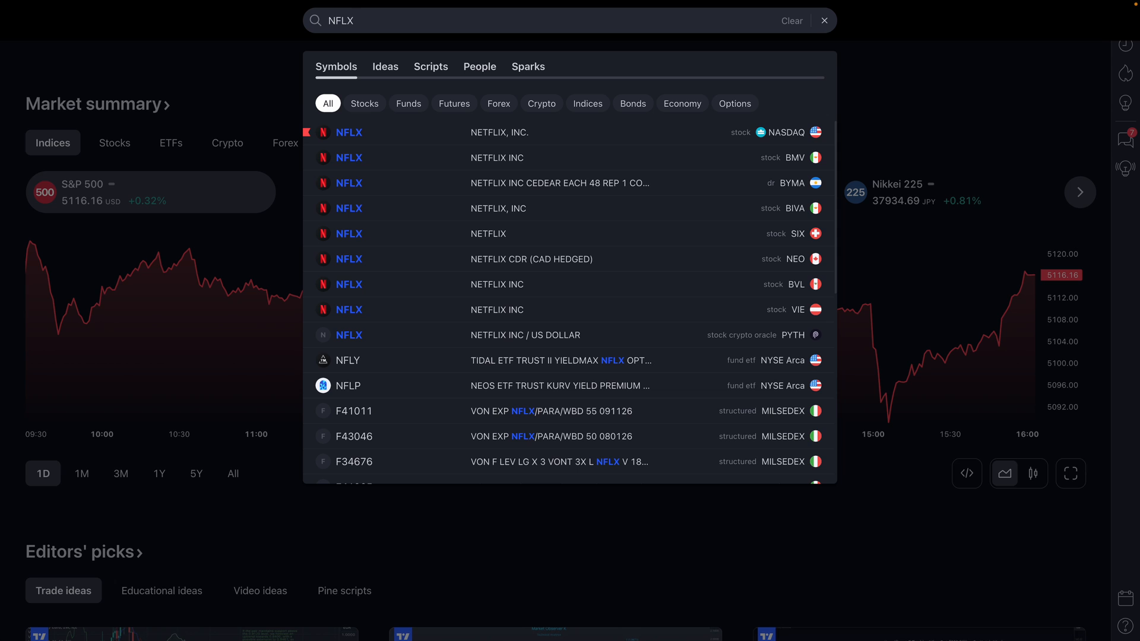
Clear the query and search for BTCUSD, then for Silver to list silver instruments
{"action": "left_click", "coordinate": [791, 22]}
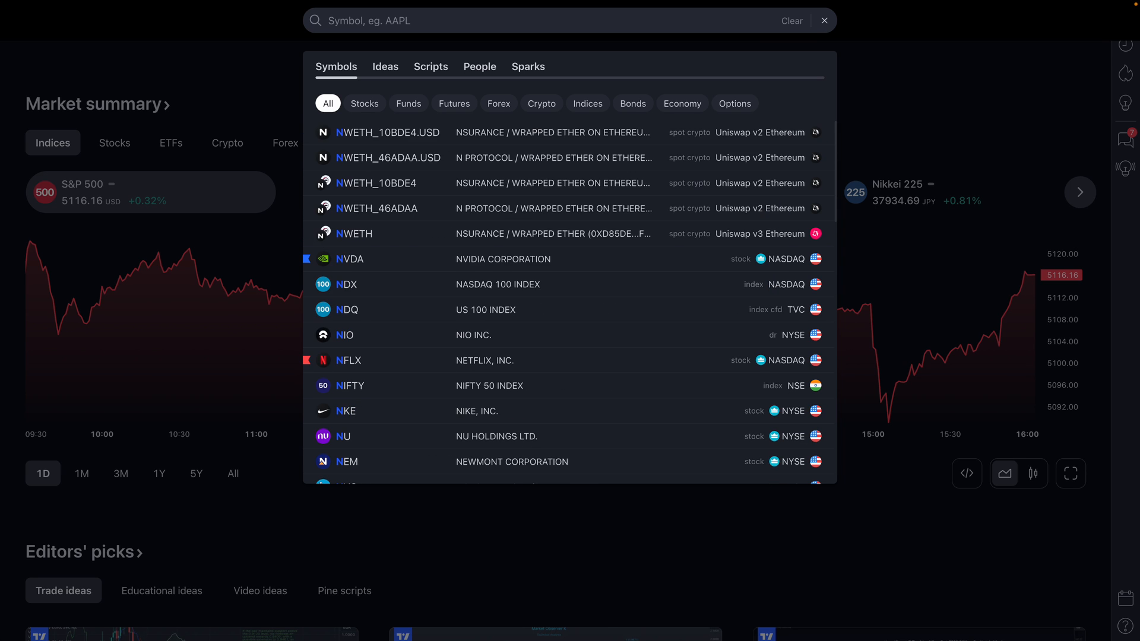
{"action": "type", "text": "BTCUSD"}
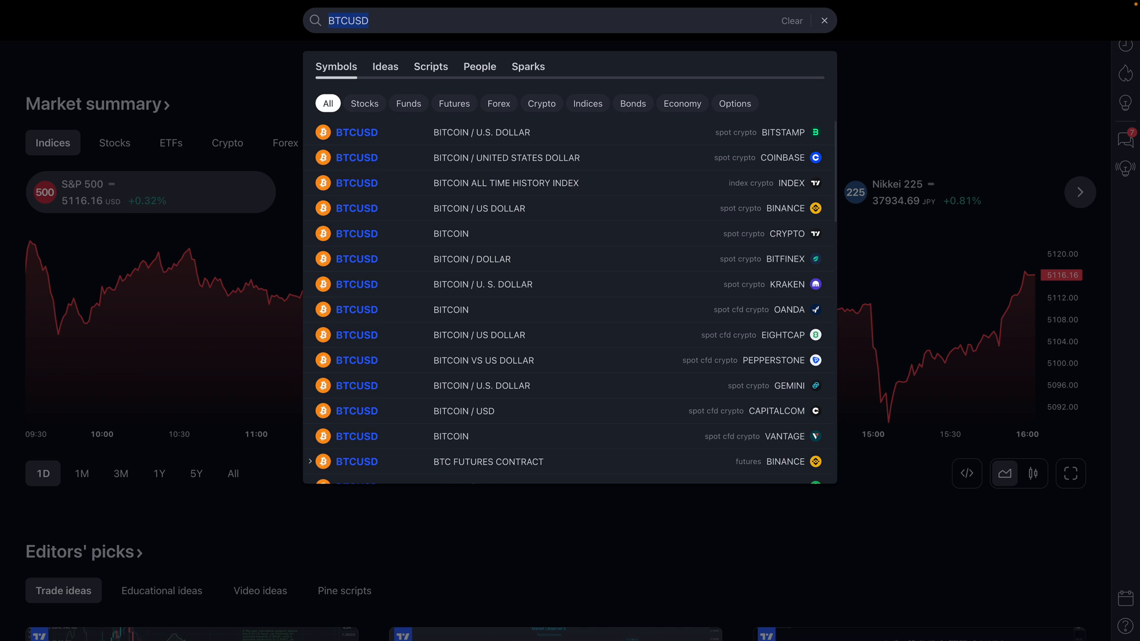
{"action": "type", "text": "Silver"}
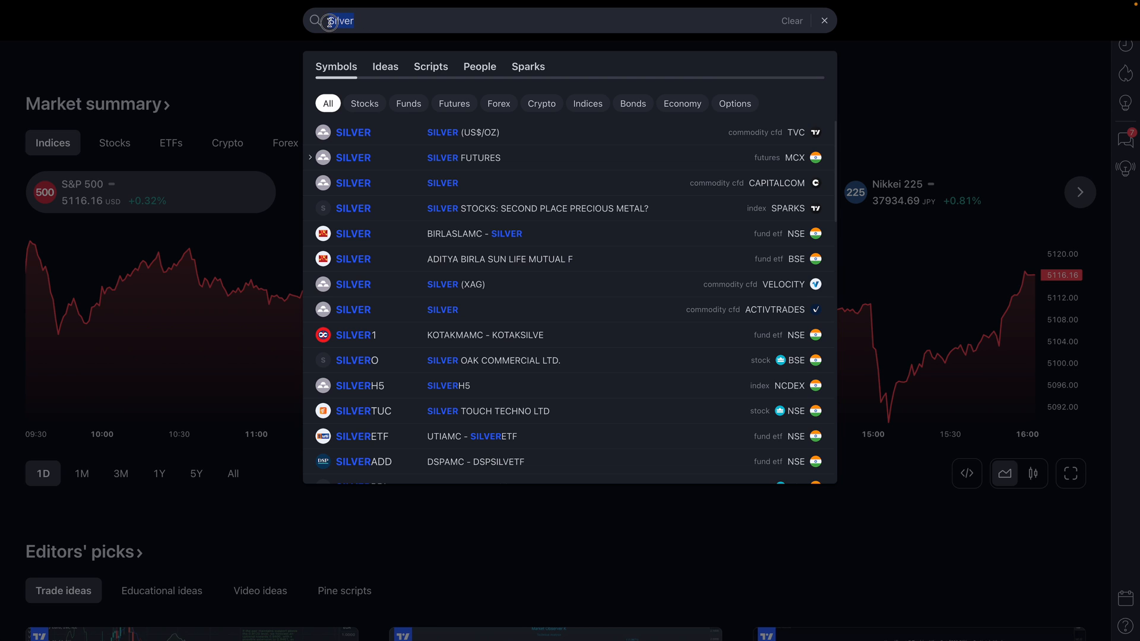
{"action": "mouse_move", "coordinate": [413, 131]}
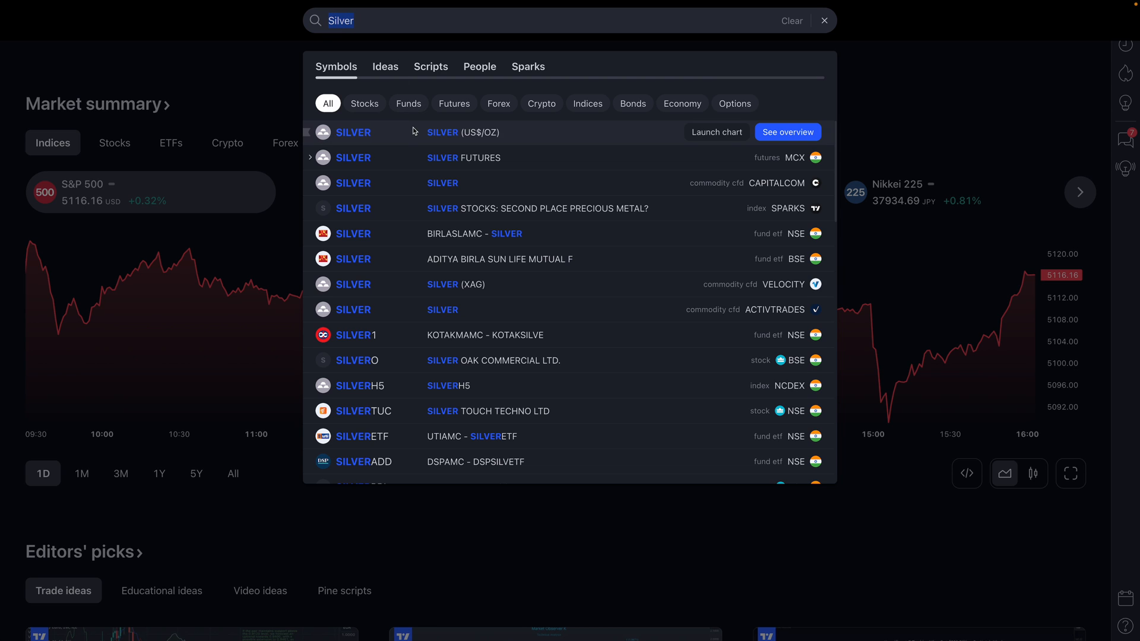
{"action": "mouse_move", "coordinate": [591, 285]}
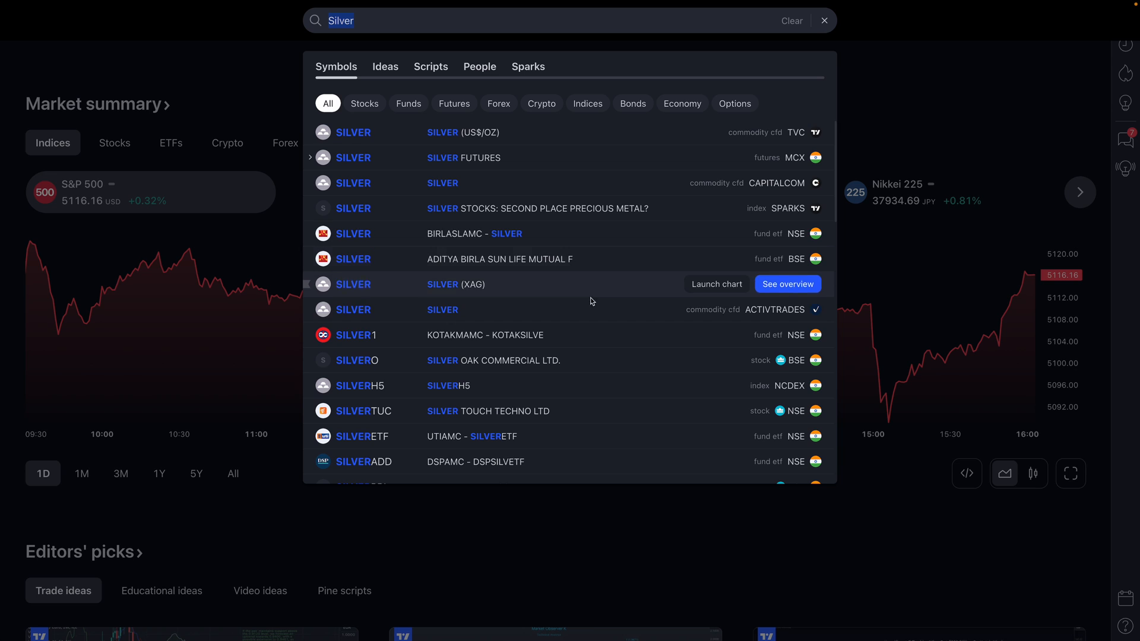
{"action": "mouse_move", "coordinate": [591, 140]}
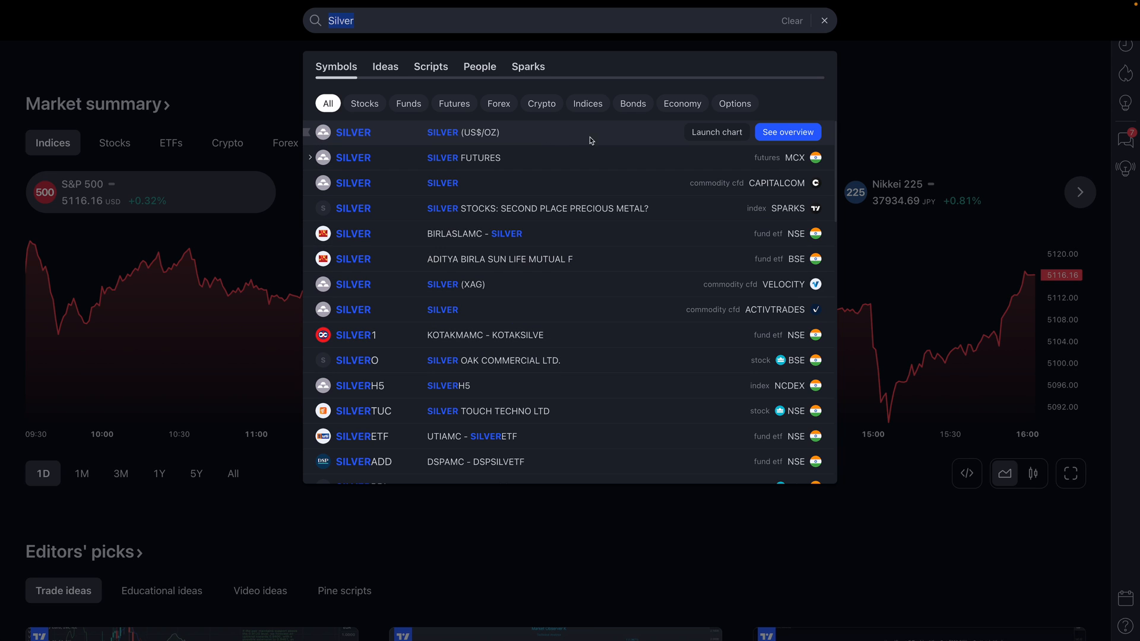
{"action": "mouse_move", "coordinate": [705, 135]}
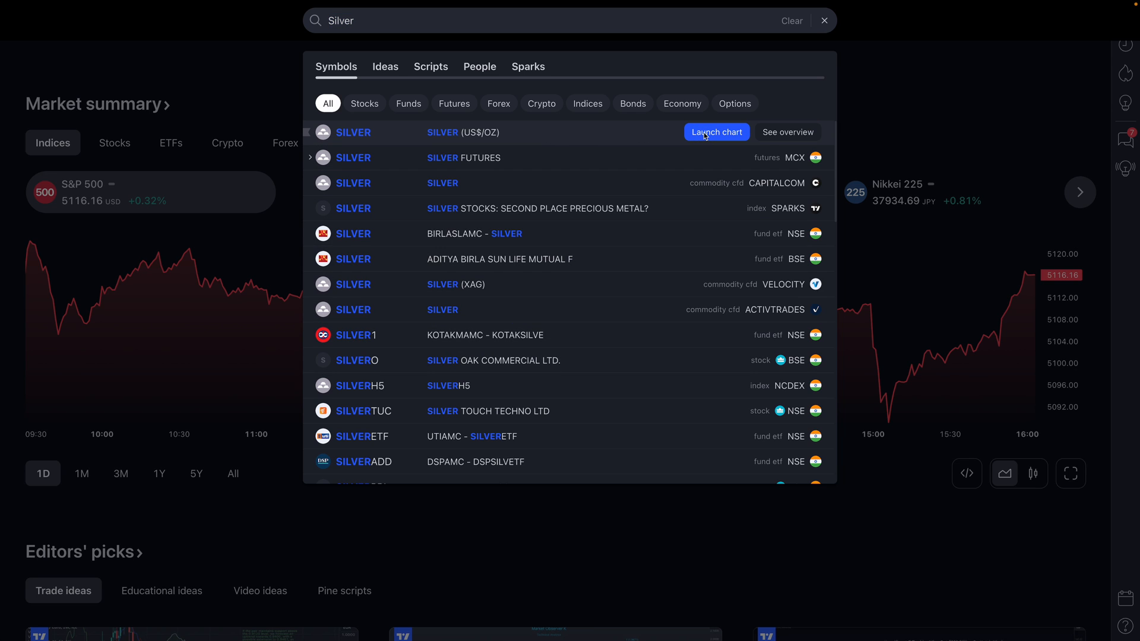
Launch the daily chart of the Silver (US$/OZ) CFD from TVC
{"action": "left_click", "coordinate": [717, 132]}
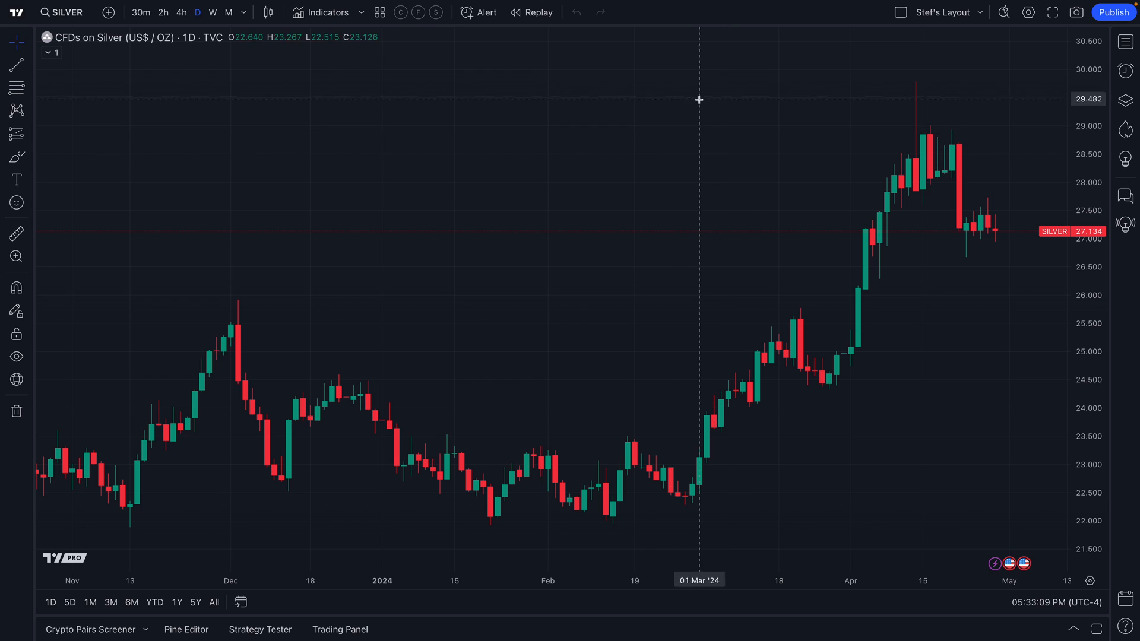
{"action": "mouse_move", "coordinate": [65, 14]}
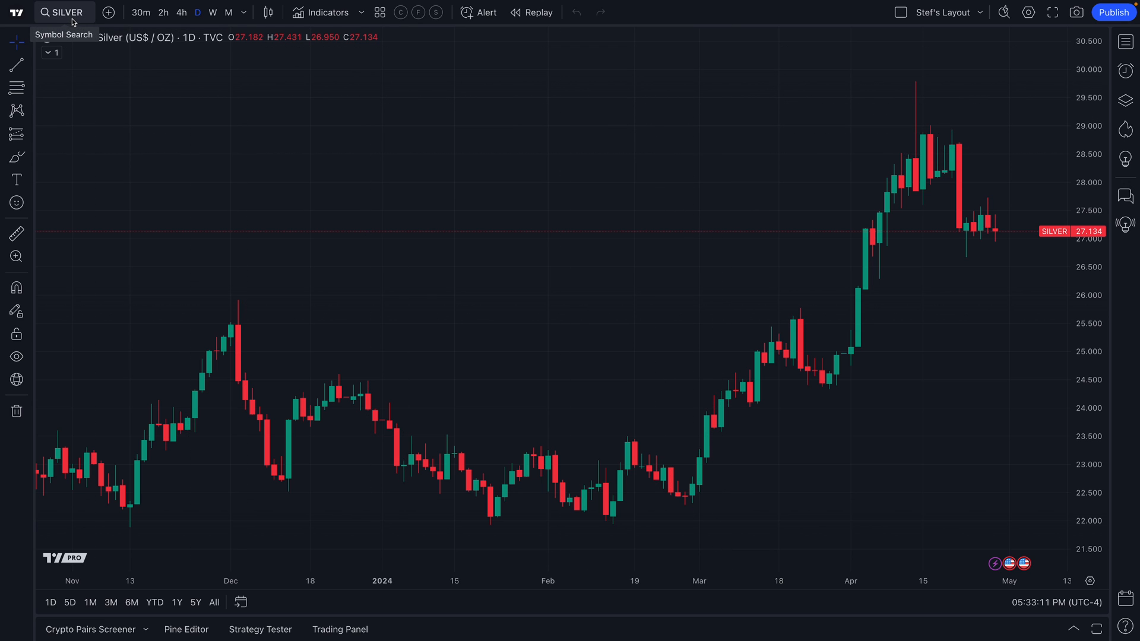
{"action": "mouse_move", "coordinate": [260, 200]}
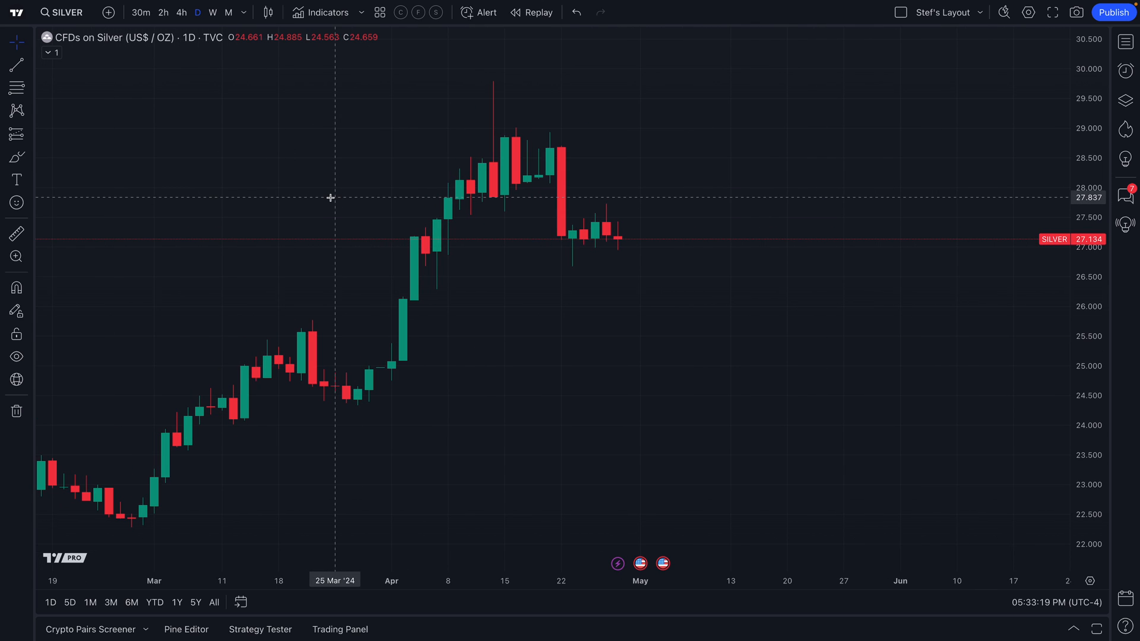
{"action": "mouse_move", "coordinate": [249, 200]}
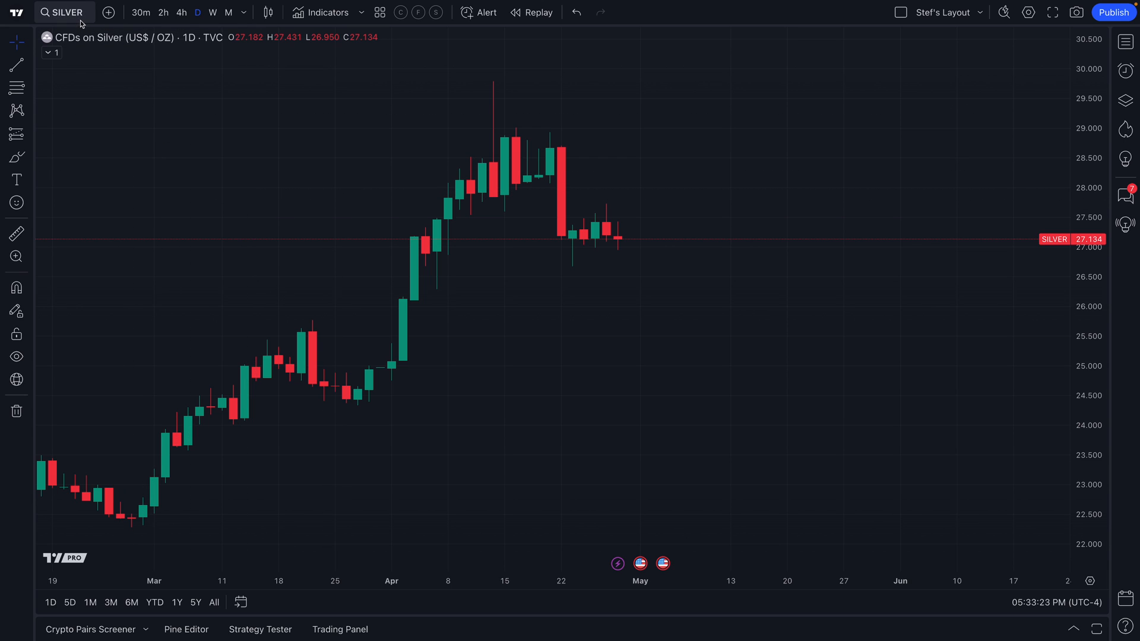
Search TSLA from the chart and scroll through the Tesla matches across exchanges
{"action": "left_click", "coordinate": [66, 12]}
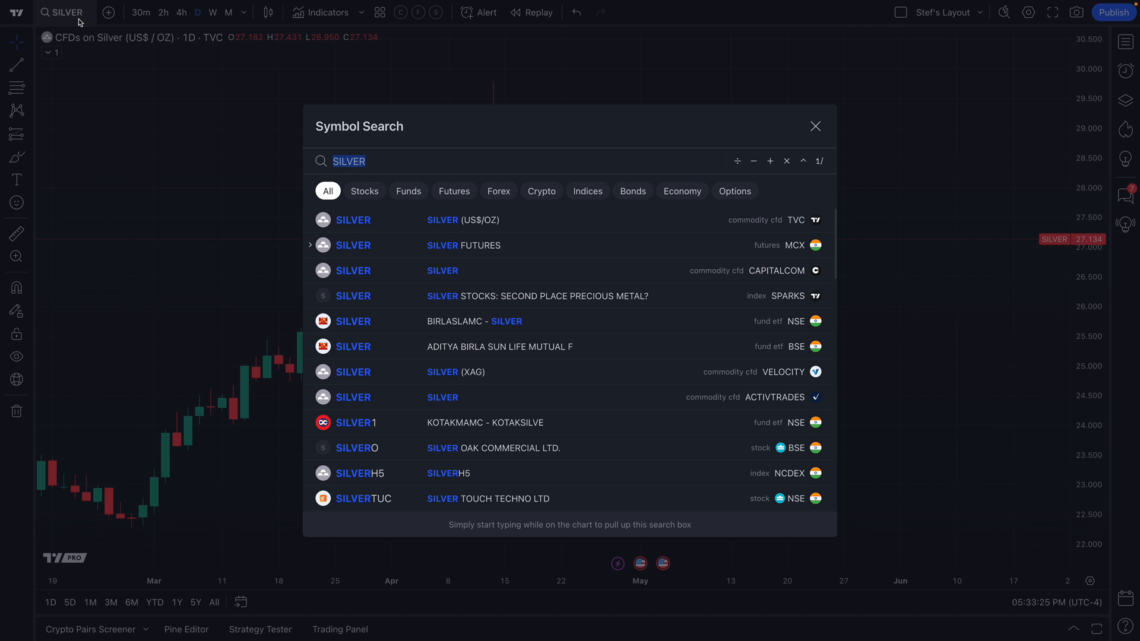
{"action": "left_click", "coordinate": [786, 160]}
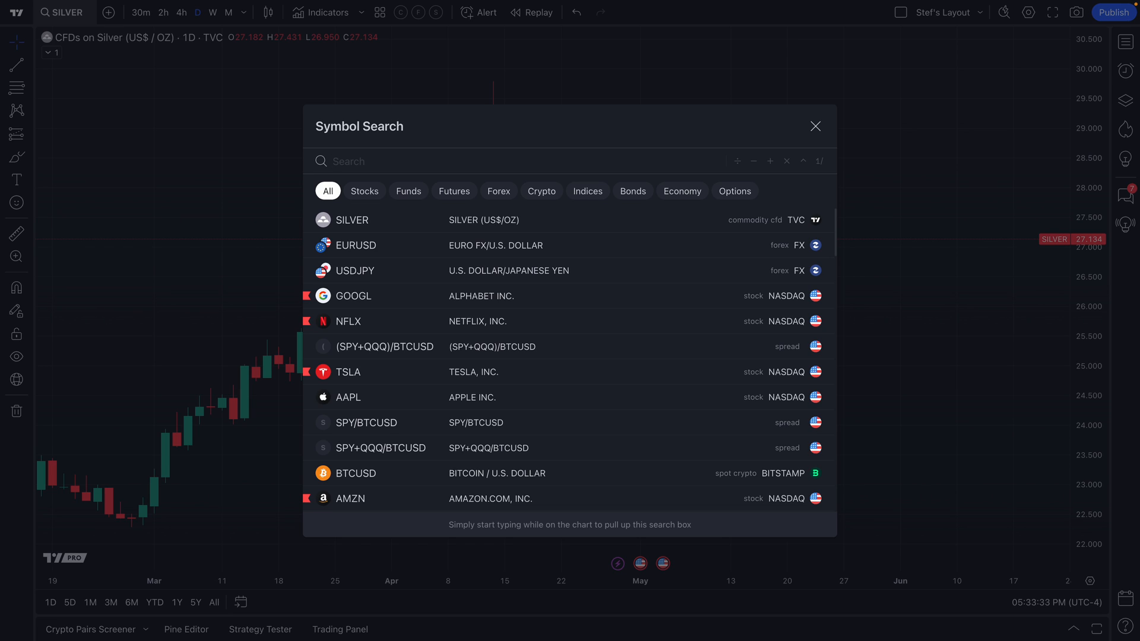
{"action": "type", "text": "TES"}
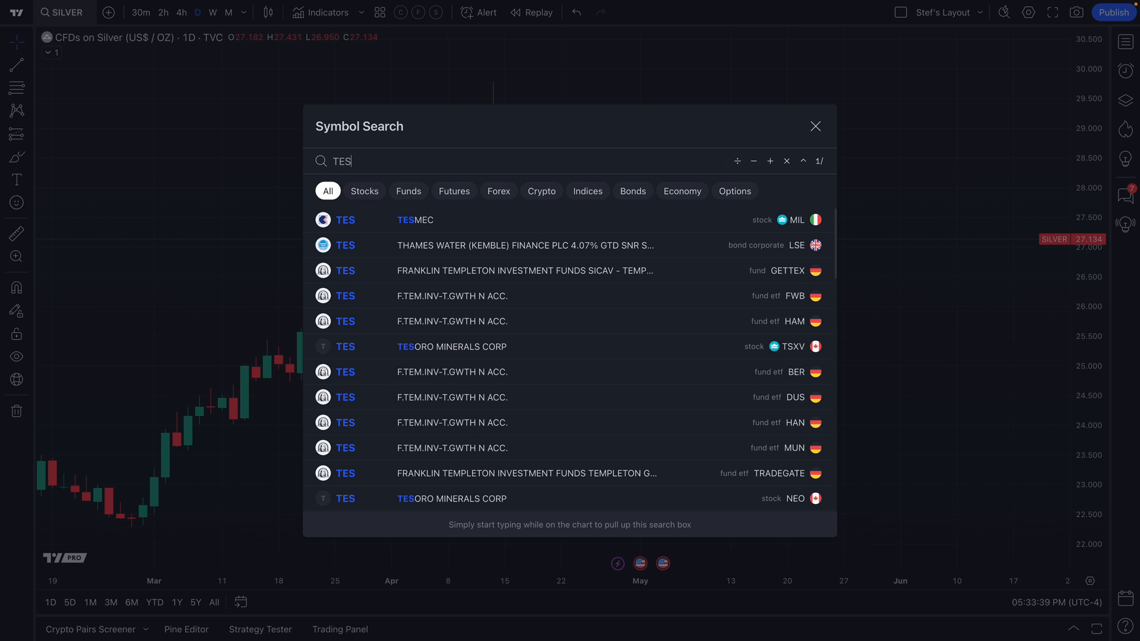
{"action": "type", "text": "TSLA"}
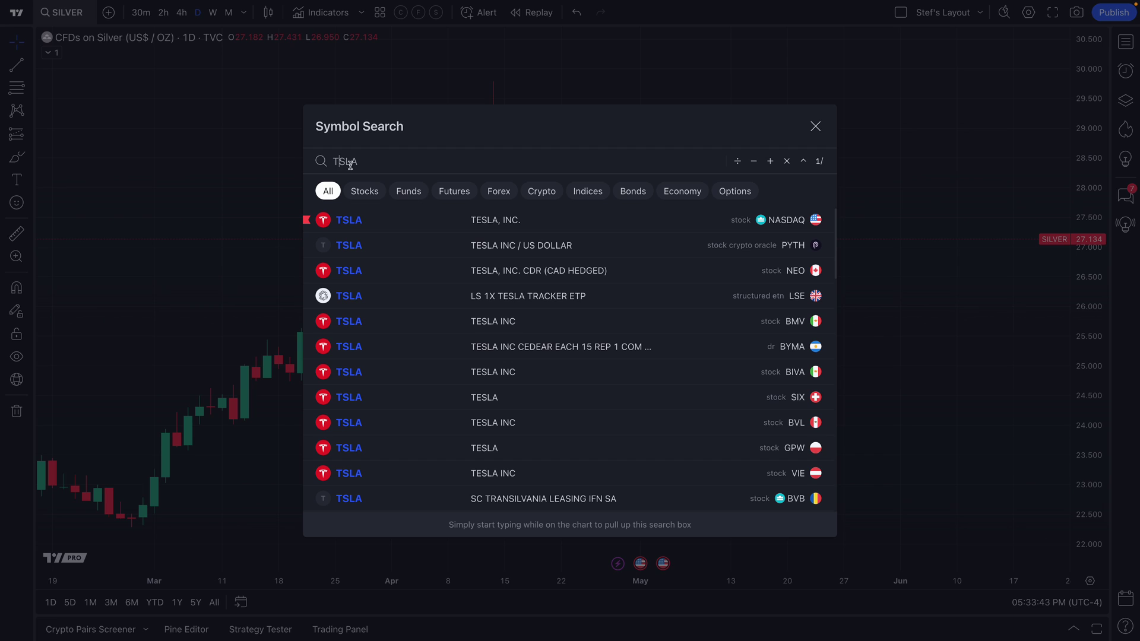
{"action": "mouse_move", "coordinate": [411, 225]}
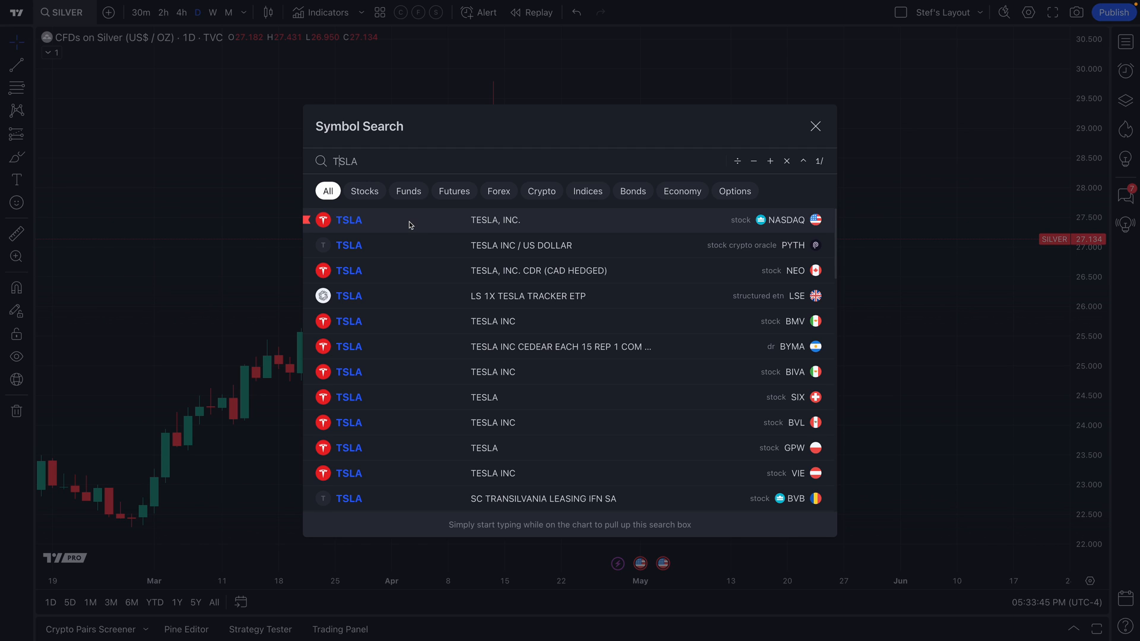
{"action": "mouse_move", "coordinate": [573, 225]}
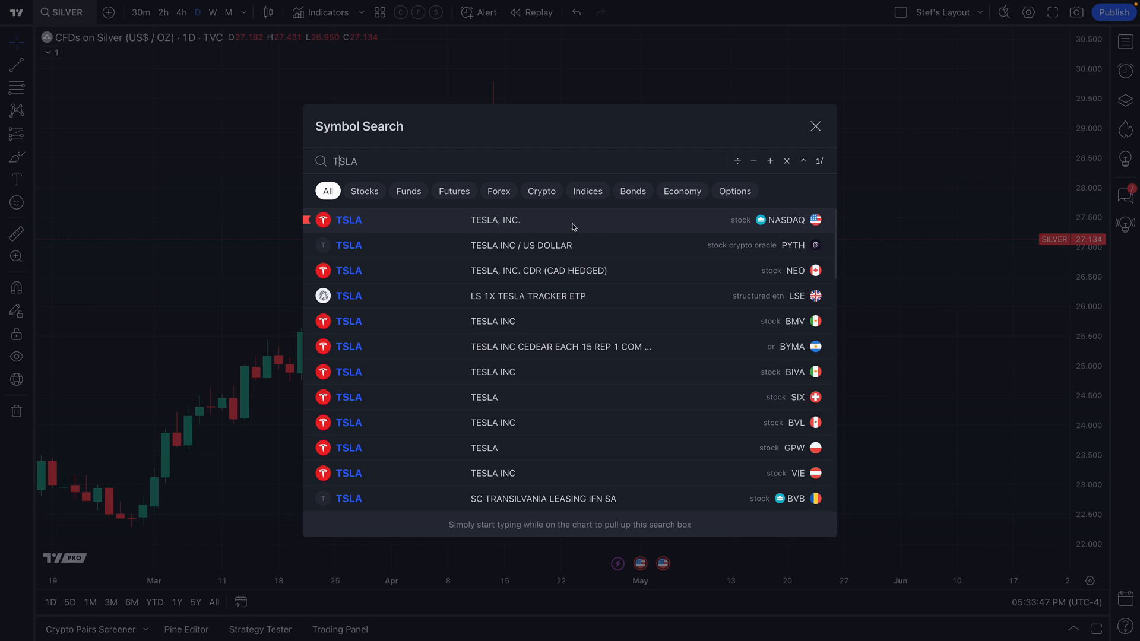
{"action": "mouse_move", "coordinate": [792, 226]}
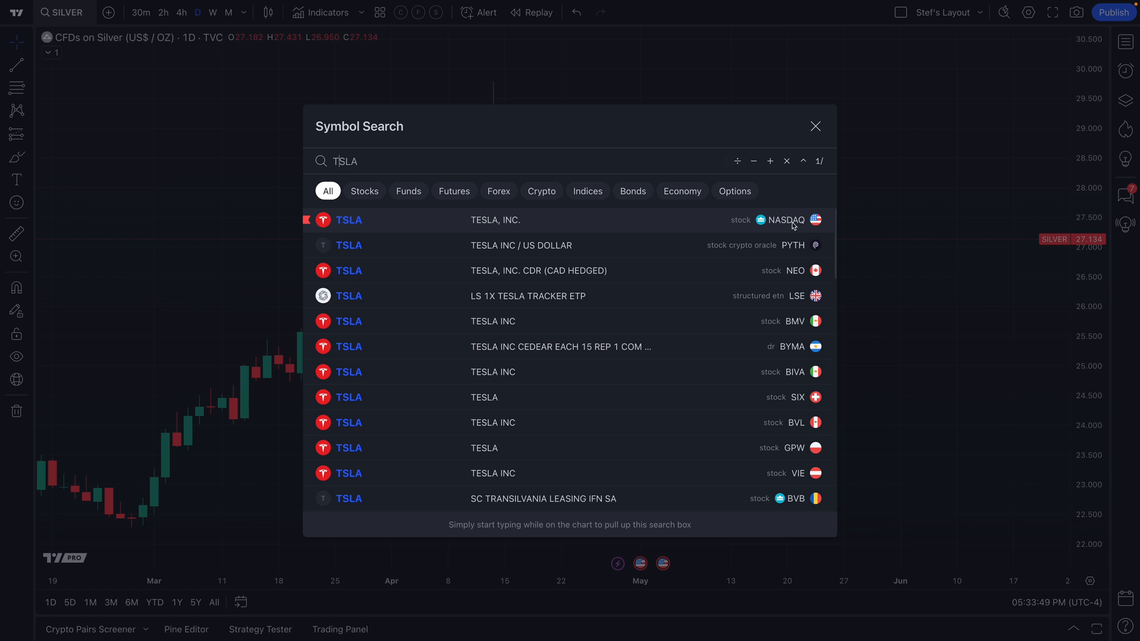
{"action": "mouse_move", "coordinate": [782, 225]}
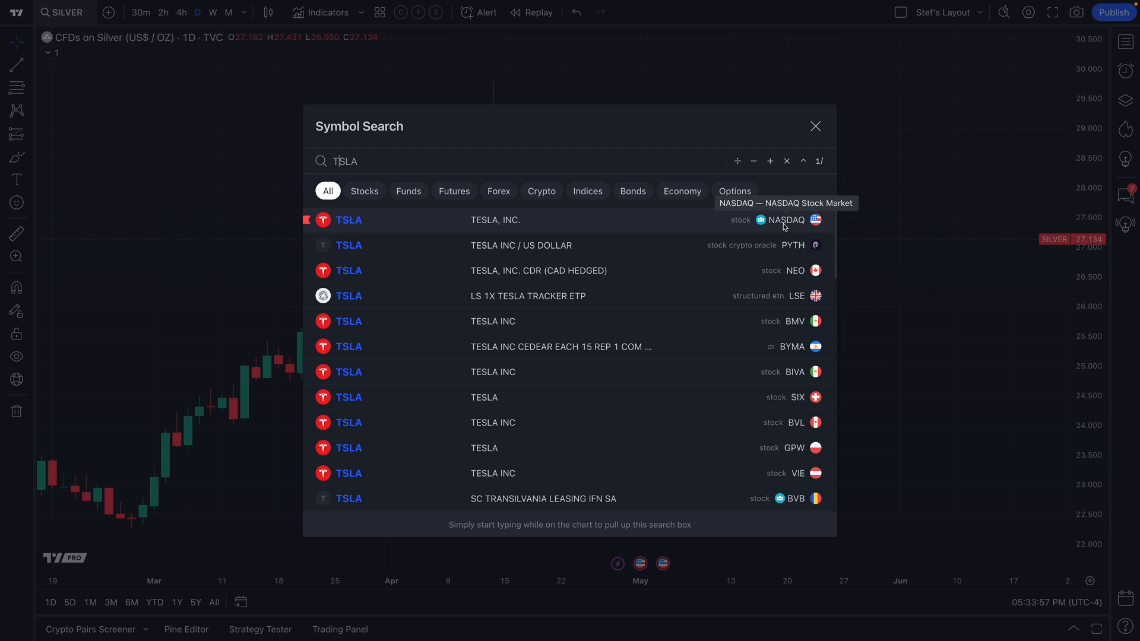
{"action": "mouse_move", "coordinate": [793, 259]}
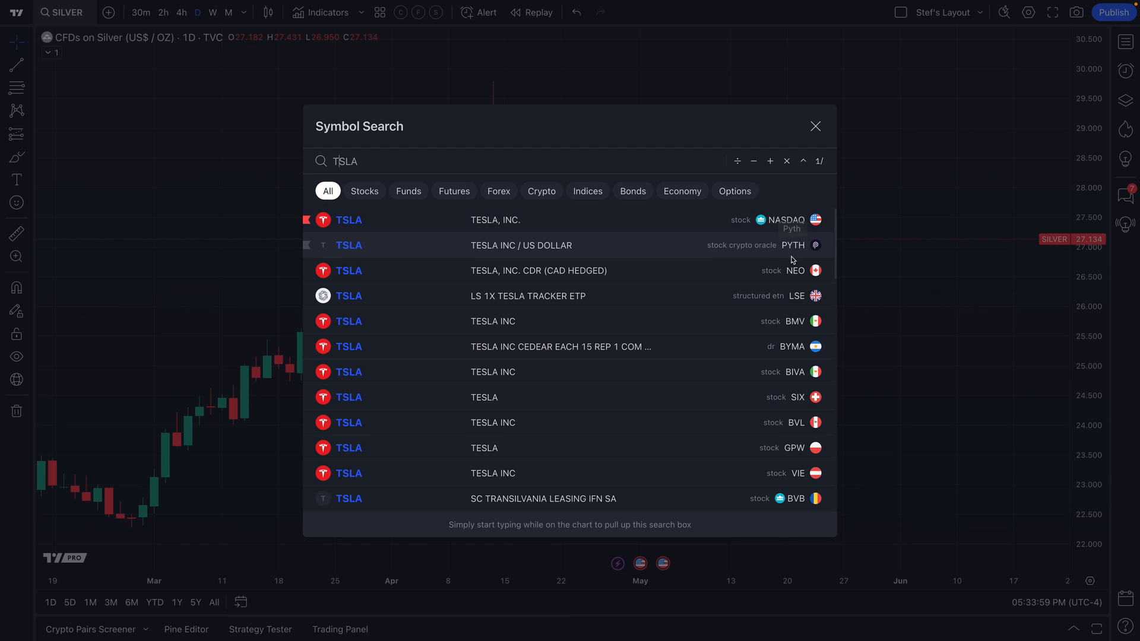
{"action": "mouse_move", "coordinate": [813, 329]}
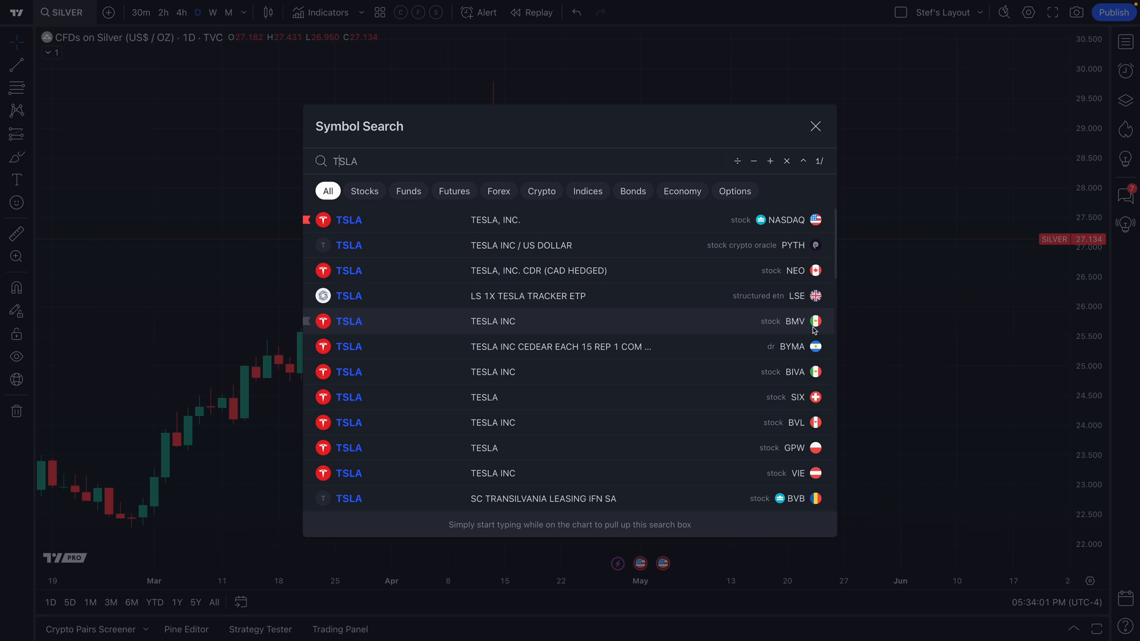
{"action": "mouse_move", "coordinate": [798, 478]}
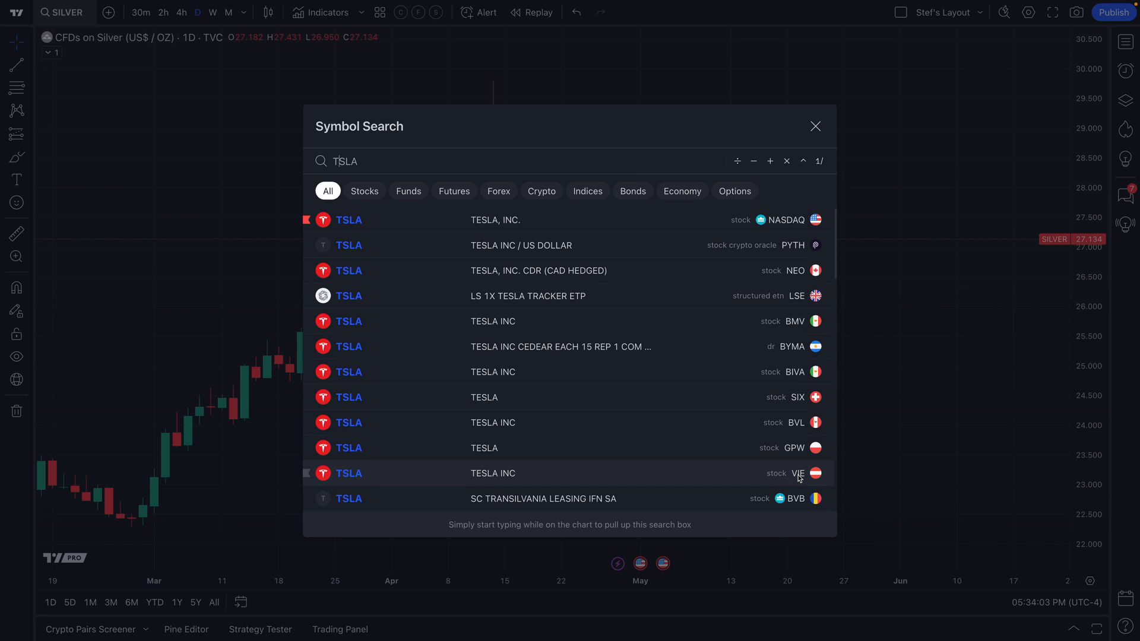
{"action": "scroll", "scroll_direction": "down", "scroll_amount": 3}
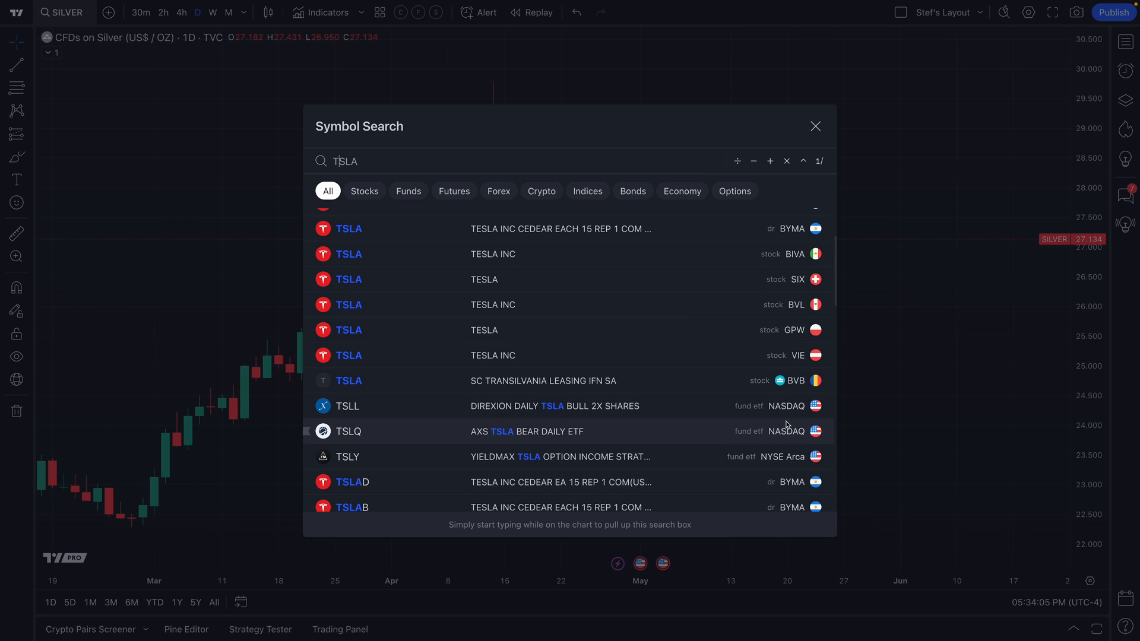
{"action": "scroll", "scroll_direction": "down", "scroll_amount": 3}
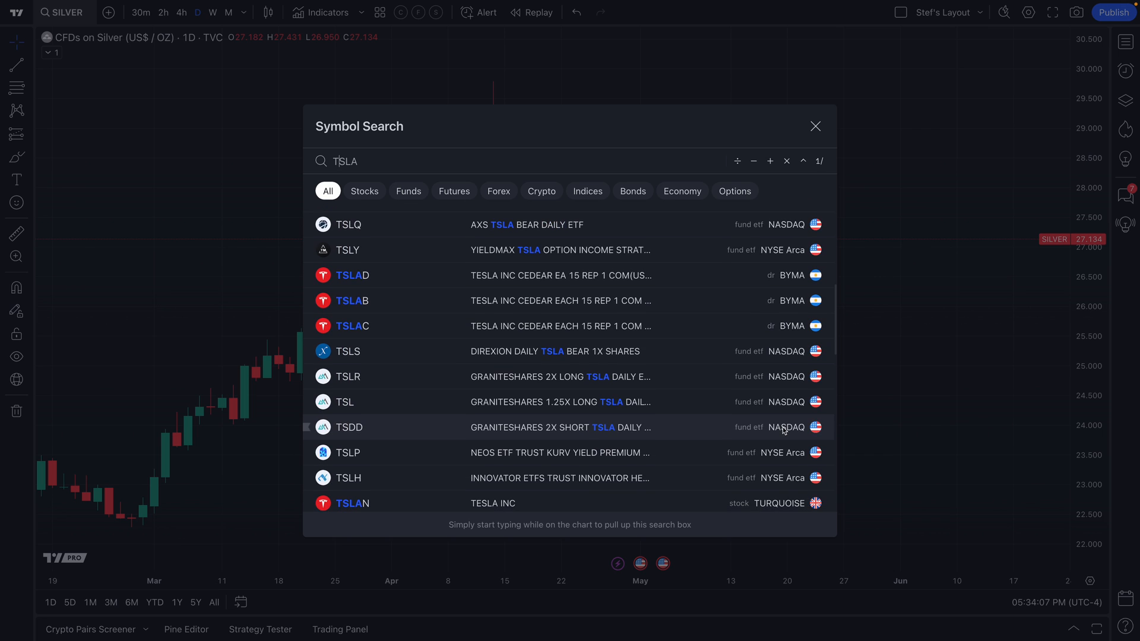
{"action": "scroll", "scroll_direction": "down", "scroll_amount": 3}
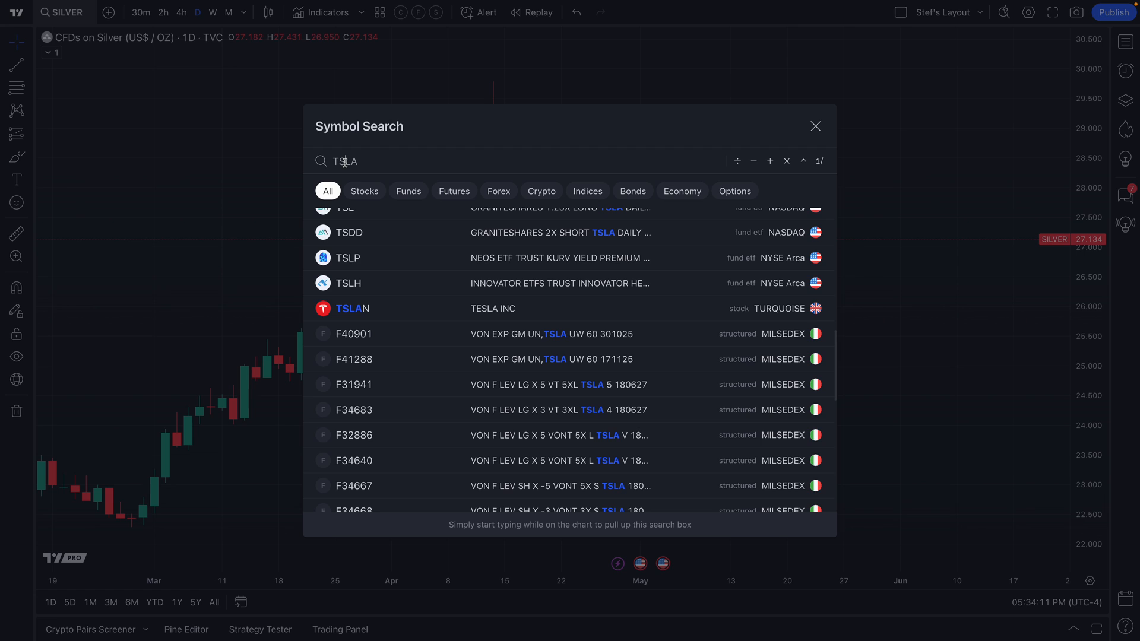
{"action": "mouse_move", "coordinate": [535, 275]}
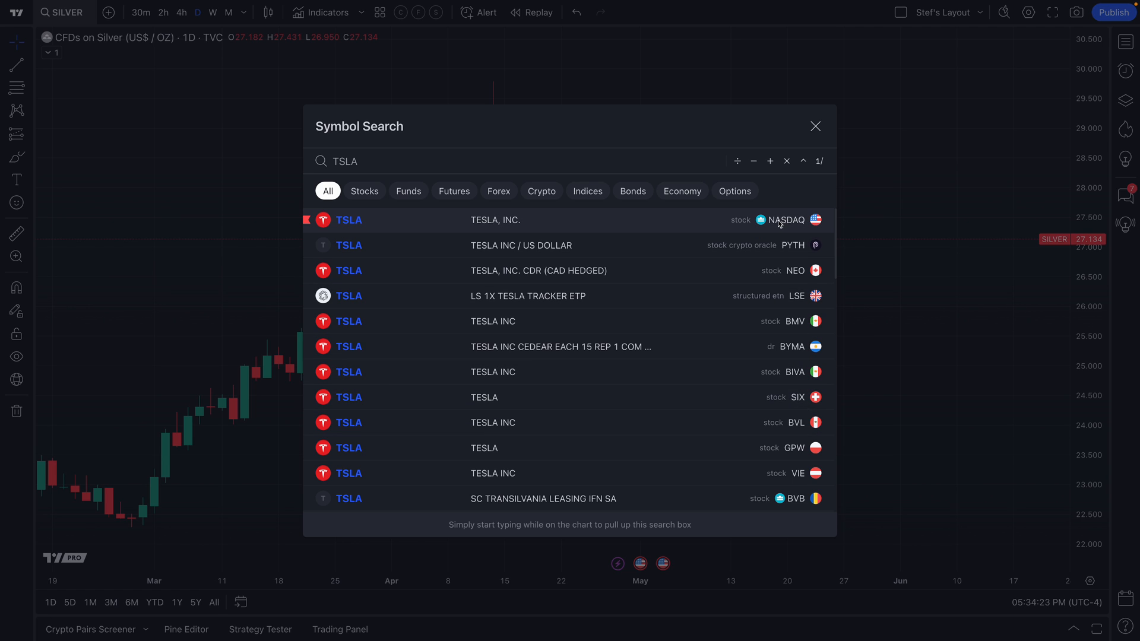
{"action": "mouse_move", "coordinate": [784, 223]}
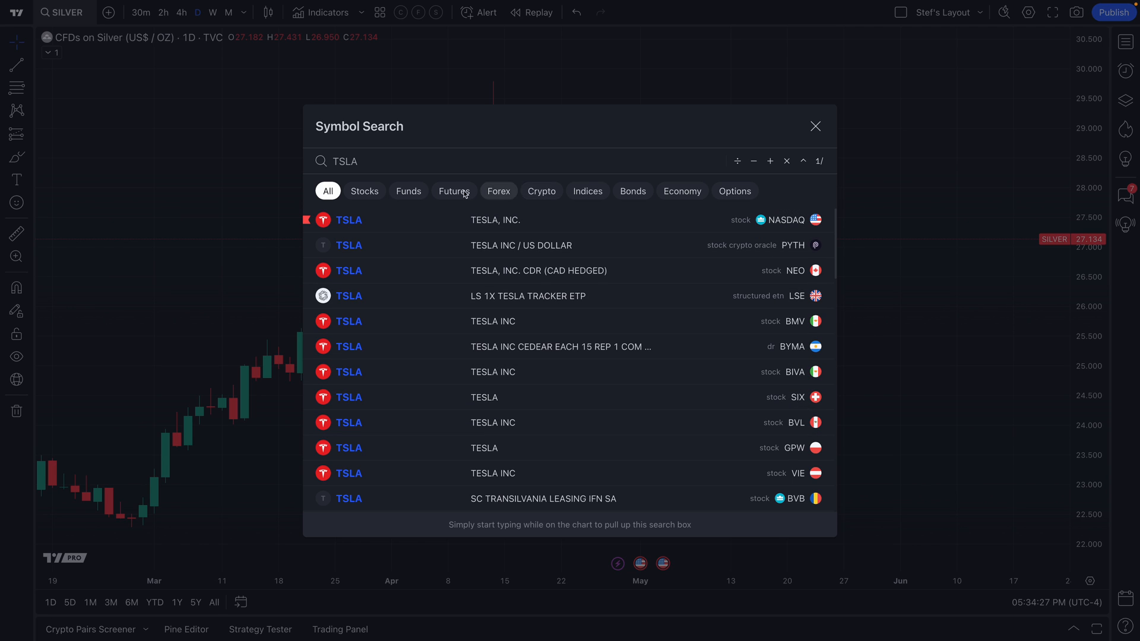
{"action": "mouse_move", "coordinate": [535, 230]}
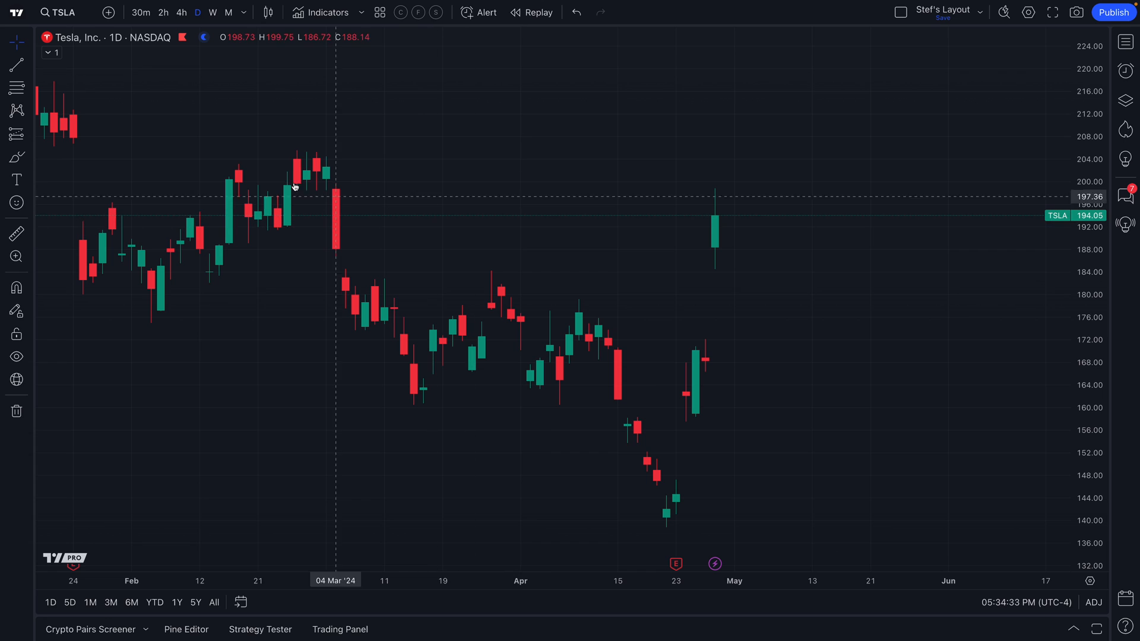
Search BTCUSD from the Tesla chart and try the Stocks, Forex, Crypto and All market filters
{"action": "left_click", "coordinate": [62, 13]}
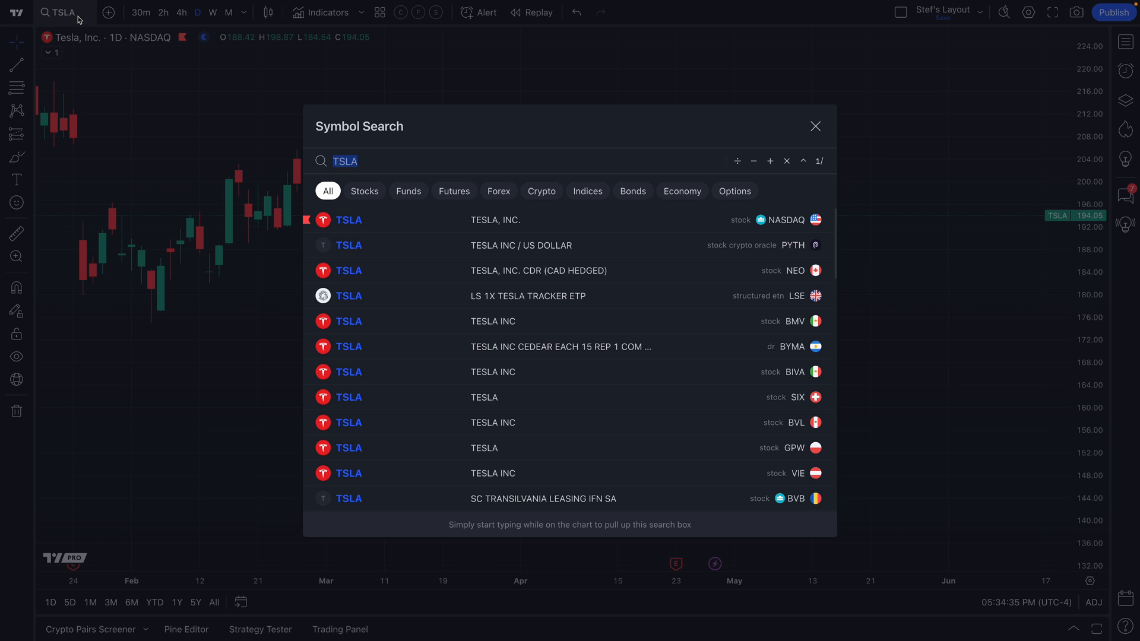
{"action": "type", "text": "BTCUSD"}
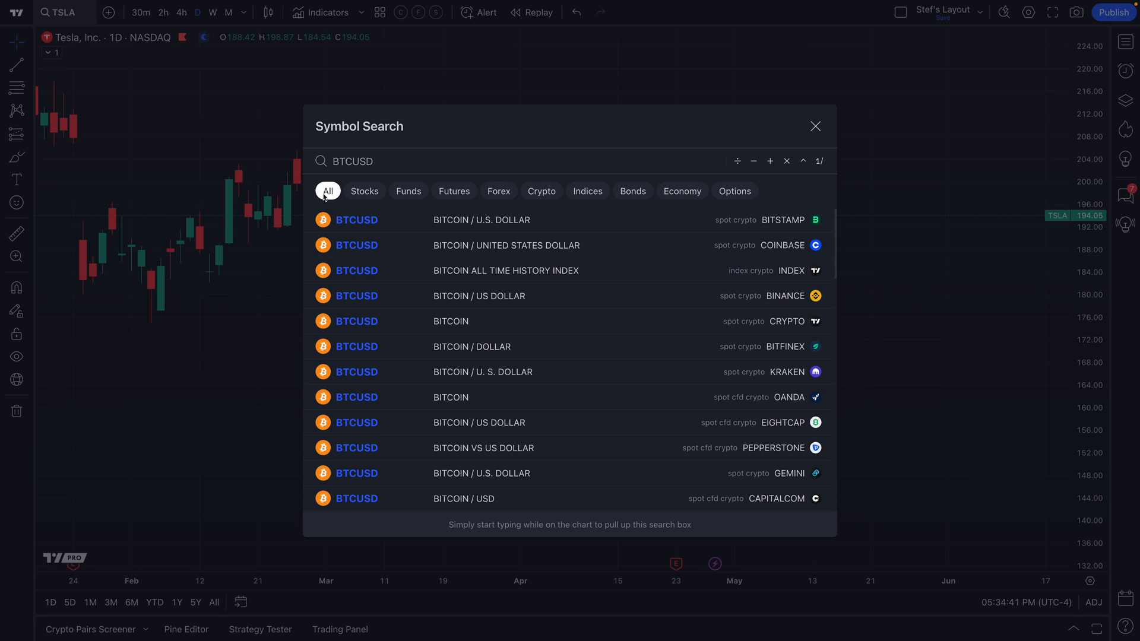
{"action": "left_click", "coordinate": [364, 191]}
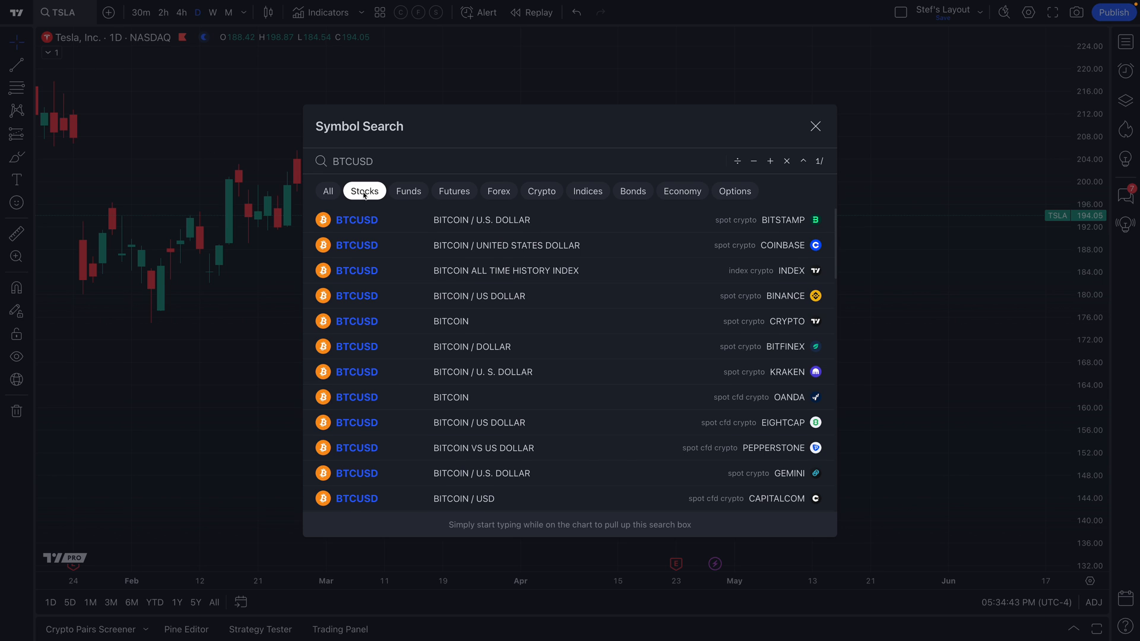
{"action": "left_click", "coordinate": [498, 192]}
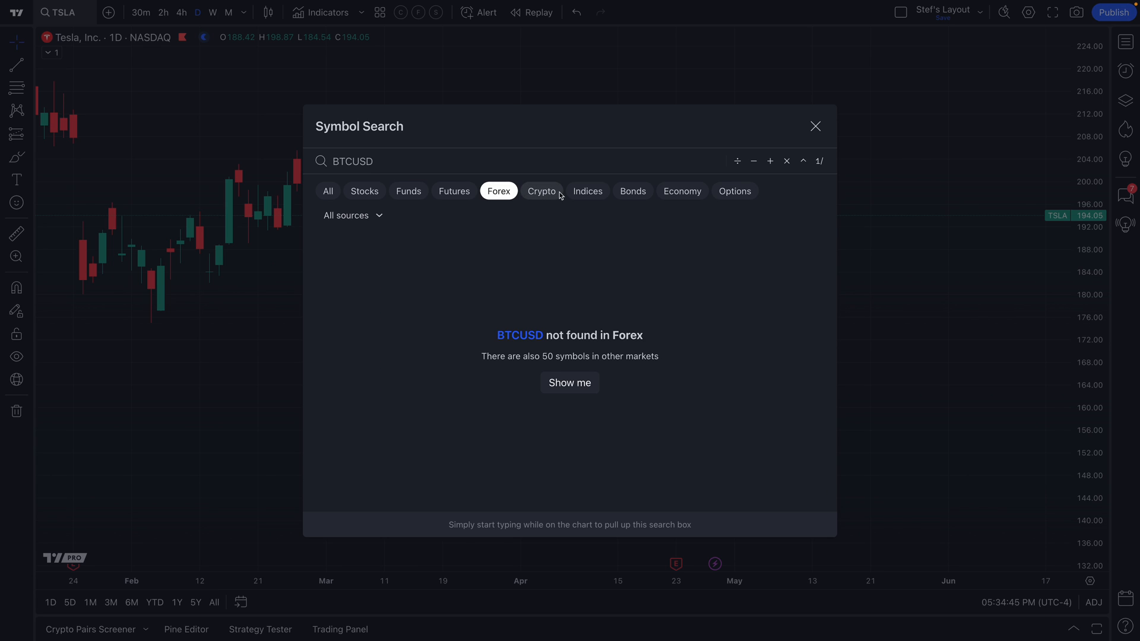
{"action": "mouse_move", "coordinate": [530, 196]}
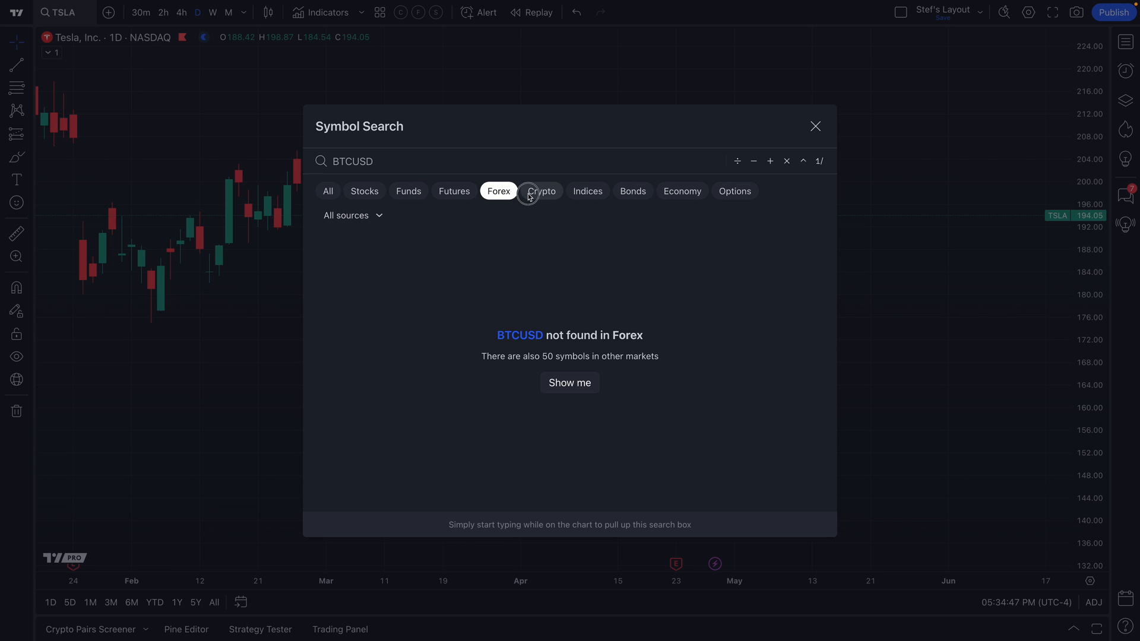
{"action": "left_click", "coordinate": [542, 190]}
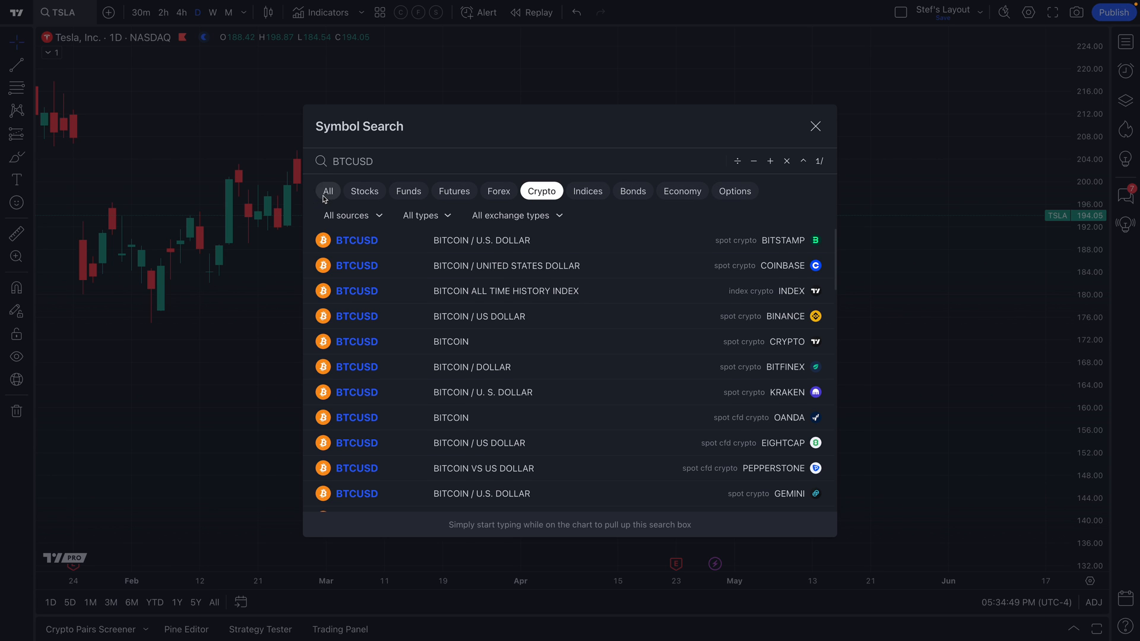
{"action": "left_click", "coordinate": [328, 191]}
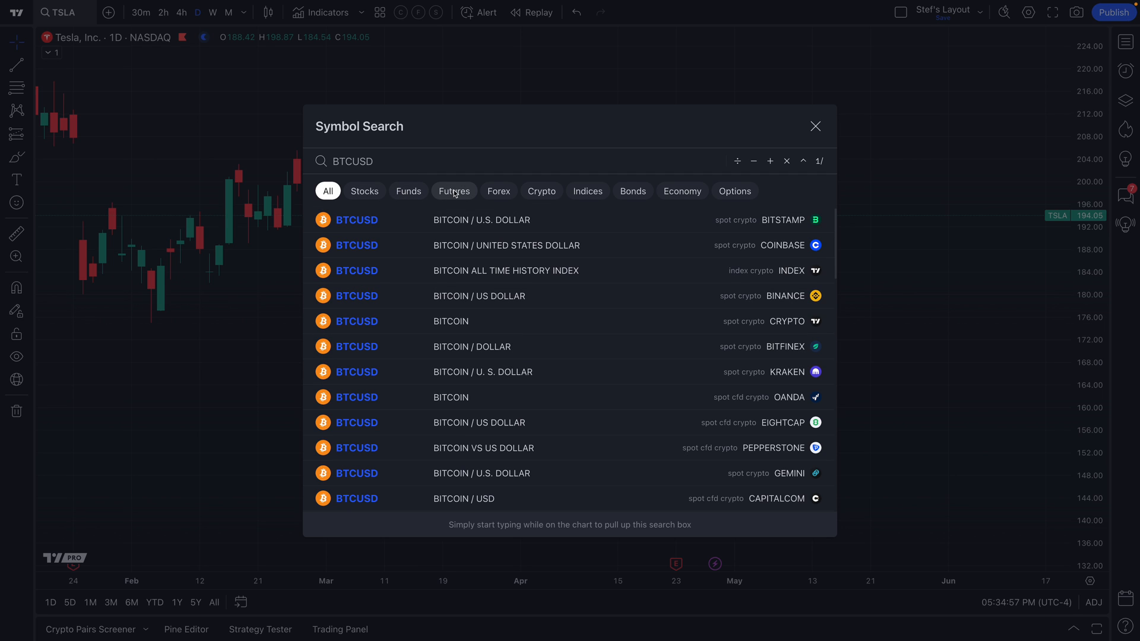
Settle on the Crypto filter and bring up the All/centralised/decentralised exchange type choice
{"action": "left_click", "coordinate": [541, 190]}
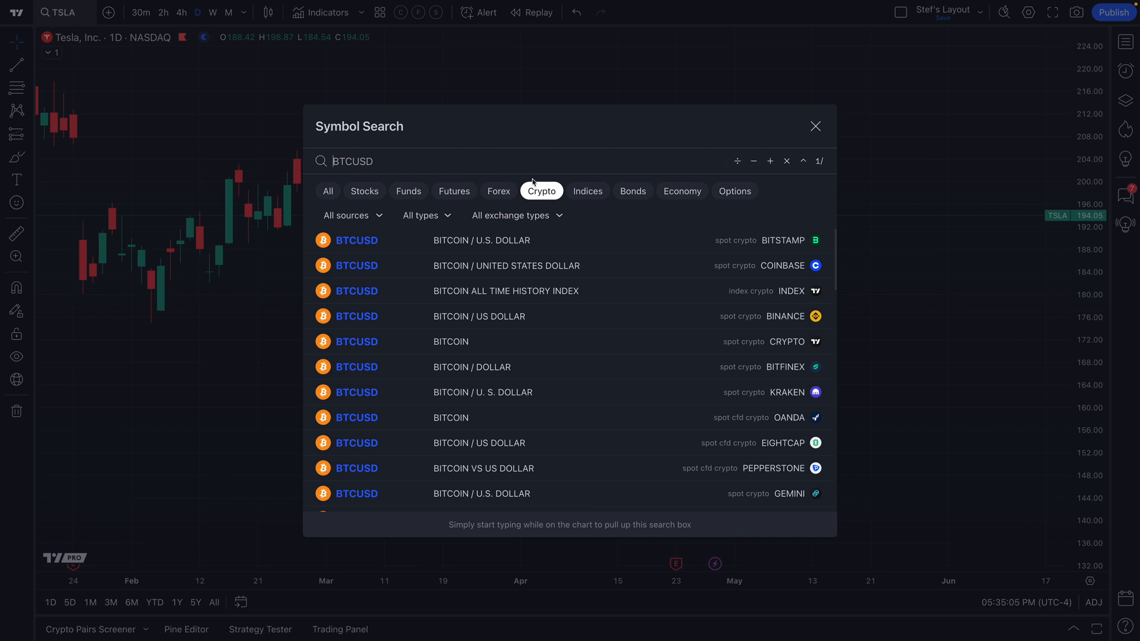
{"action": "mouse_move", "coordinate": [540, 192]}
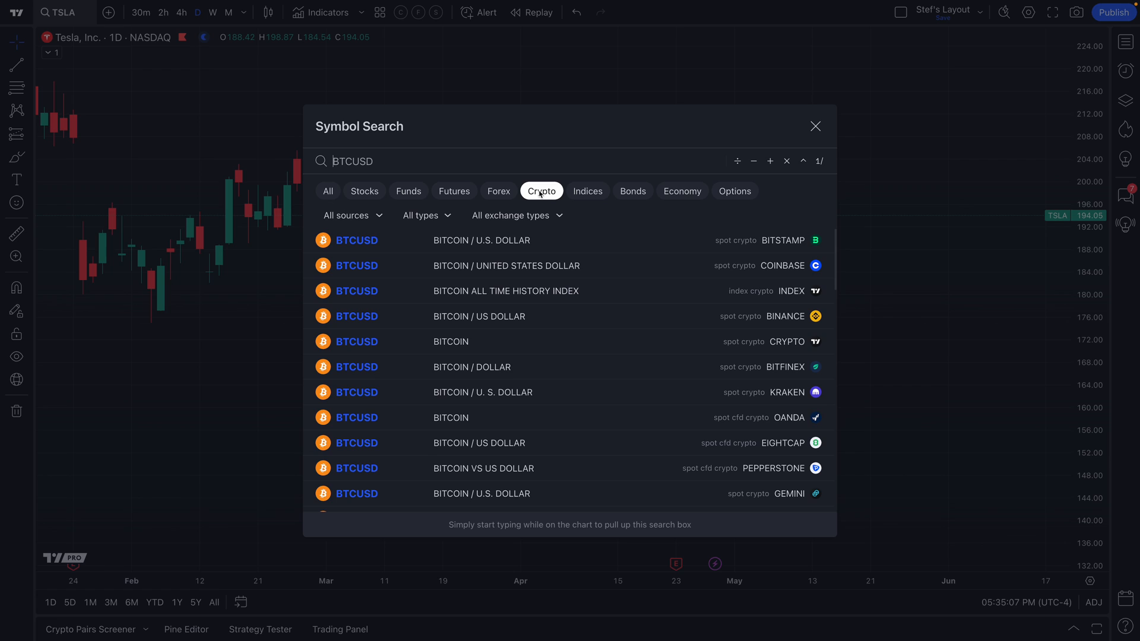
{"action": "mouse_move", "coordinate": [679, 195]}
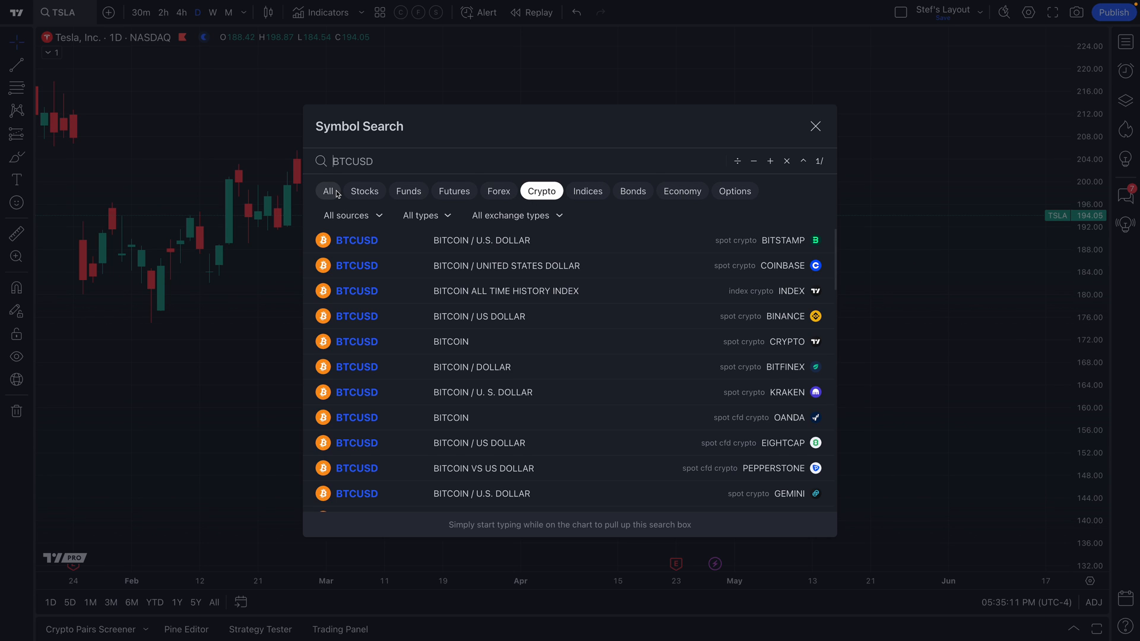
{"action": "mouse_move", "coordinate": [416, 193]}
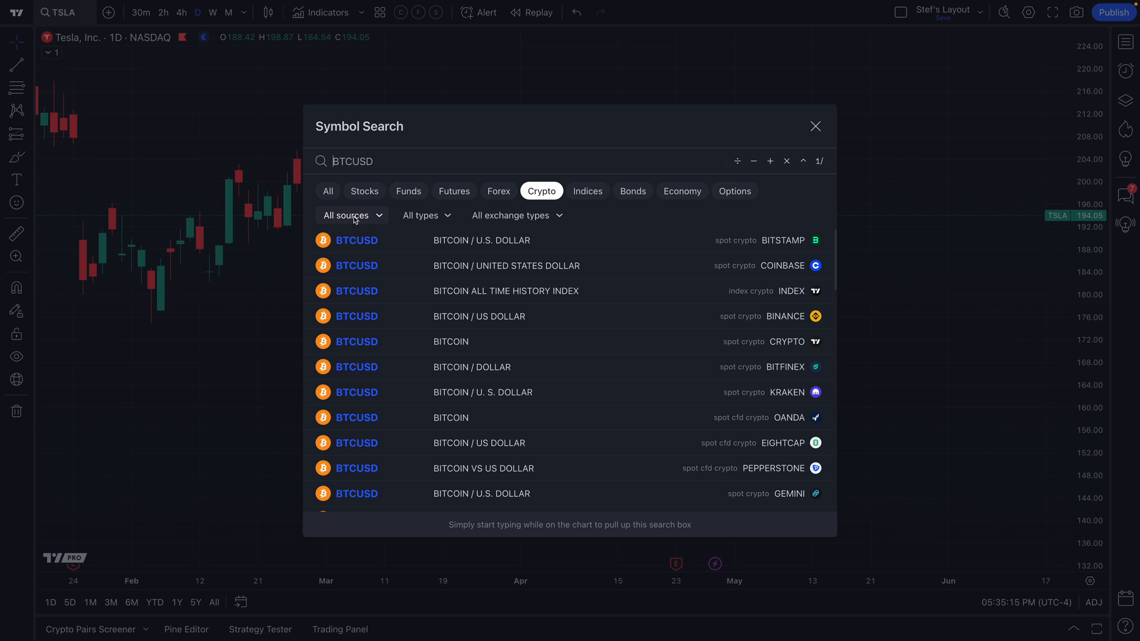
{"action": "mouse_move", "coordinate": [505, 225]}
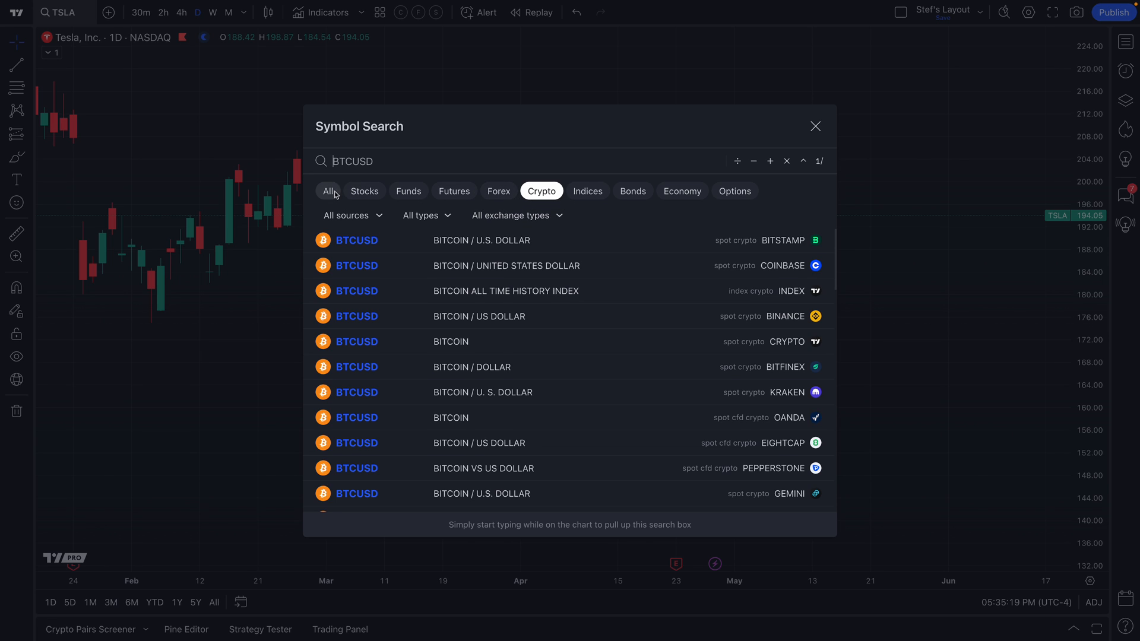
{"action": "left_click", "coordinate": [327, 191]}
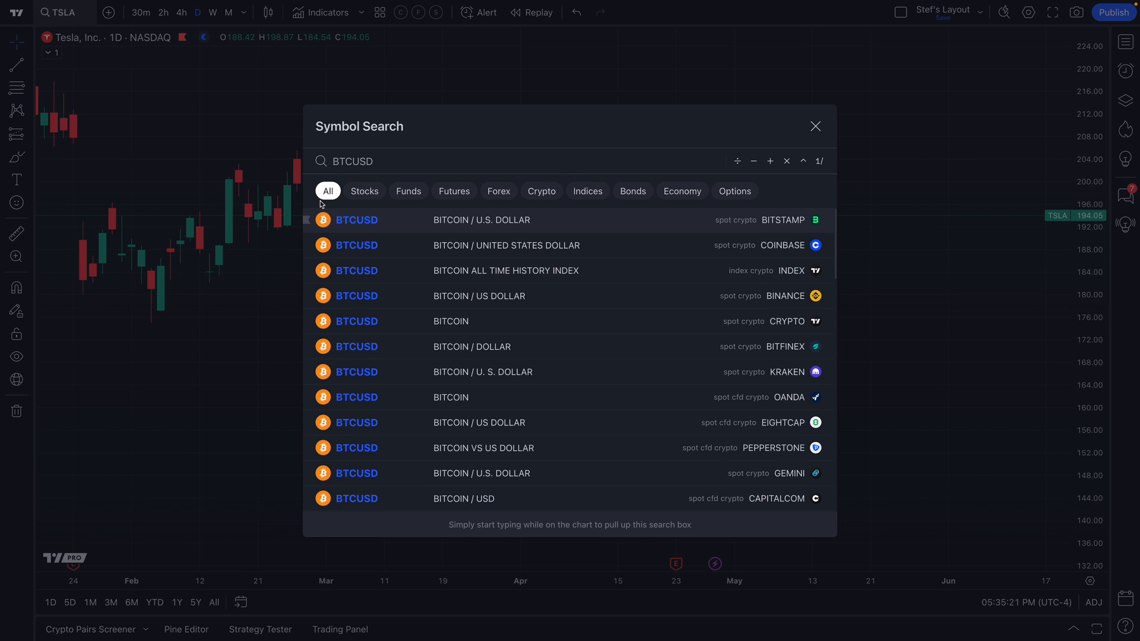
{"action": "mouse_move", "coordinate": [355, 210]}
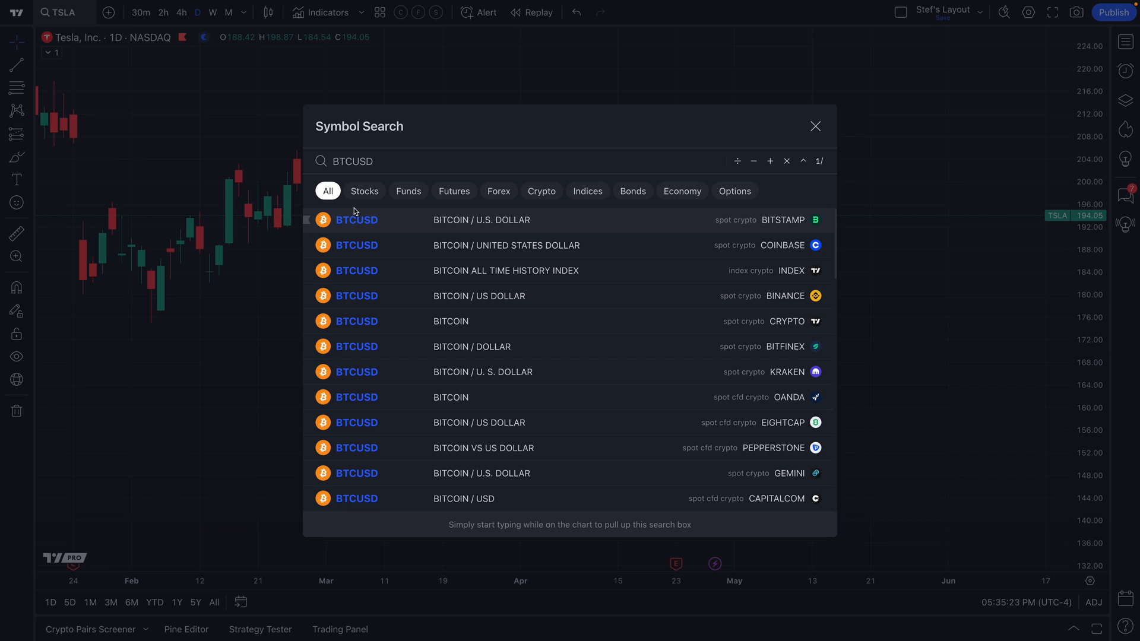
{"action": "left_click", "coordinate": [541, 190]}
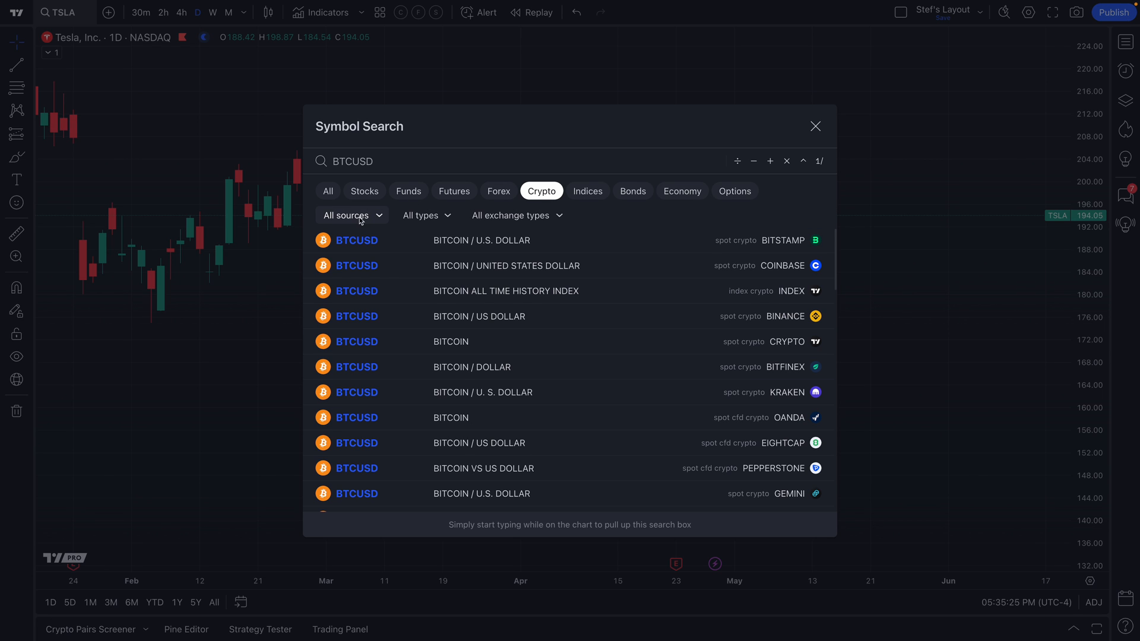
{"action": "left_click", "coordinate": [346, 215]}
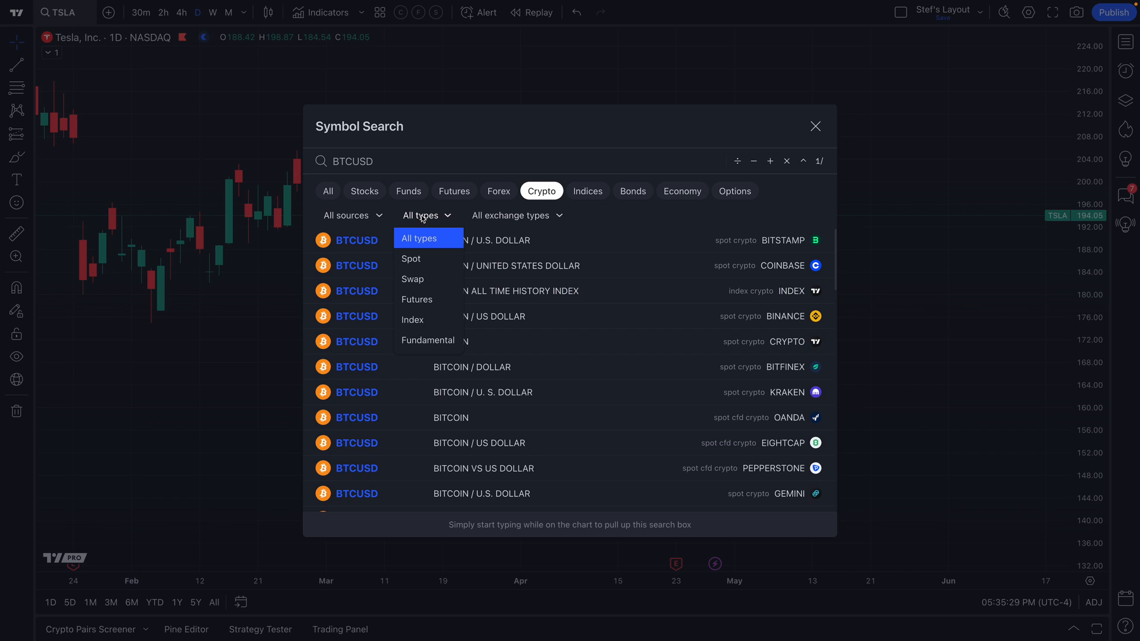
{"action": "left_click", "coordinate": [510, 215]}
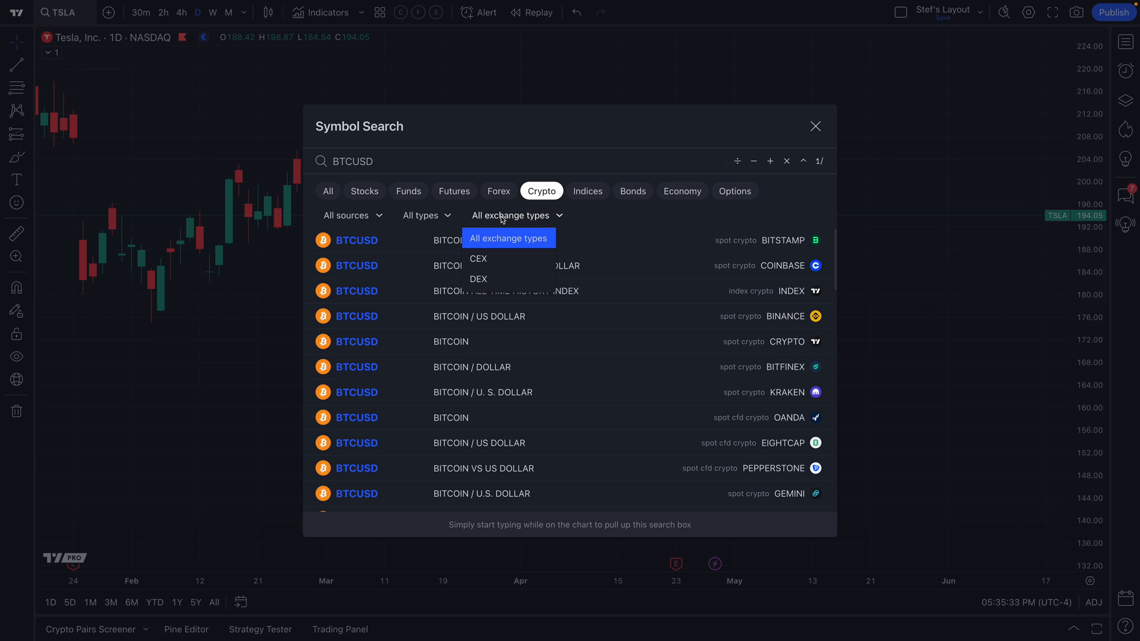
Limit BTCUSD sources to Coinbase, remove that filter again, and switch the search to Stocks
{"action": "left_click", "coordinate": [347, 215]}
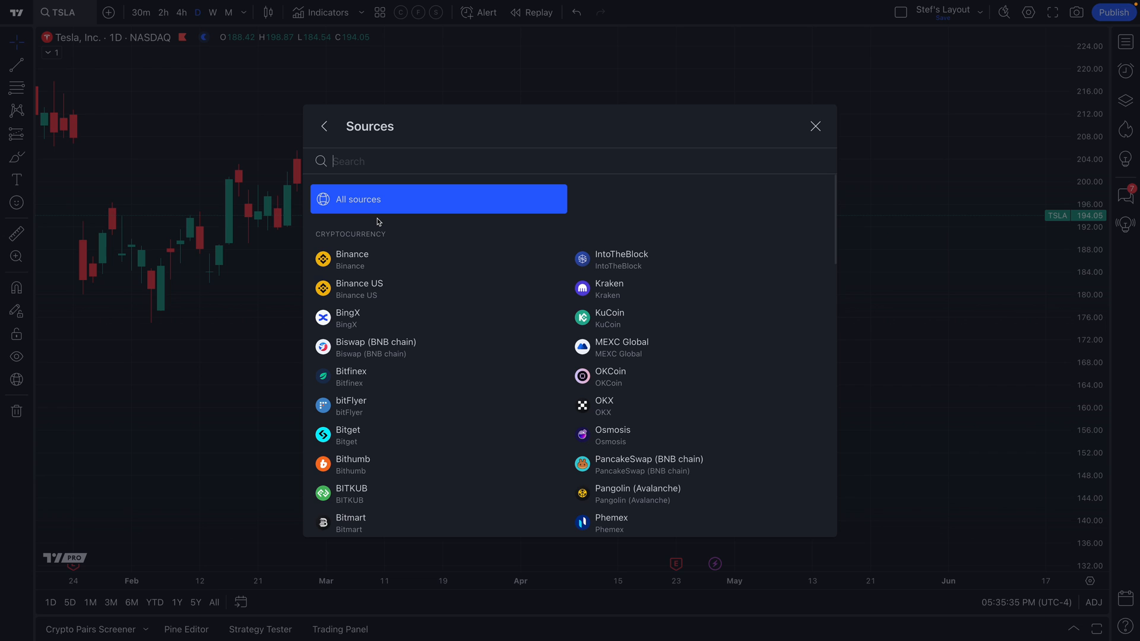
{"action": "scroll", "scroll_direction": "down", "scroll_amount": 3}
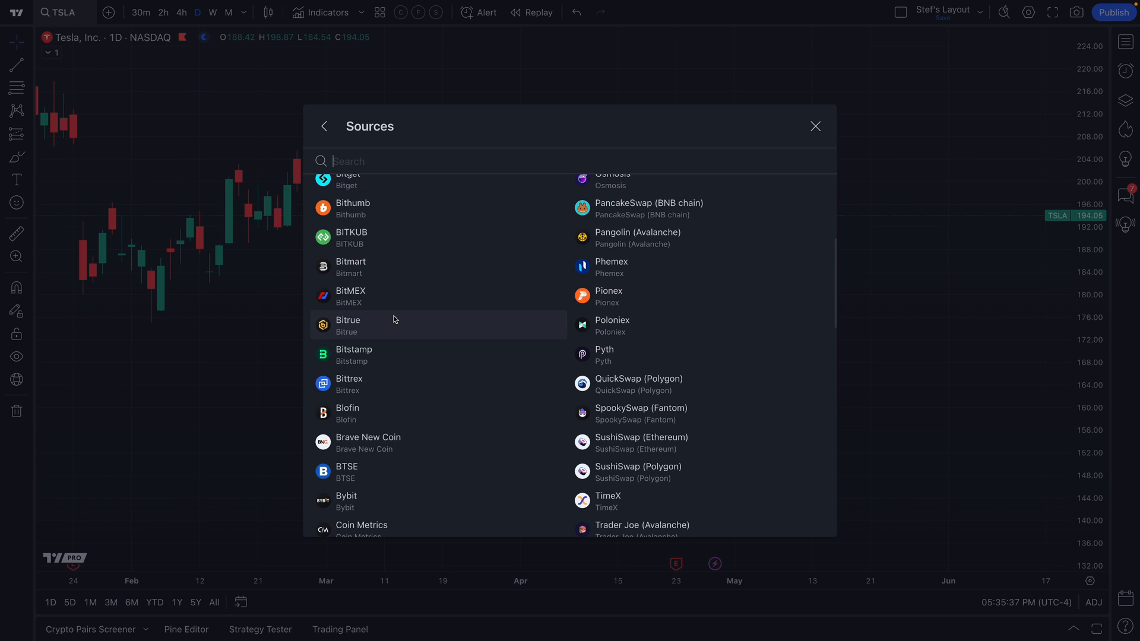
{"action": "scroll", "scroll_direction": "down", "scroll_amount": 3}
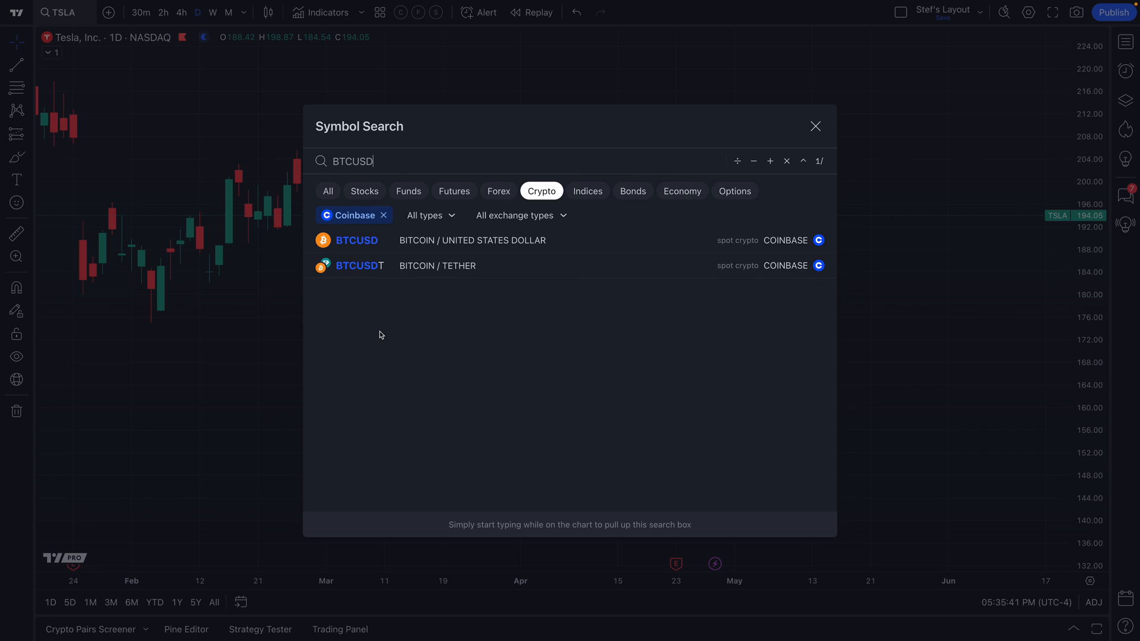
{"action": "double_click", "coordinate": [349, 161]}
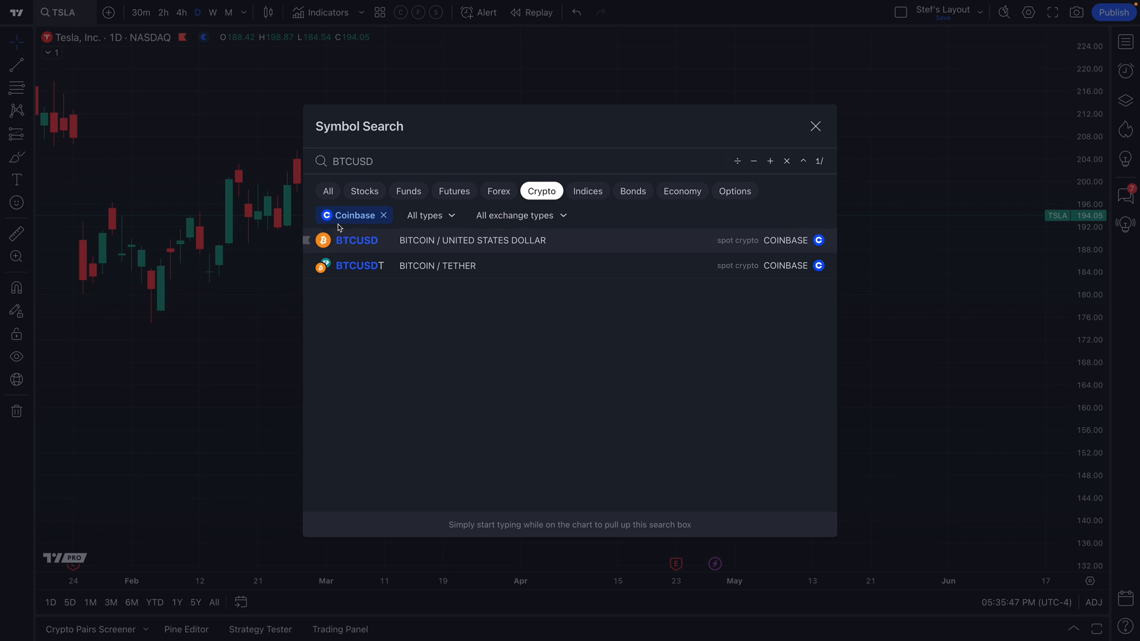
{"action": "double_click", "coordinate": [354, 161]}
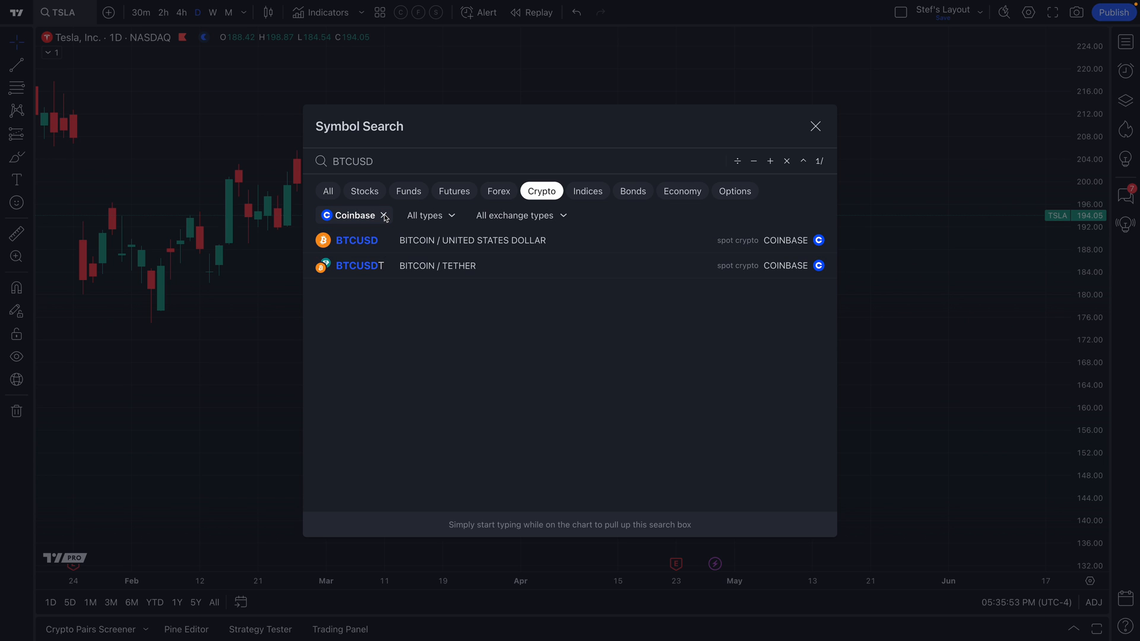
{"action": "left_click", "coordinate": [384, 214]}
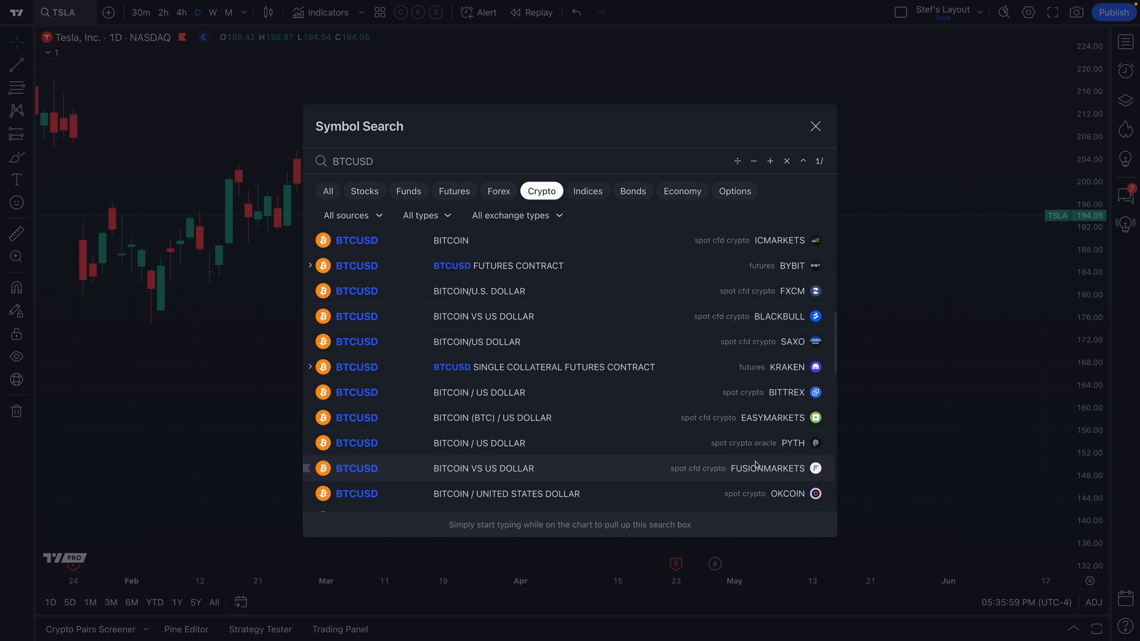
{"action": "left_click", "coordinate": [364, 190]}
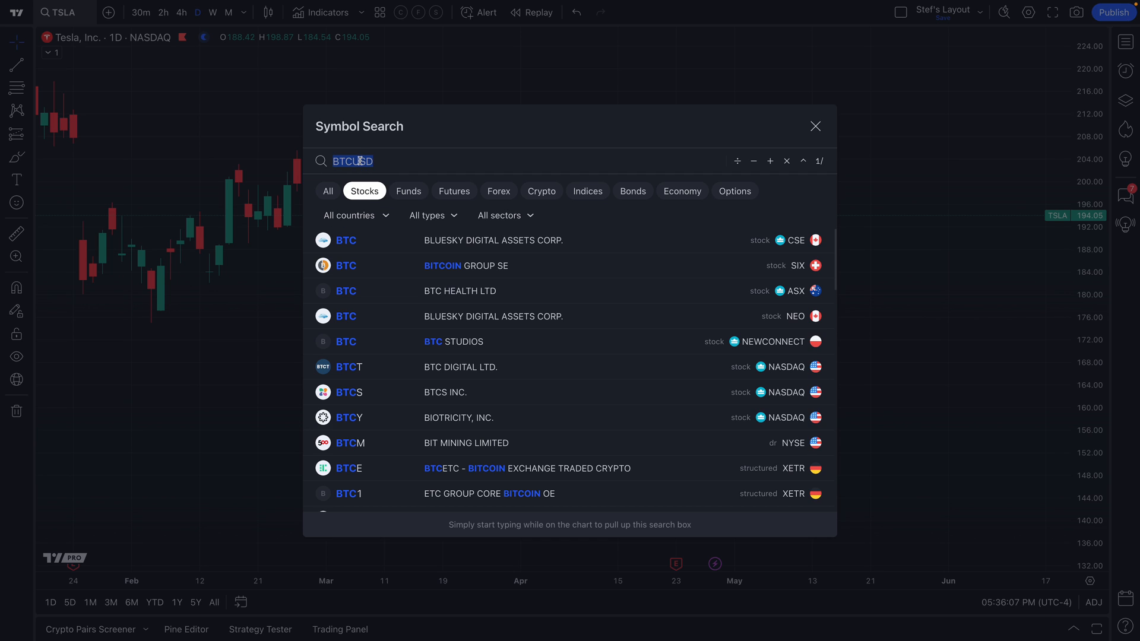
Search stocks for TESLA, restrict to USA listings, and load TSLA on NASDAQ onto the chart
{"action": "type", "text": "TESLA"}
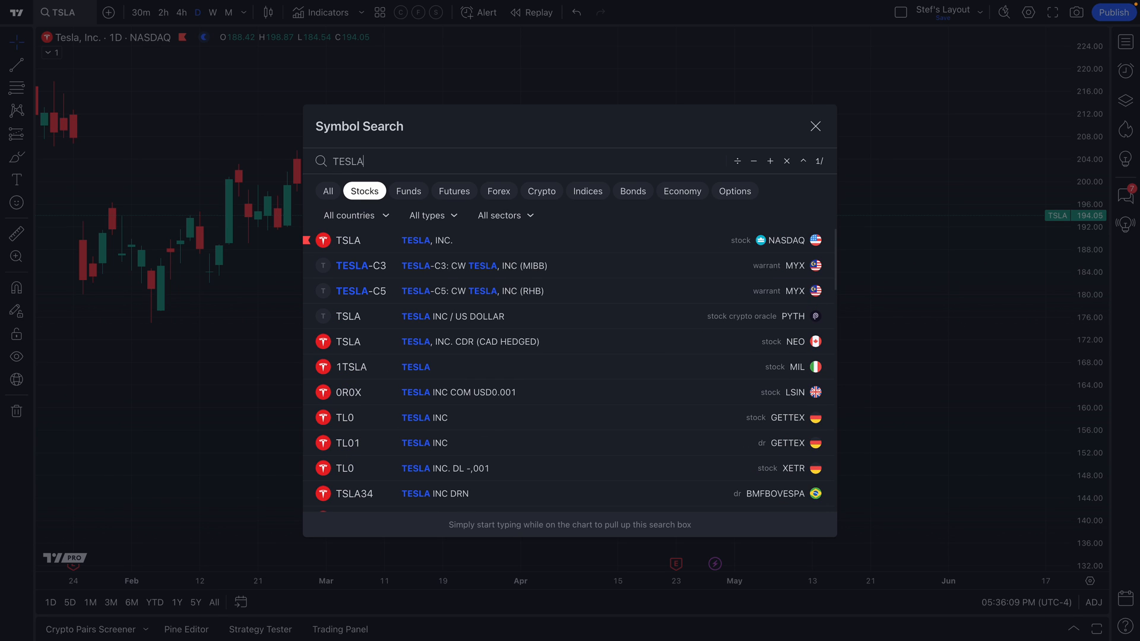
{"action": "mouse_move", "coordinate": [366, 174]}
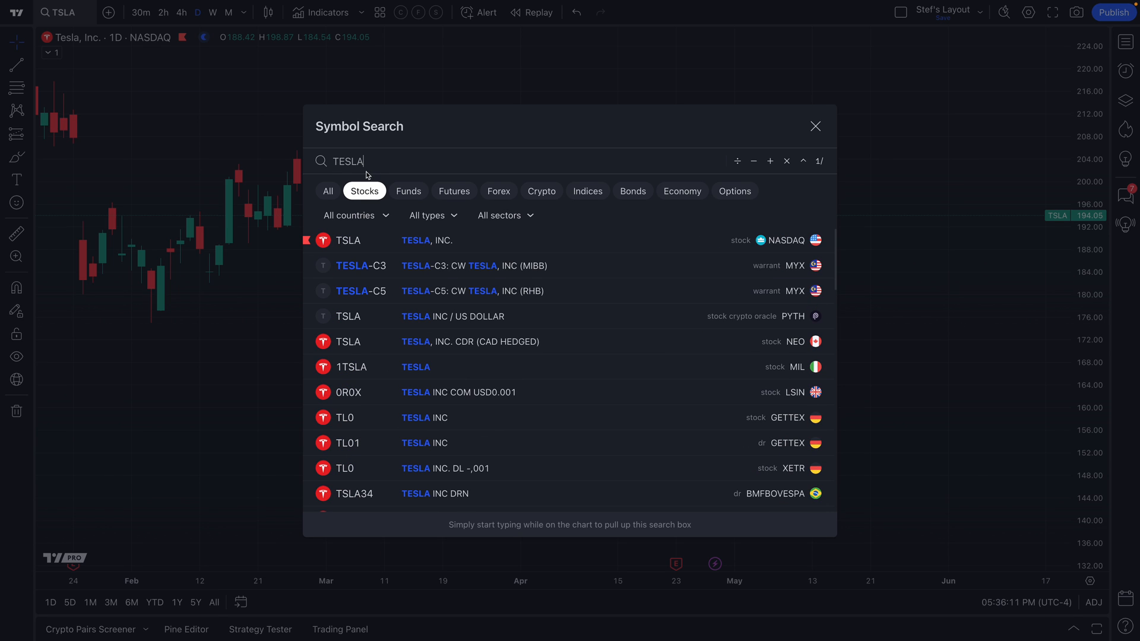
{"action": "left_click", "coordinate": [349, 215]}
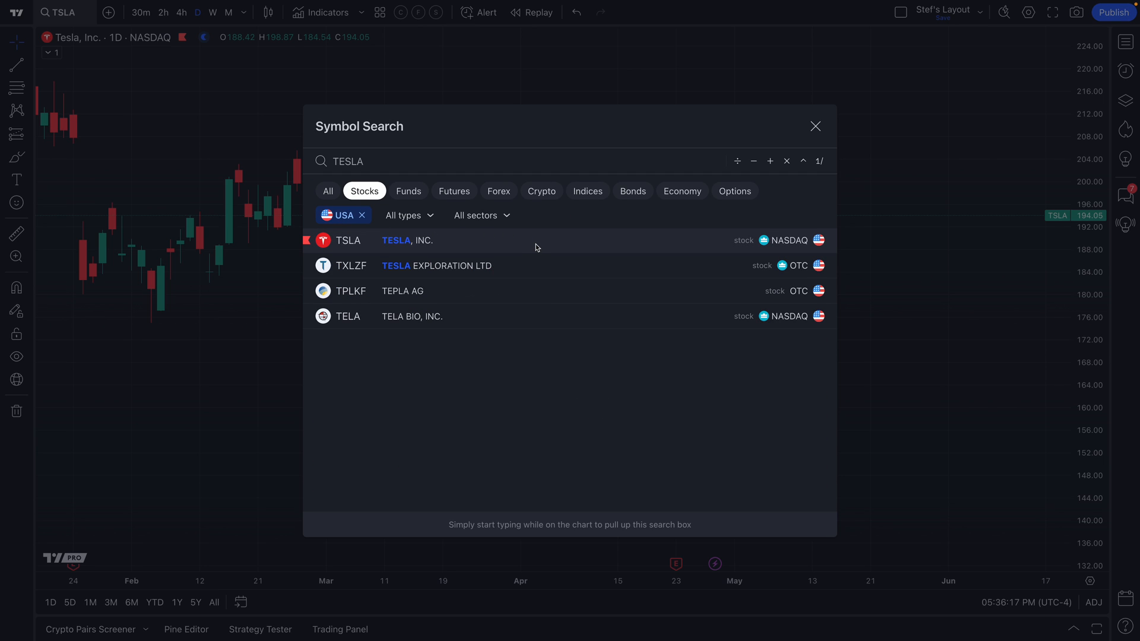
{"action": "mouse_move", "coordinate": [584, 207]}
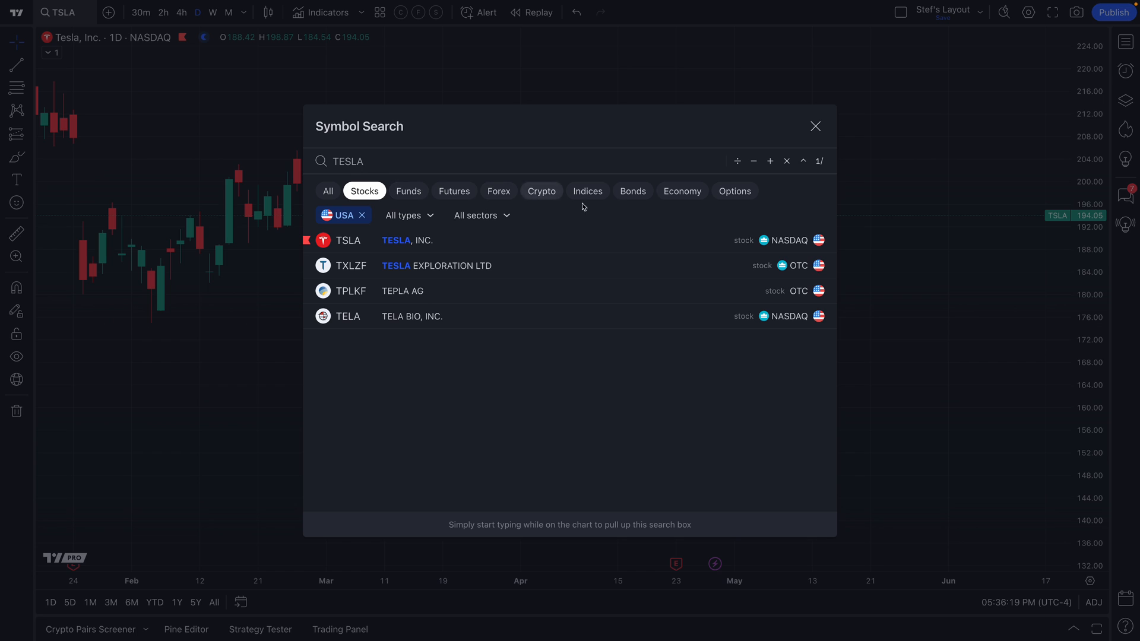
{"action": "mouse_move", "coordinate": [781, 242]}
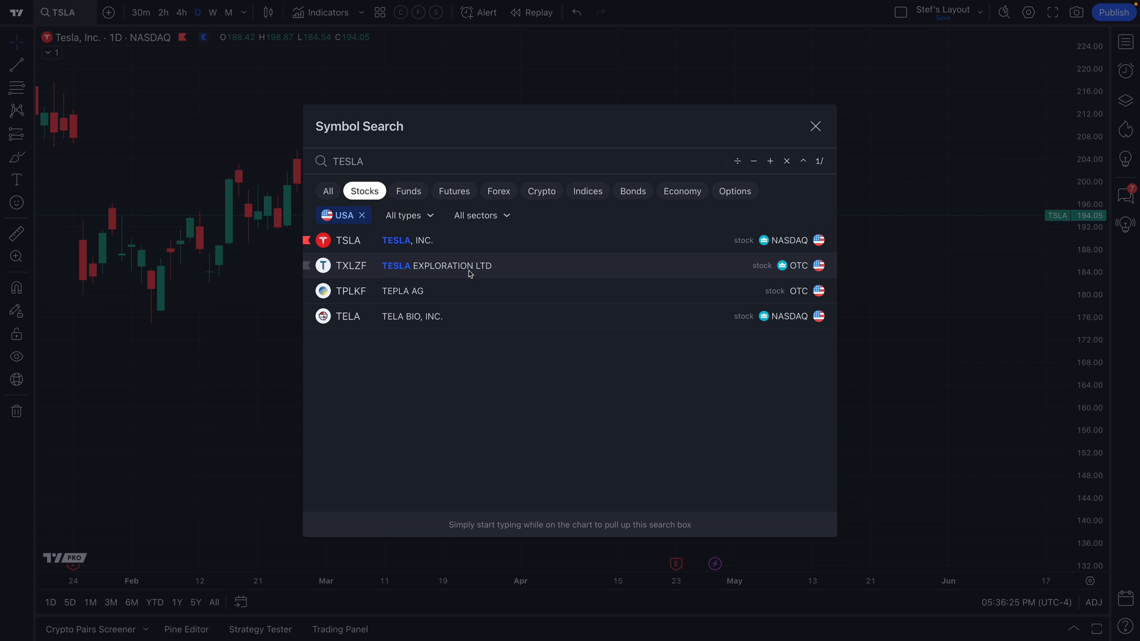
{"action": "mouse_move", "coordinate": [533, 289]}
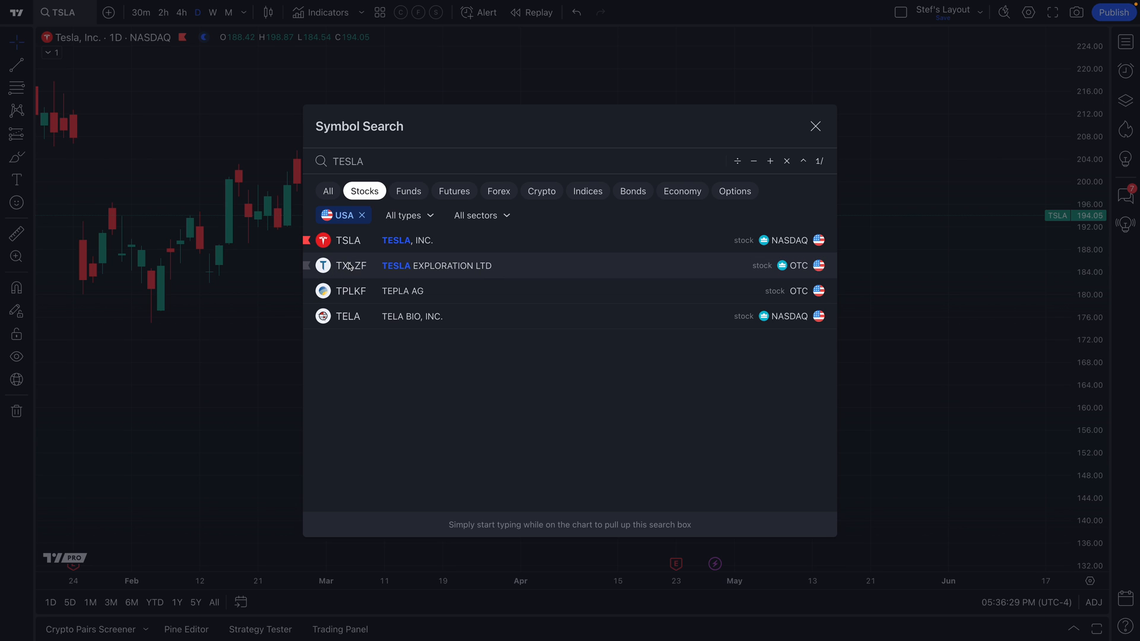
{"action": "mouse_move", "coordinate": [347, 239]}
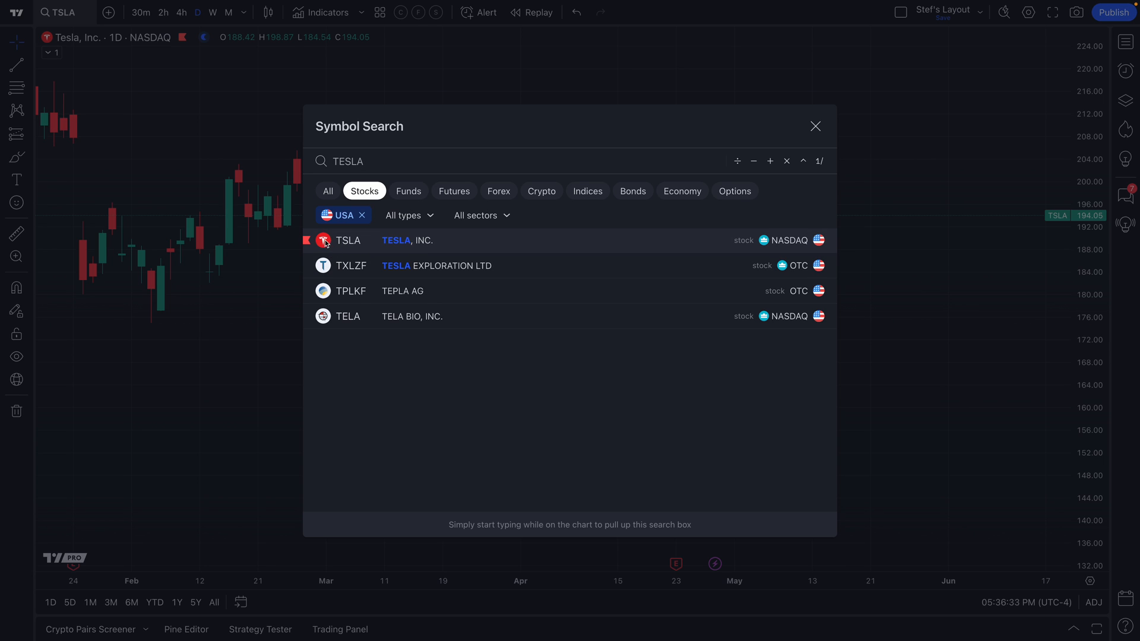
{"action": "mouse_move", "coordinate": [791, 240]}
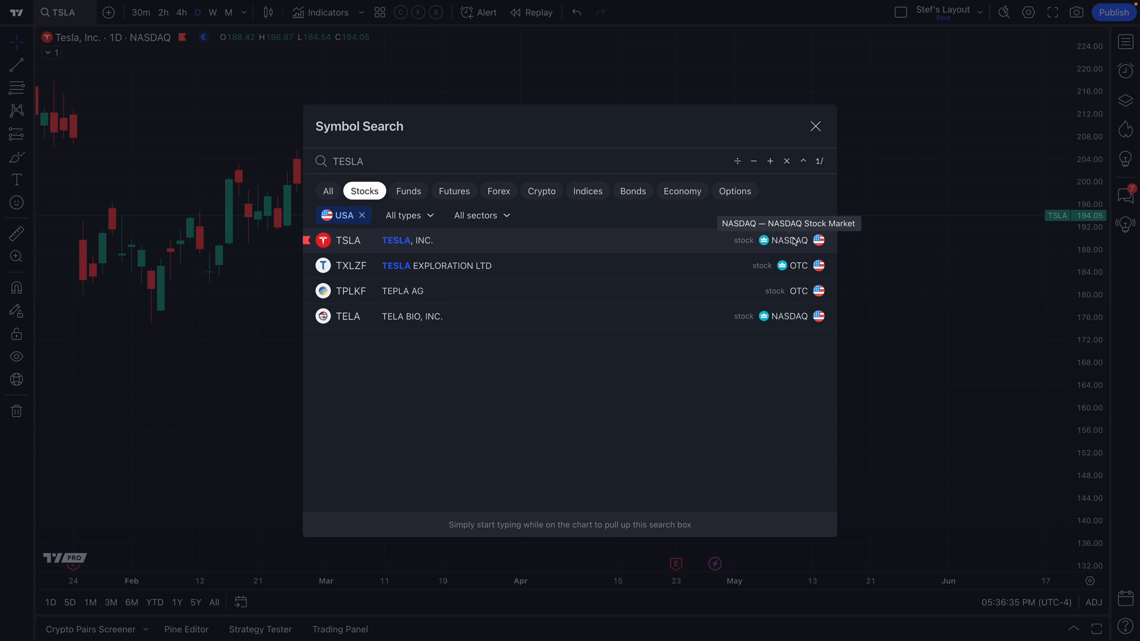
{"action": "left_click", "coordinate": [816, 126]}
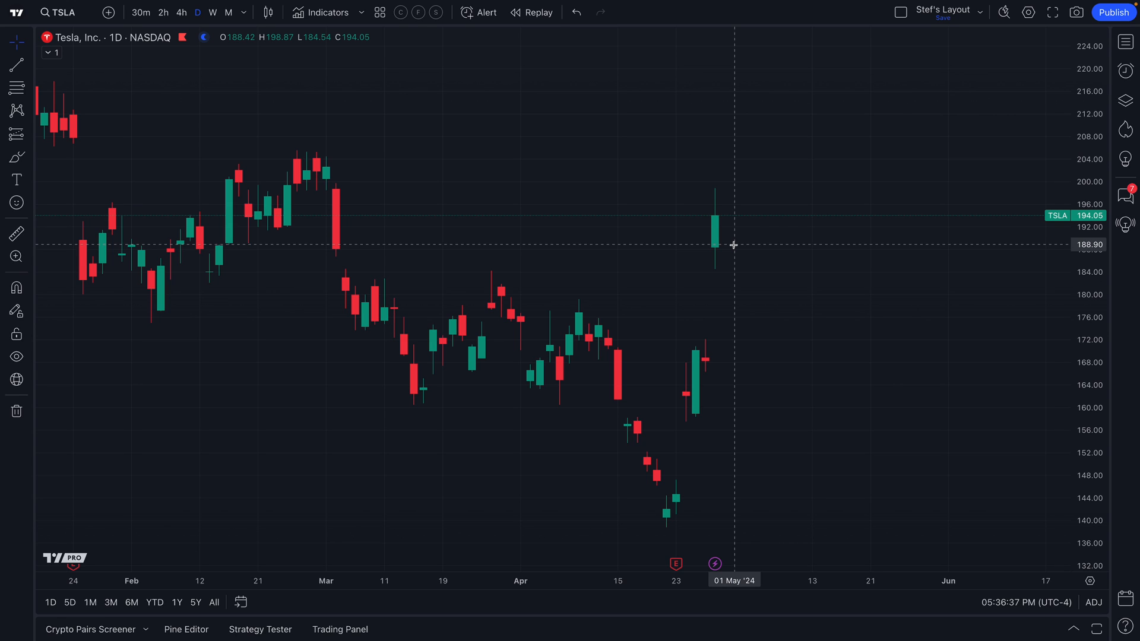
{"action": "mouse_move", "coordinate": [613, 241]}
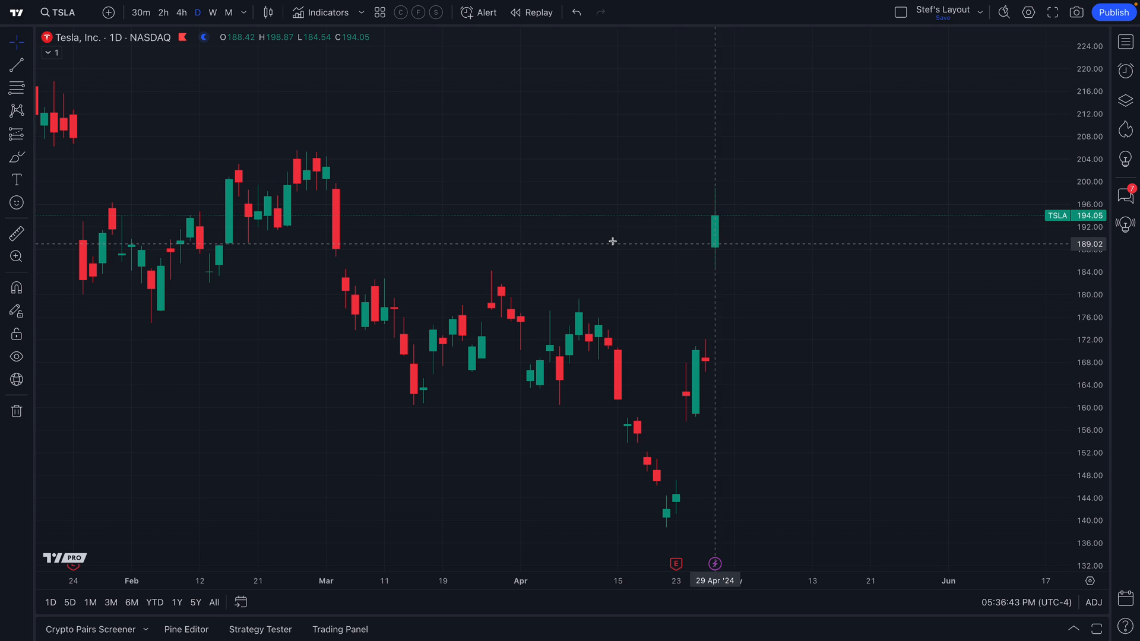
{"action": "mouse_move", "coordinate": [1014, 50]}
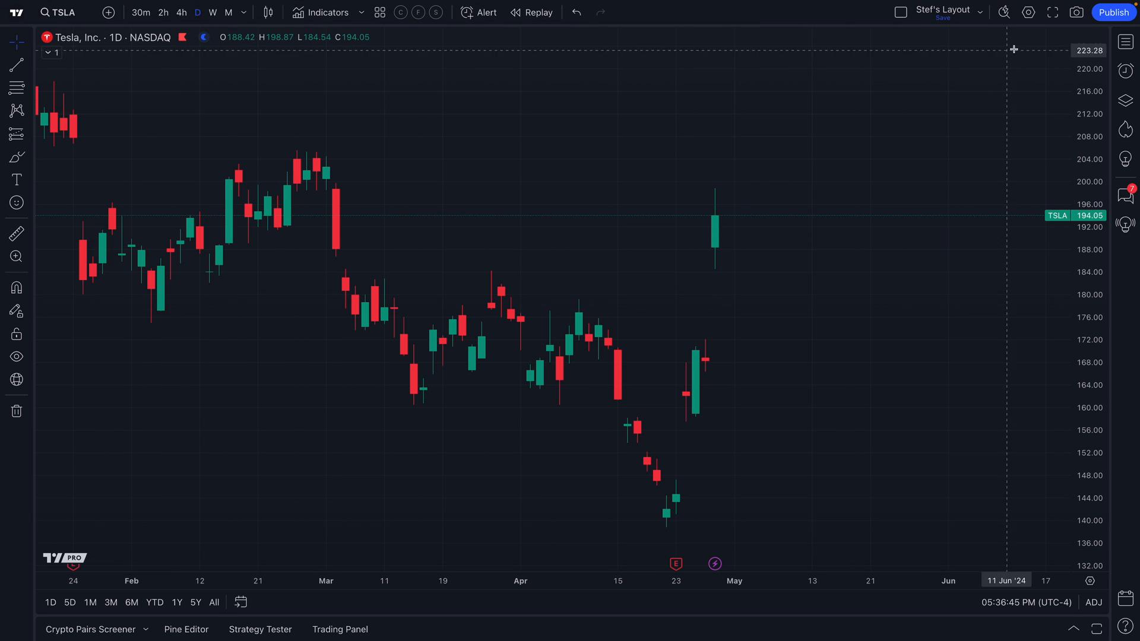
Show the Markets watchlist and chart QQQ, IWM, DIA and NFLX from it in turn
{"action": "left_click", "coordinate": [1124, 43]}
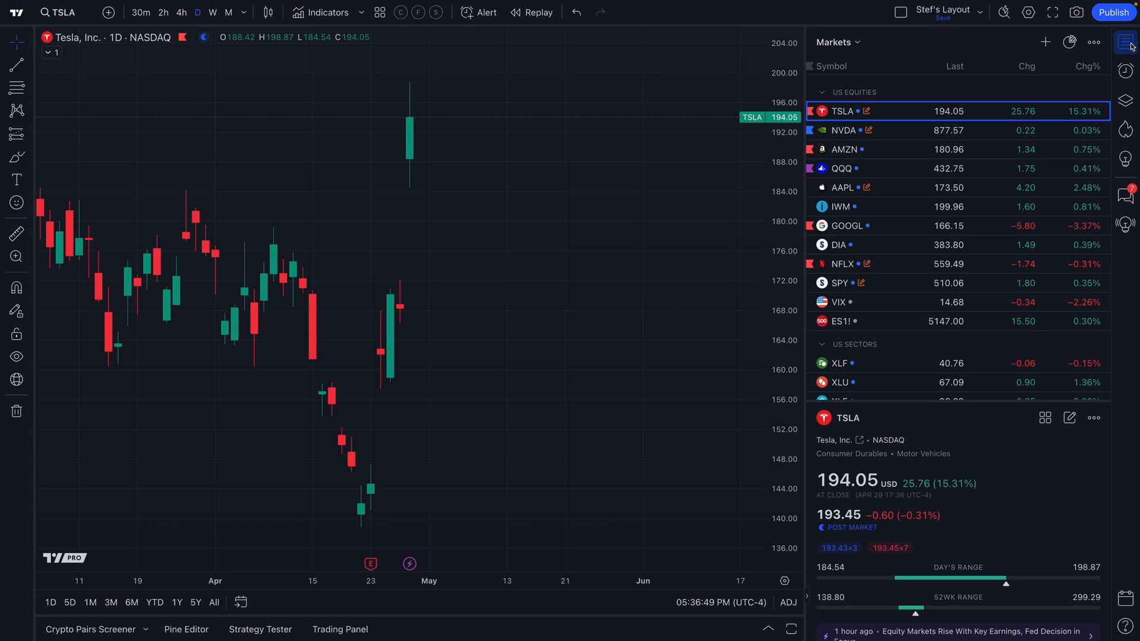
{"action": "mouse_move", "coordinate": [906, 121]}
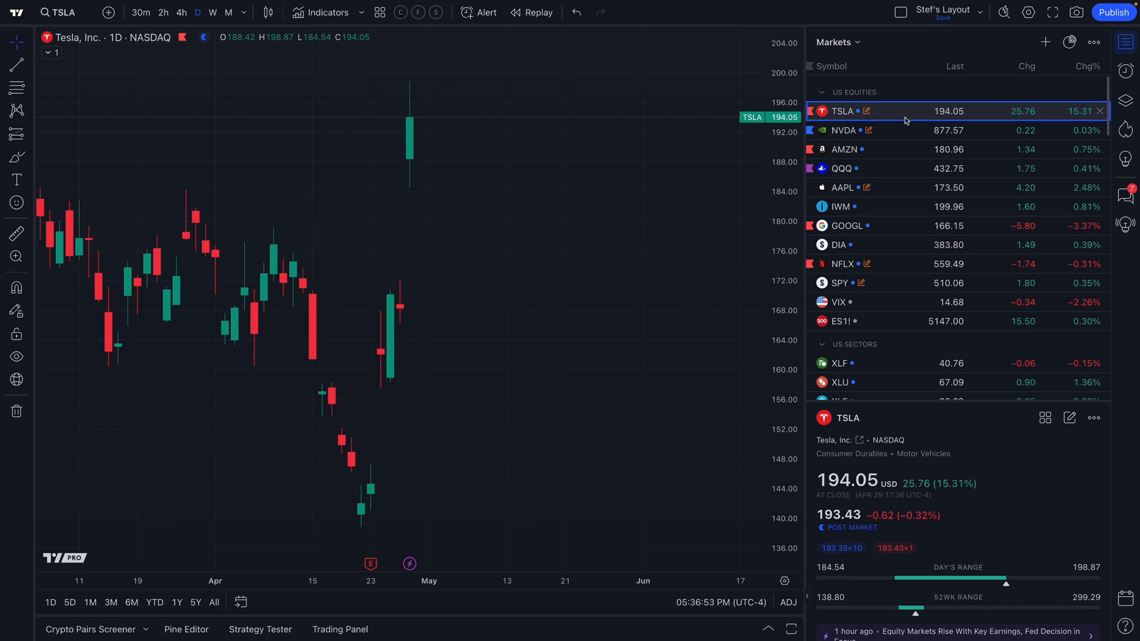
{"action": "mouse_move", "coordinate": [891, 114]}
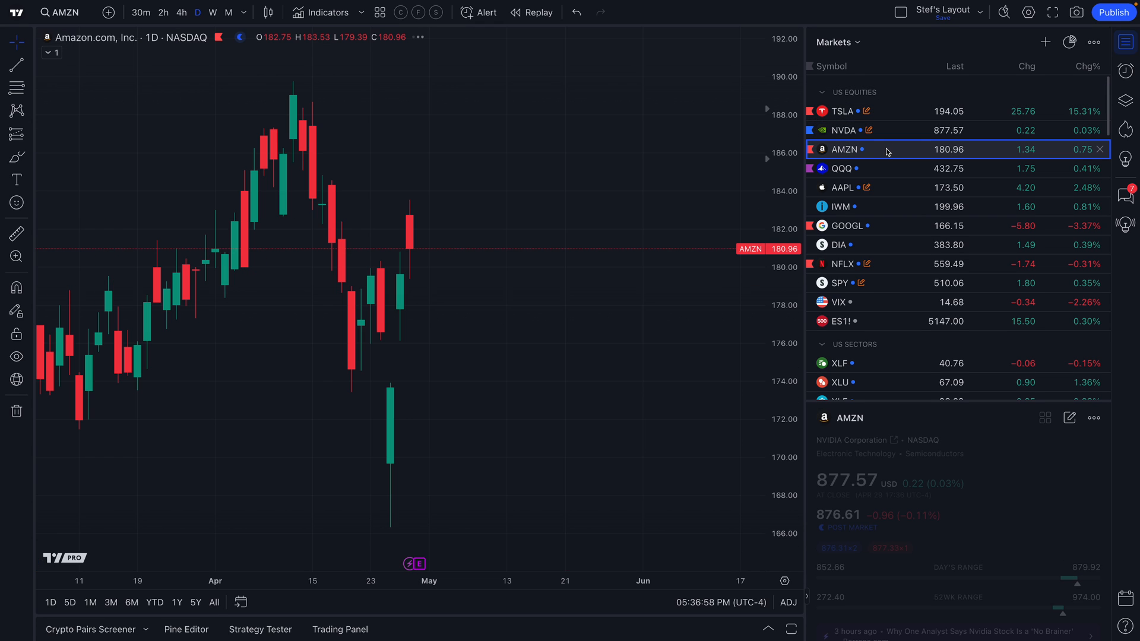
{"action": "left_click", "coordinate": [840, 169]}
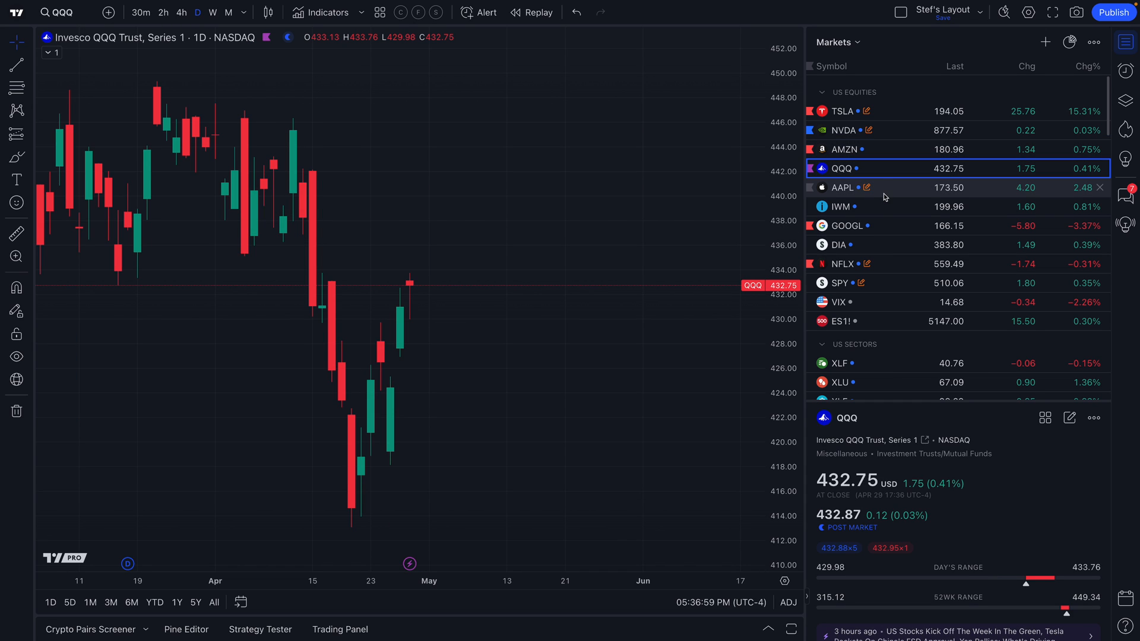
{"action": "left_click", "coordinate": [864, 207]}
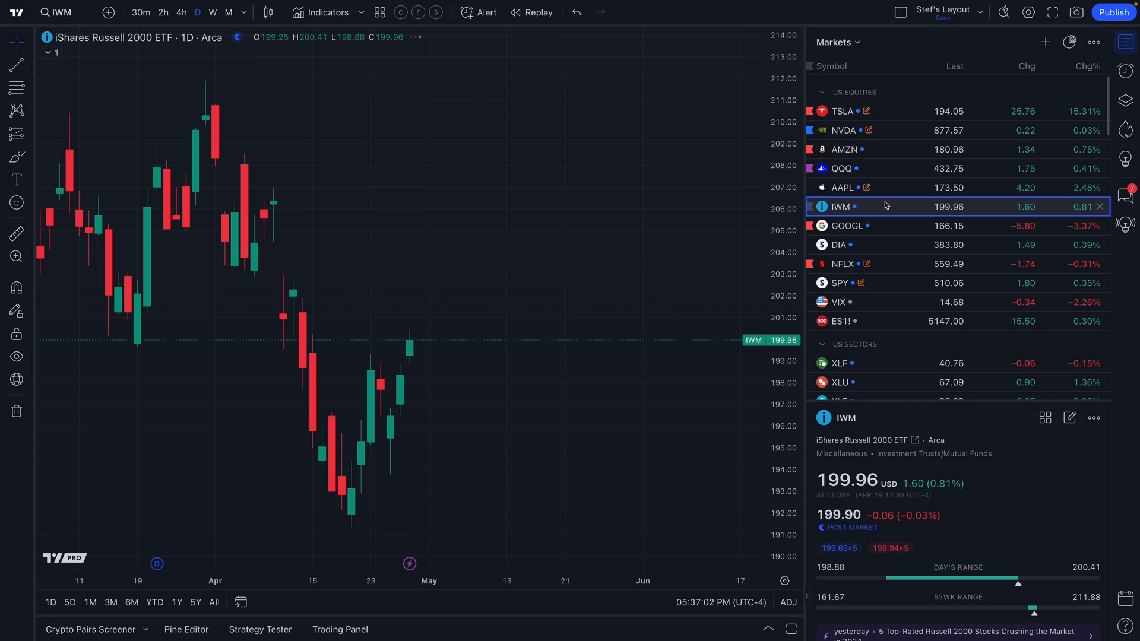
{"action": "left_click", "coordinate": [838, 244]}
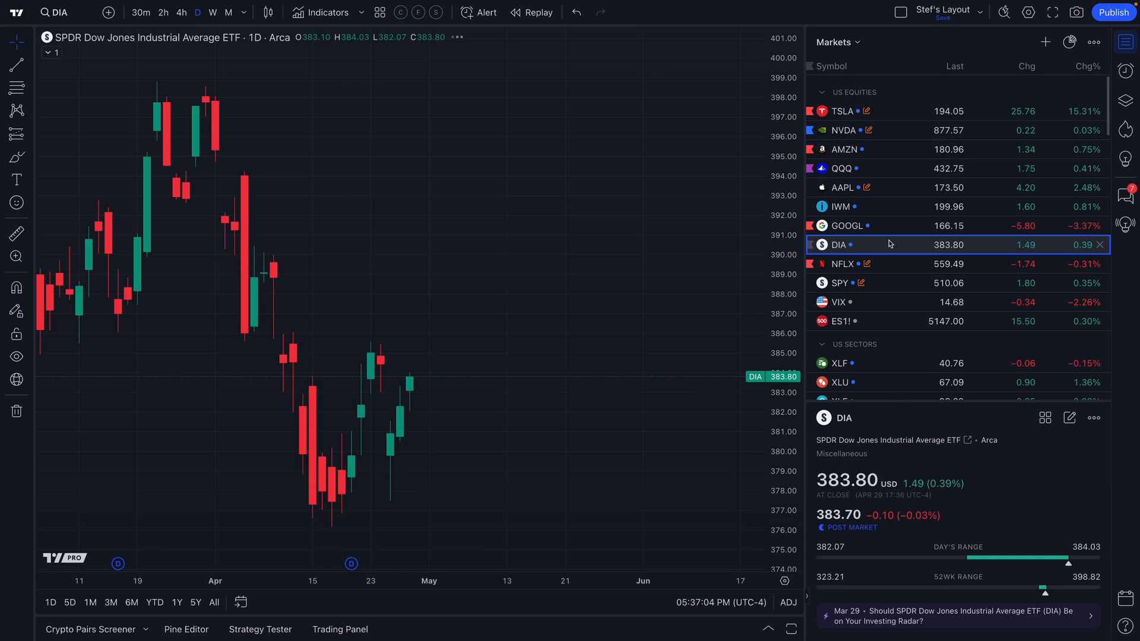
{"action": "left_click", "coordinate": [843, 263]}
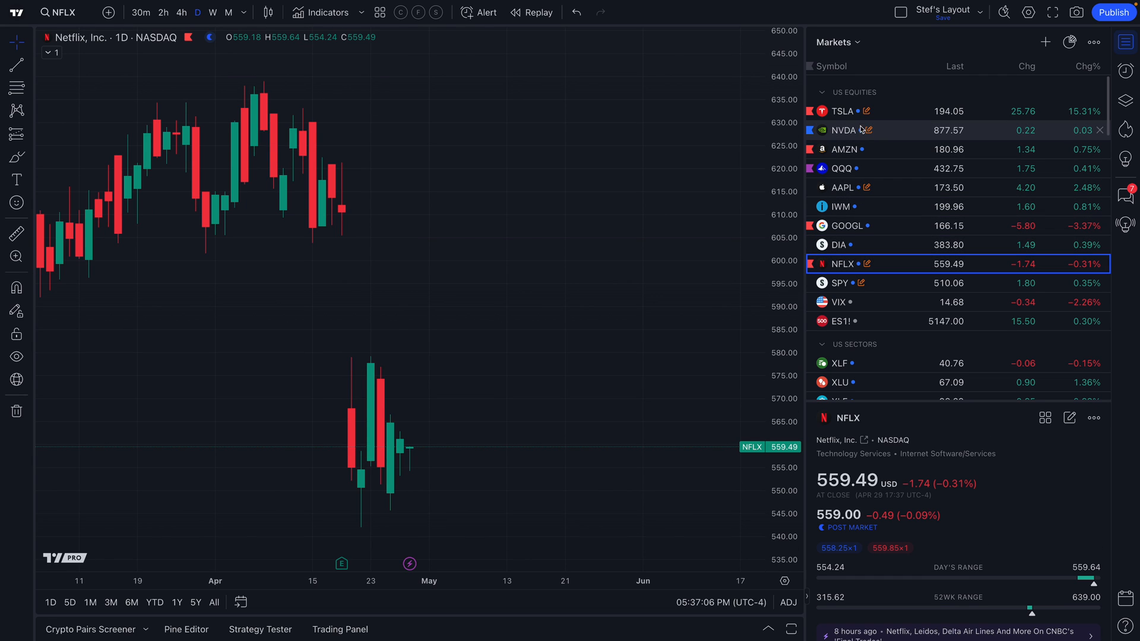
Chart SPY and VIX, then Apple, and finish on the Invesco QQQ Trust daily candles
{"action": "left_click", "coordinate": [838, 283]}
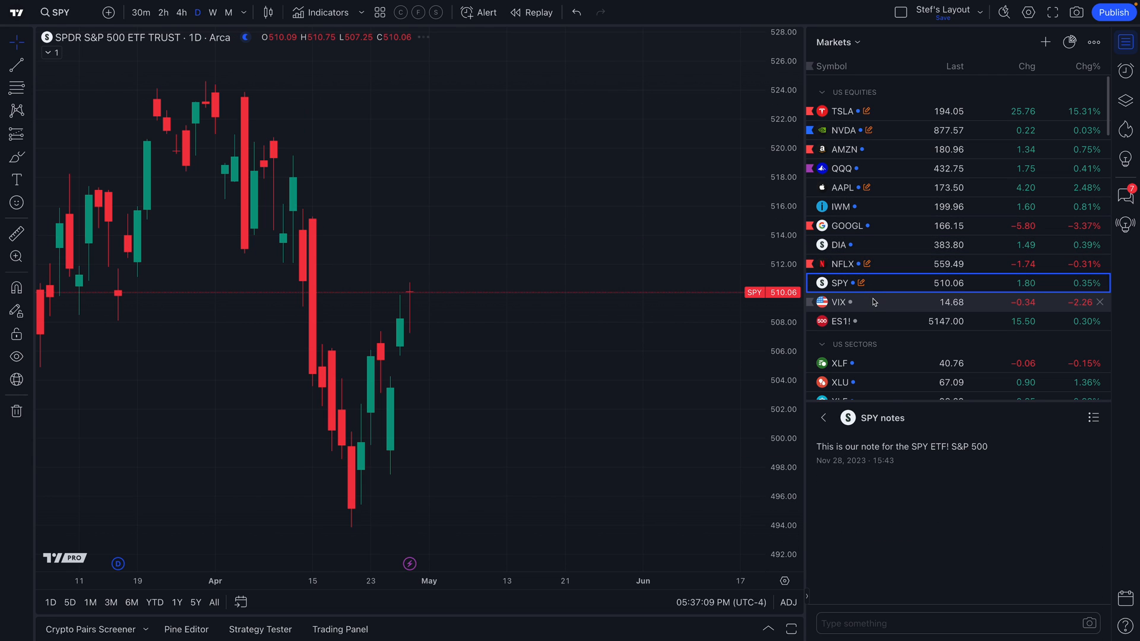
{"action": "left_click", "coordinate": [838, 303]}
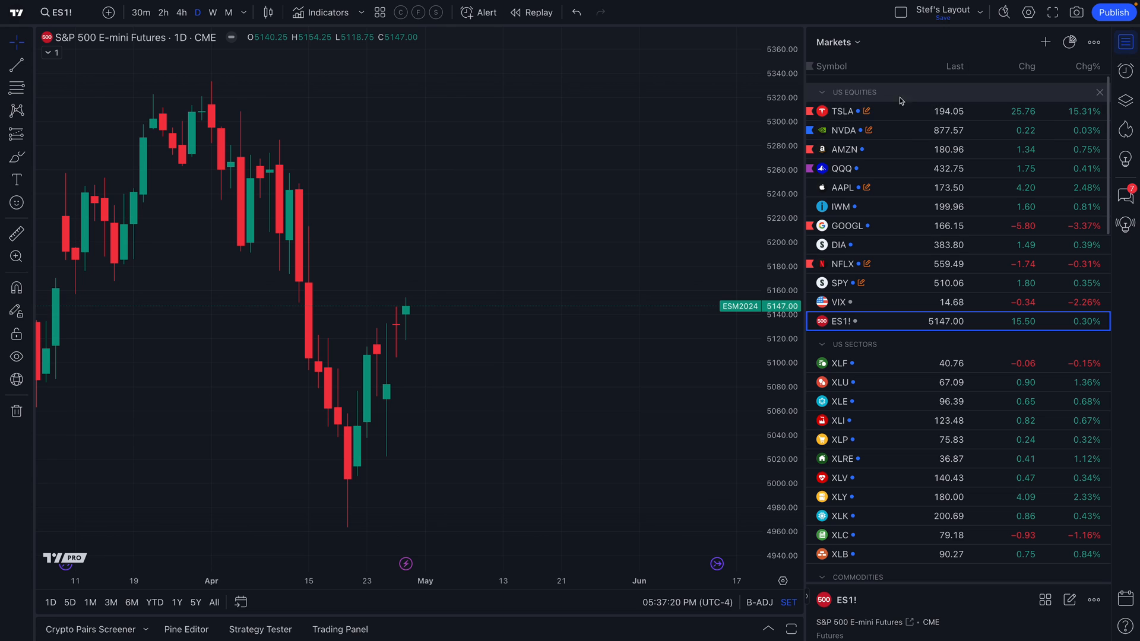
{"action": "left_click", "coordinate": [842, 188]}
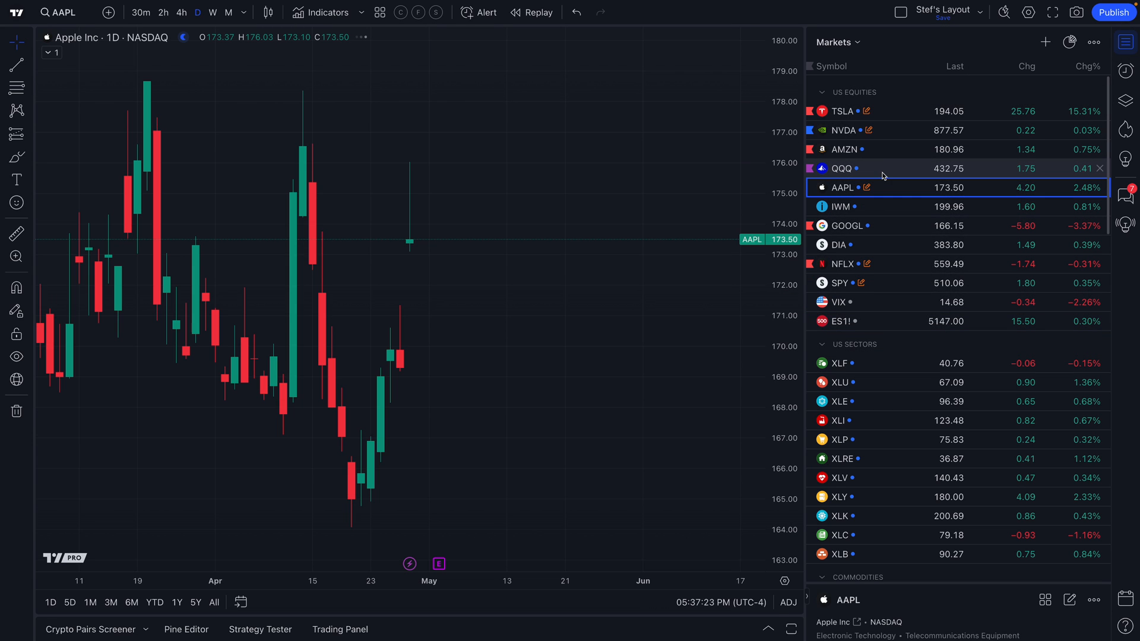
{"action": "left_click", "coordinate": [840, 168]}
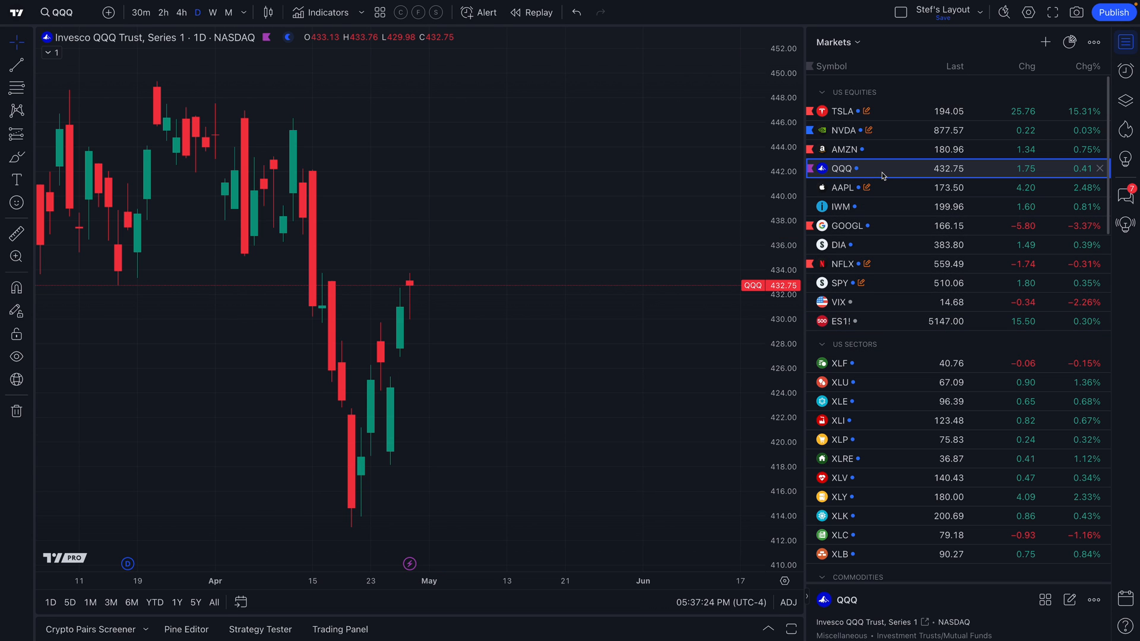
{"action": "mouse_move", "coordinate": [1045, 41]}
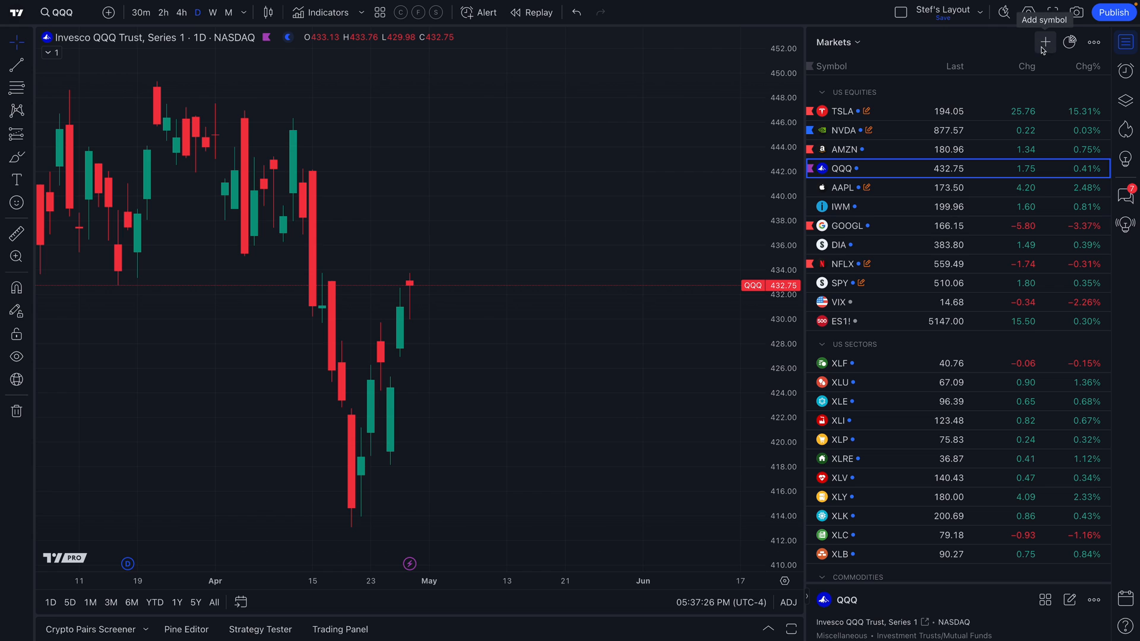
Glance at Add symbol and the saved Watchlists, then hide the watchlist so QQQ fills the workspace
{"action": "left_click", "coordinate": [1045, 40]}
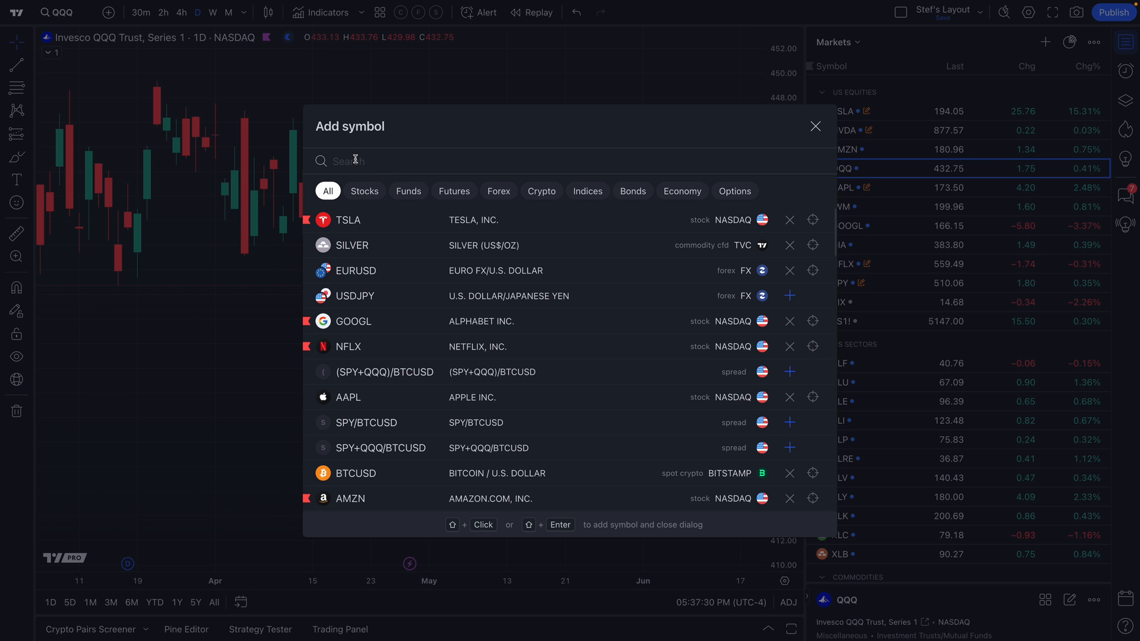
{"action": "mouse_move", "coordinate": [512, 208]}
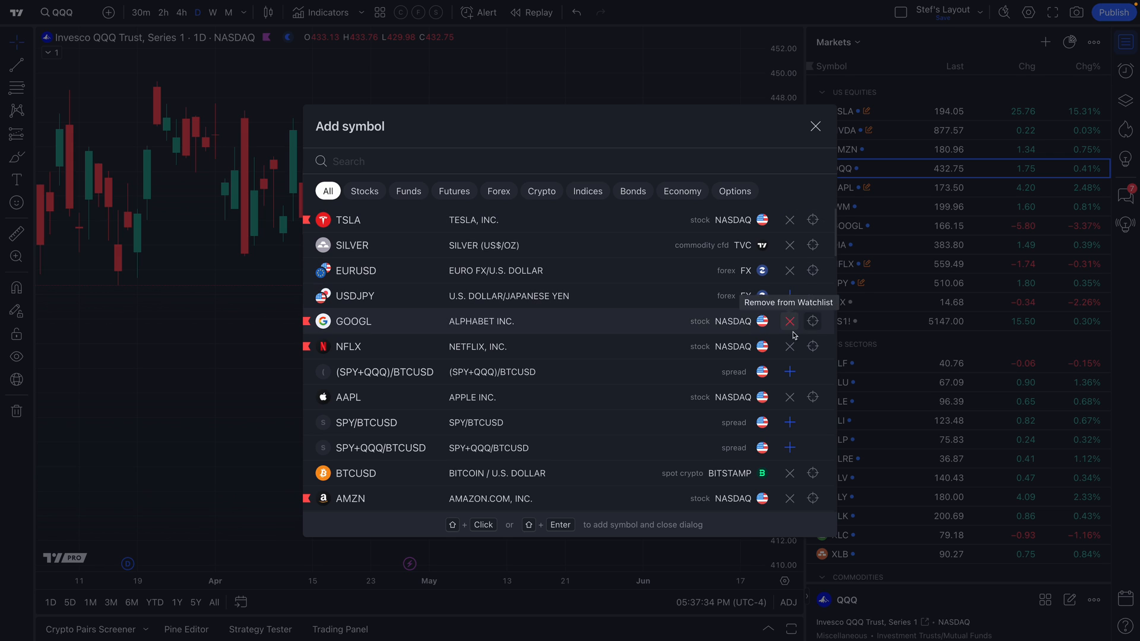
{"action": "mouse_move", "coordinate": [788, 351]}
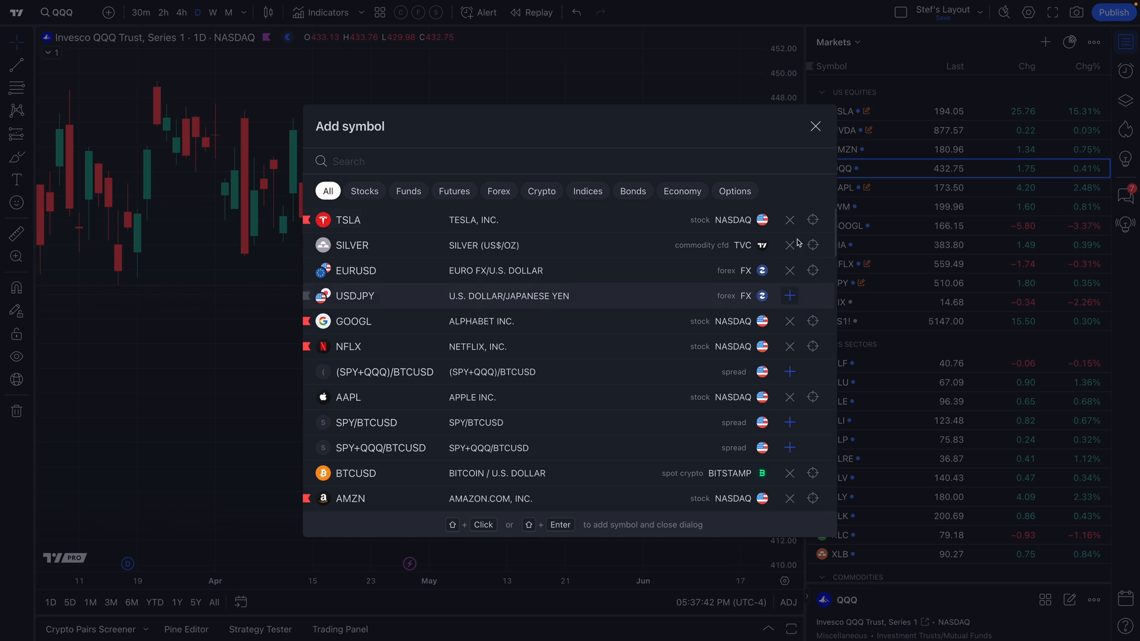
{"action": "left_click", "coordinate": [814, 126]}
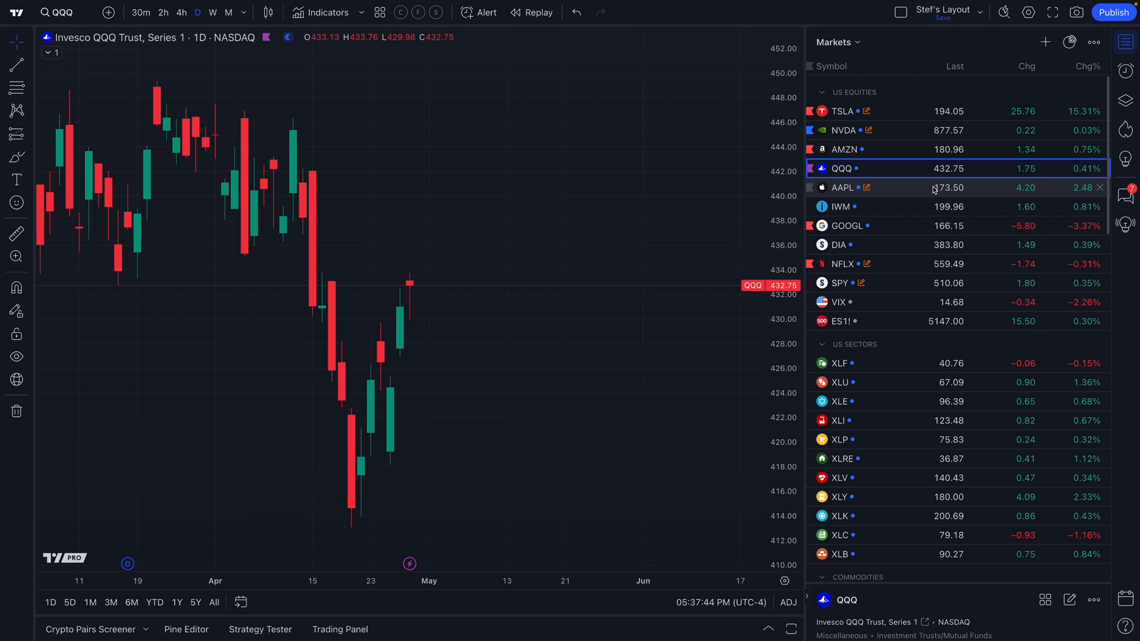
{"action": "mouse_move", "coordinate": [893, 327]}
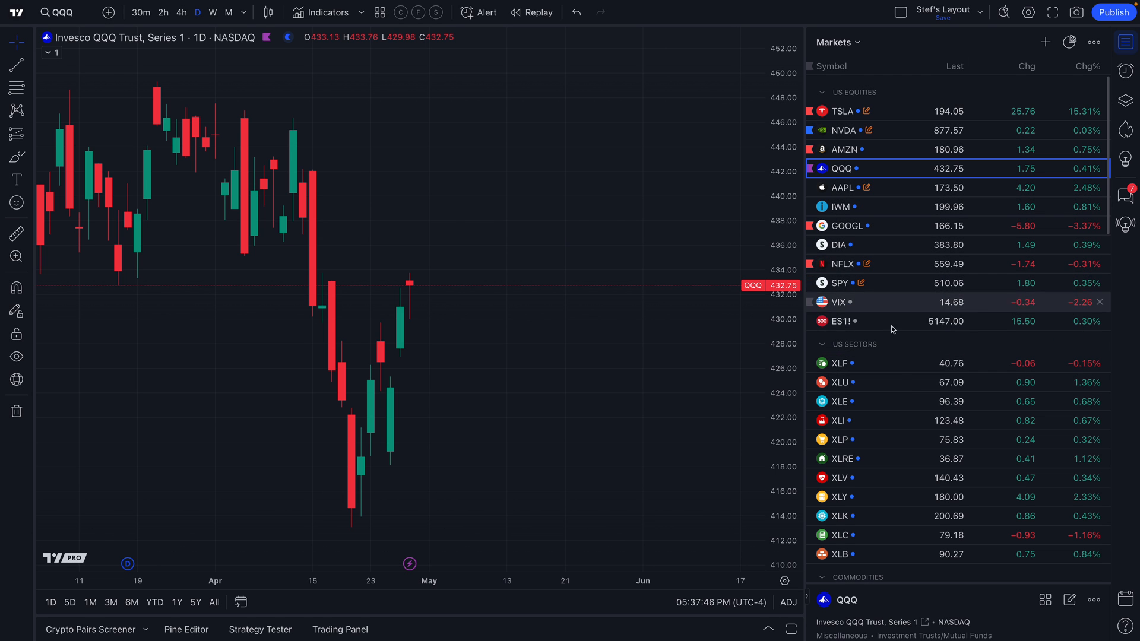
{"action": "left_click", "coordinate": [836, 42]}
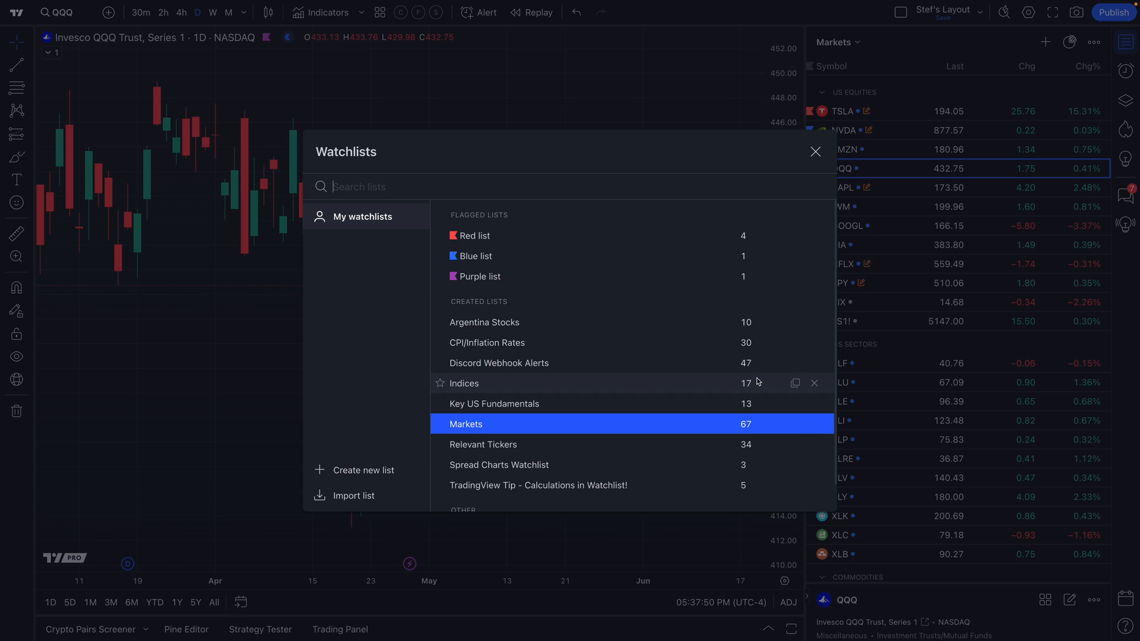
{"action": "left_click", "coordinate": [816, 152]}
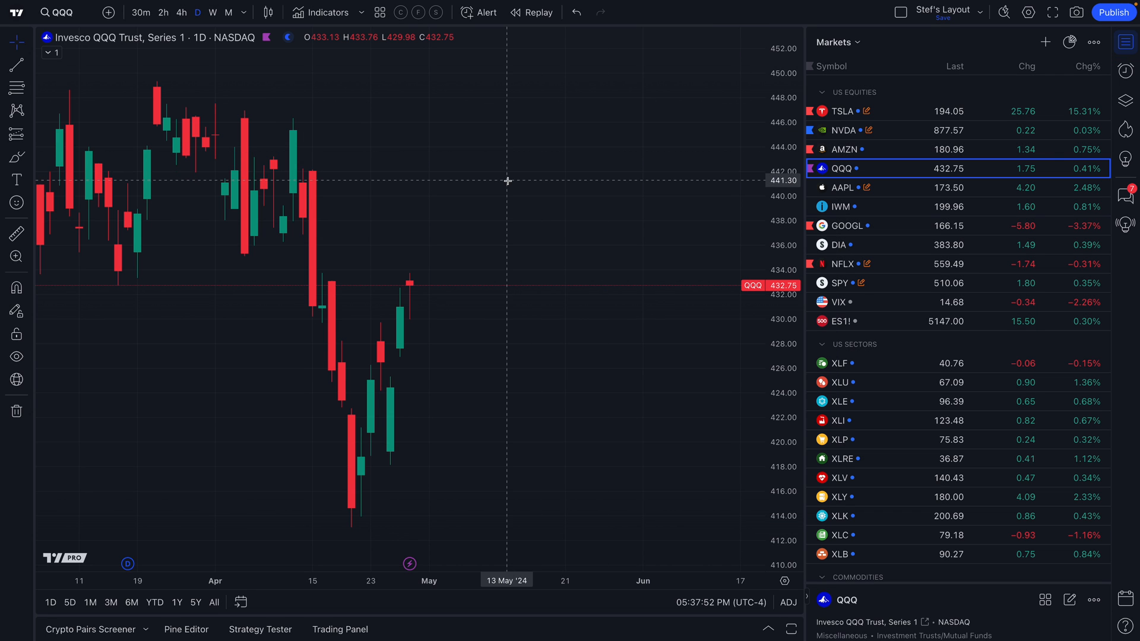
{"action": "left_click", "coordinate": [1124, 40]}
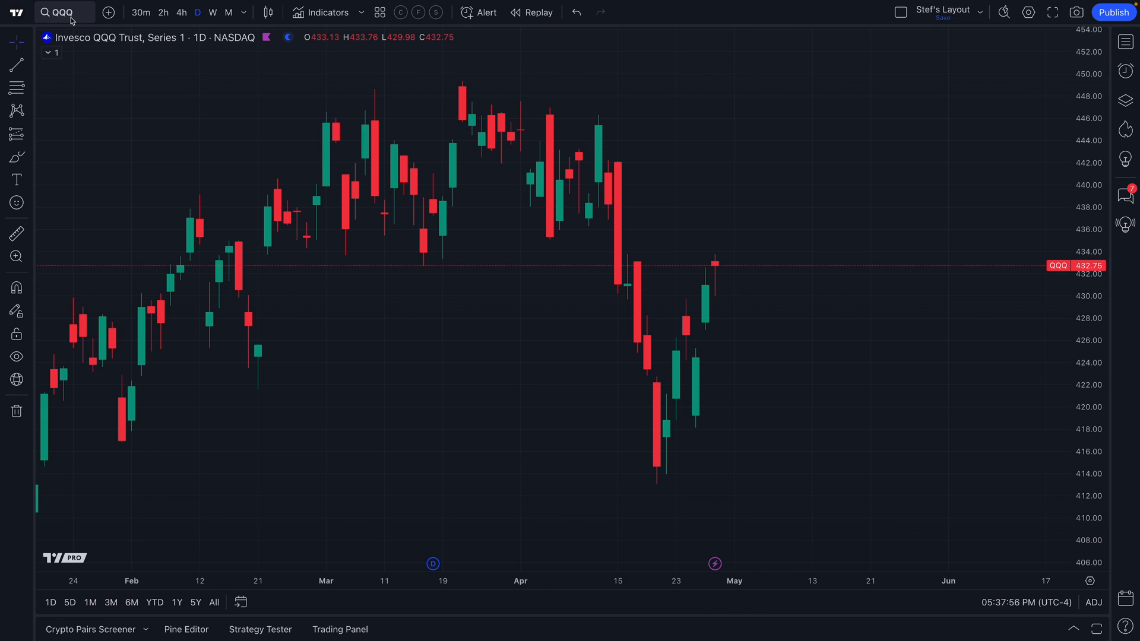
Chart the AAPL+AMZN equation as daily candles, then reopen symbol search showing it
{"action": "left_click", "coordinate": [66, 12]}
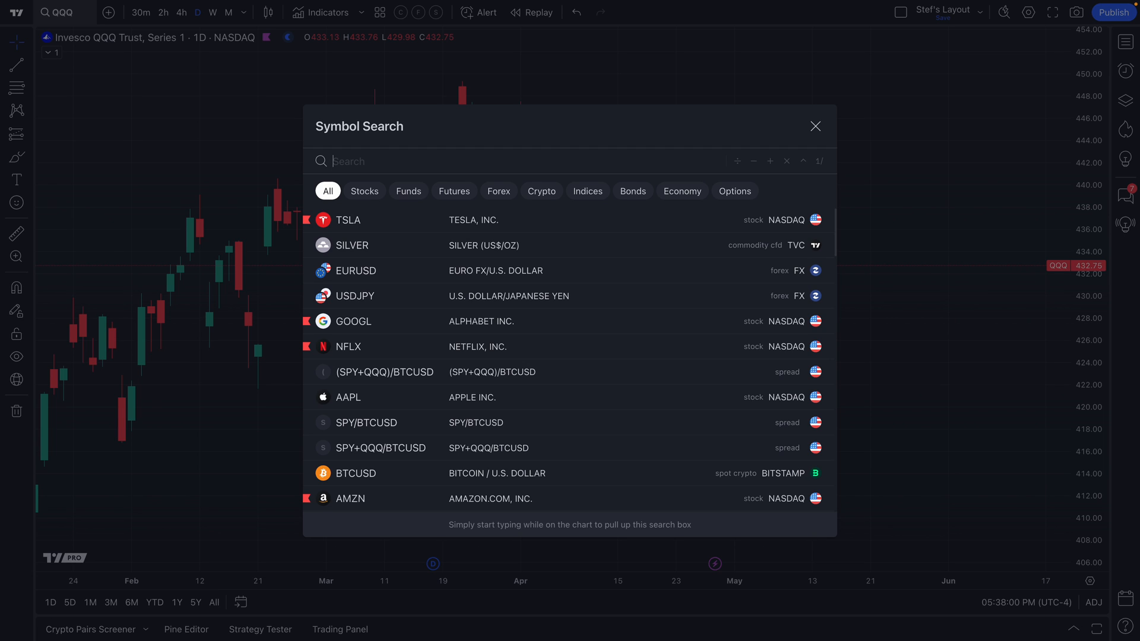
{"action": "type", "text": "AAPL+AMZN"}
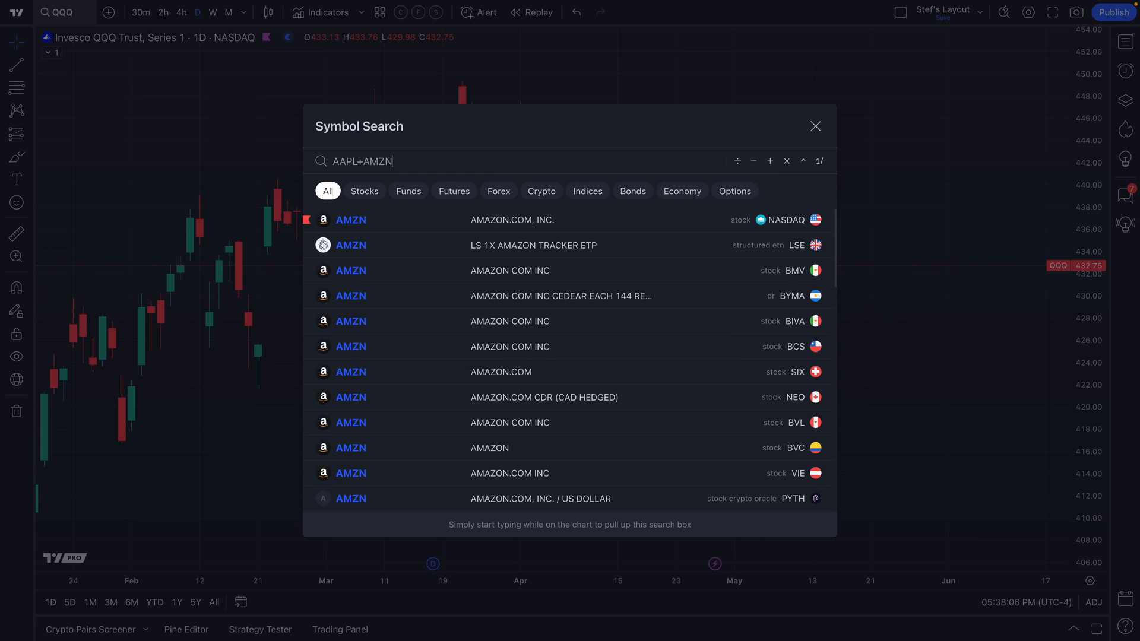
{"action": "double_click", "coordinate": [367, 162]}
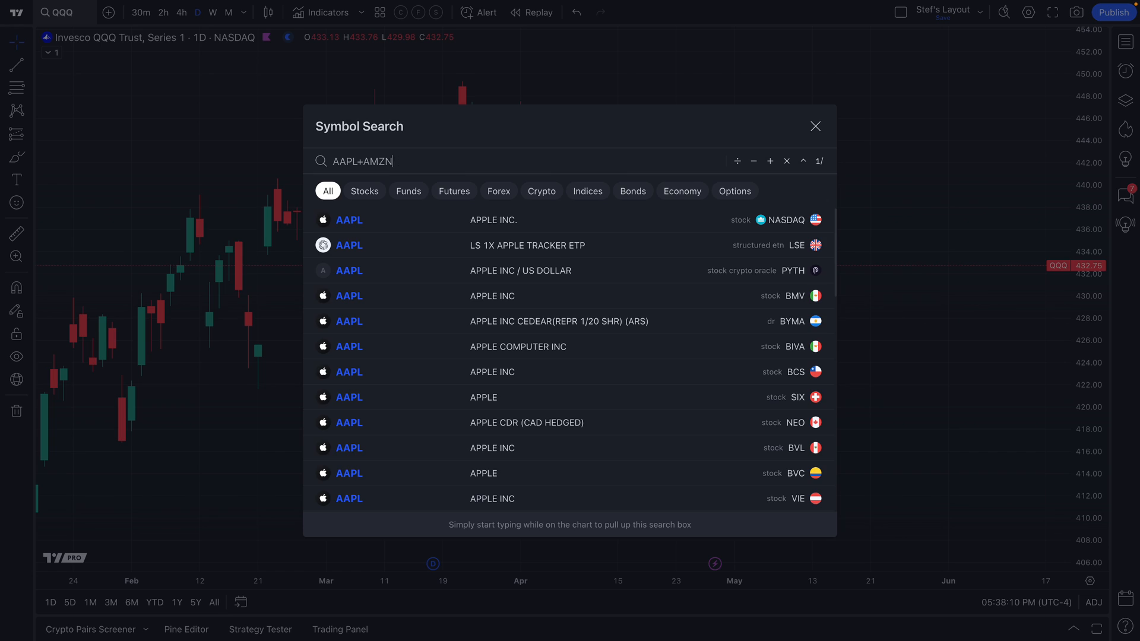
{"action": "key", "text": "Enter"}
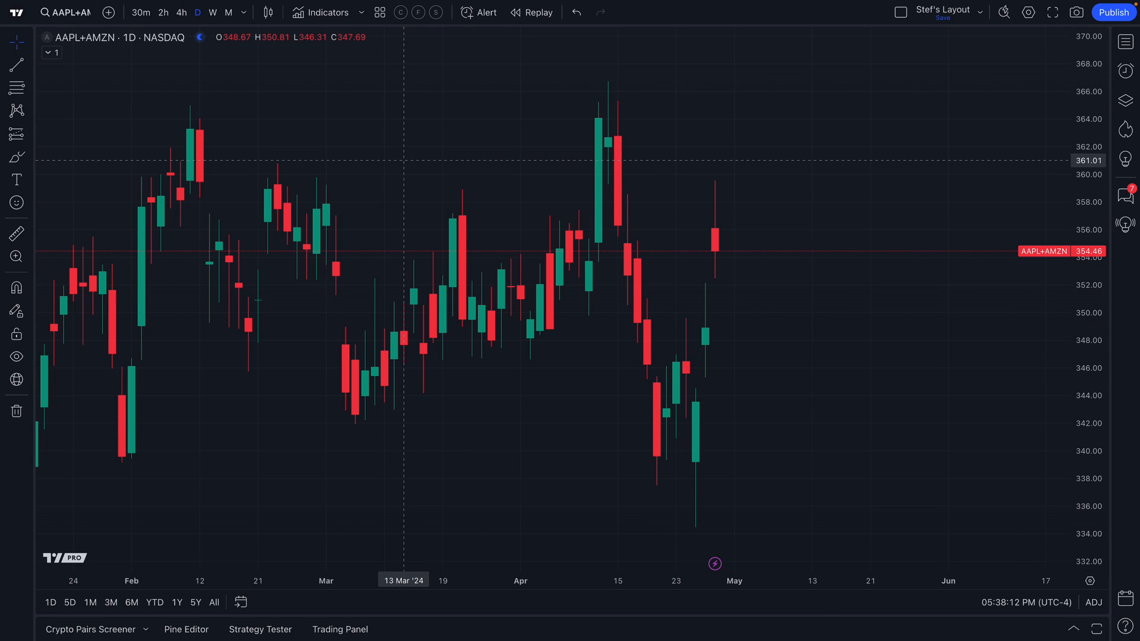
{"action": "mouse_move", "coordinate": [111, 57]}
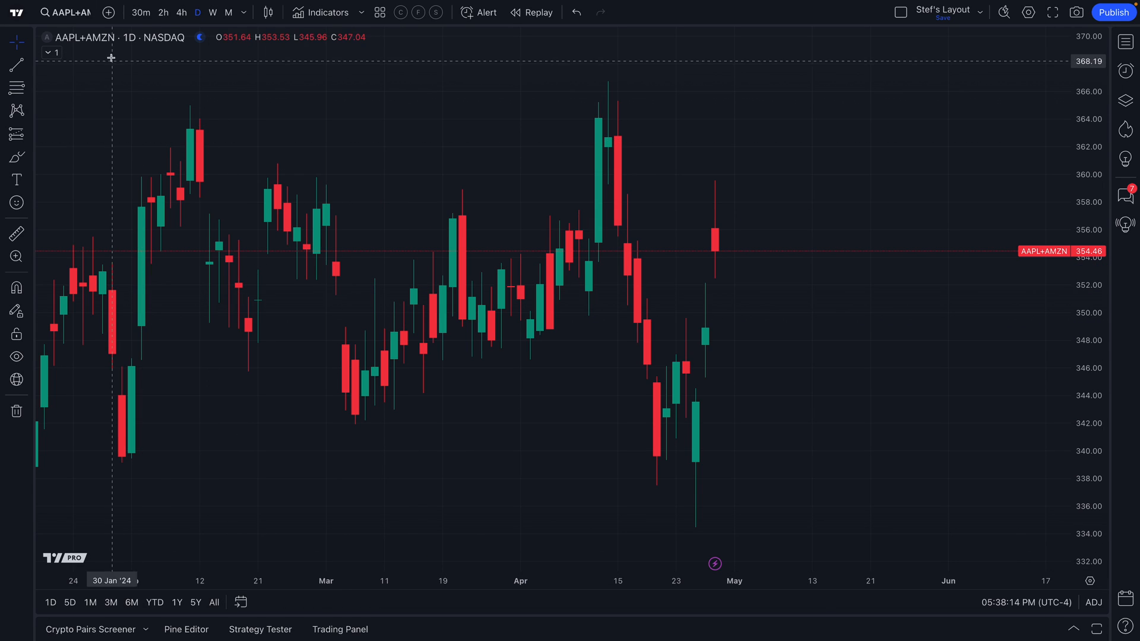
{"action": "left_click", "coordinate": [68, 11]}
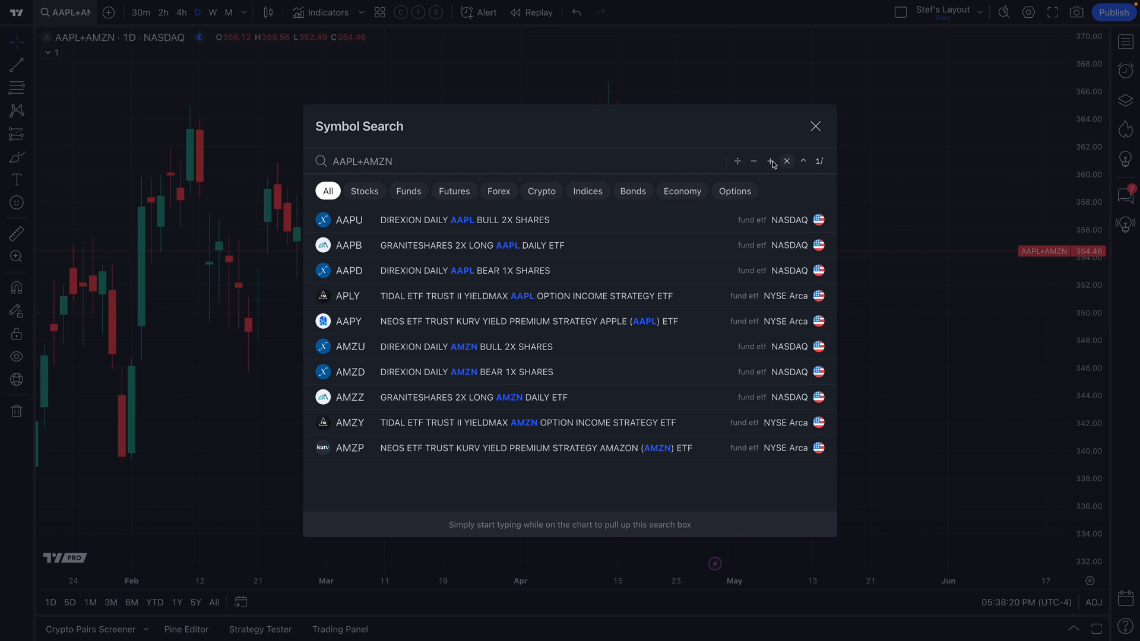
{"action": "mouse_move", "coordinate": [636, 174]}
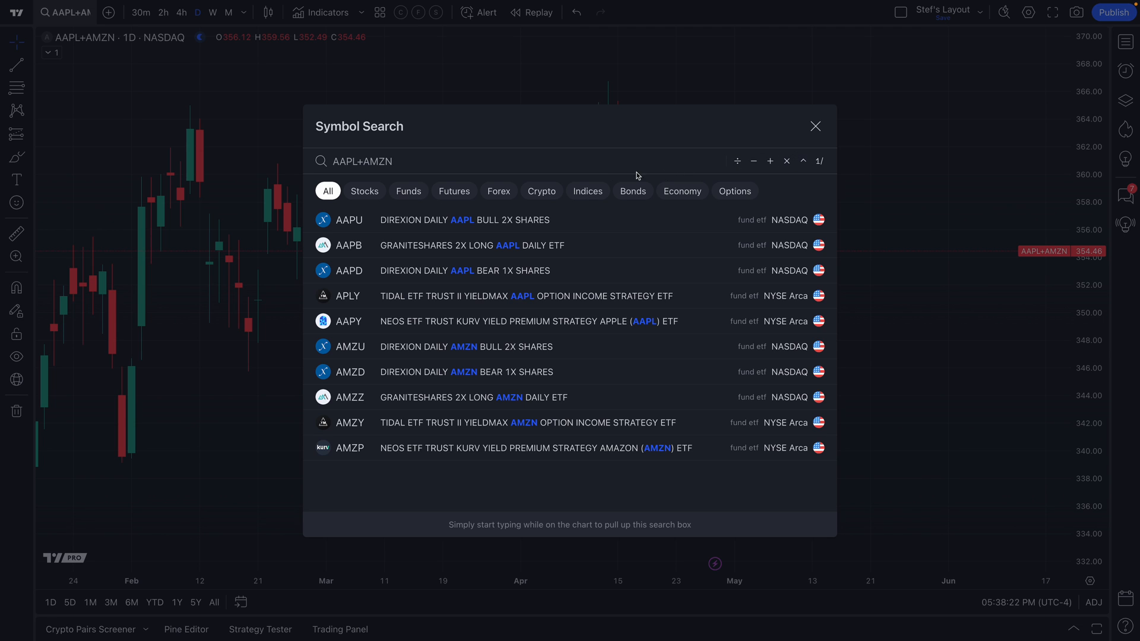
Chart the custom expression (SPY+QQQ)/BTCUSD as daily candles
{"action": "left_click", "coordinate": [786, 162]}
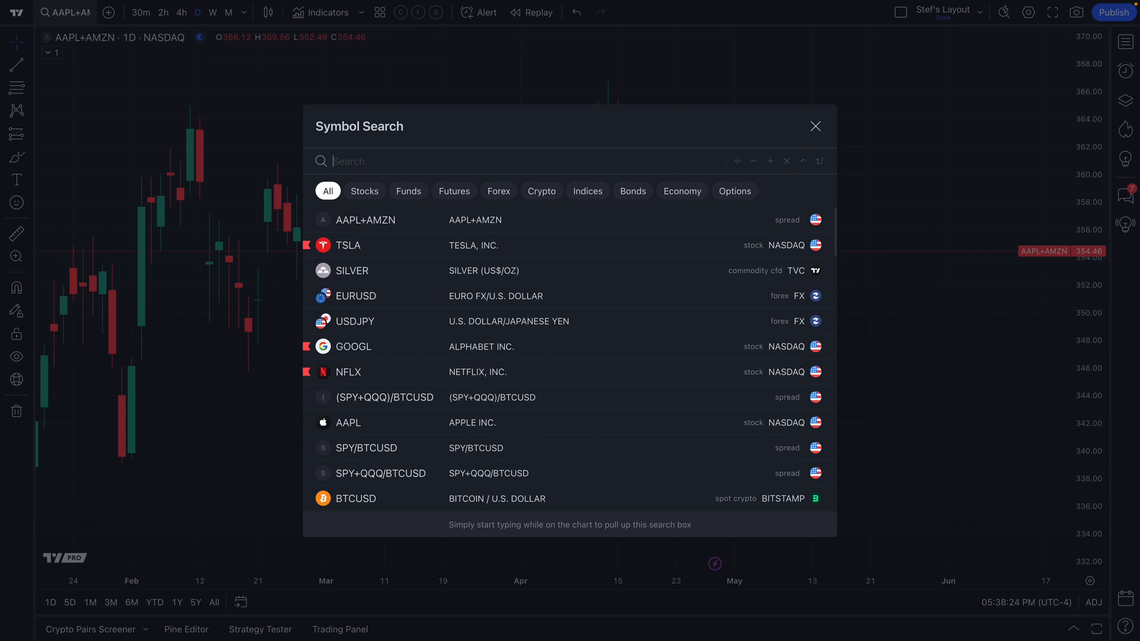
{"action": "type", "text": "(SPY"}
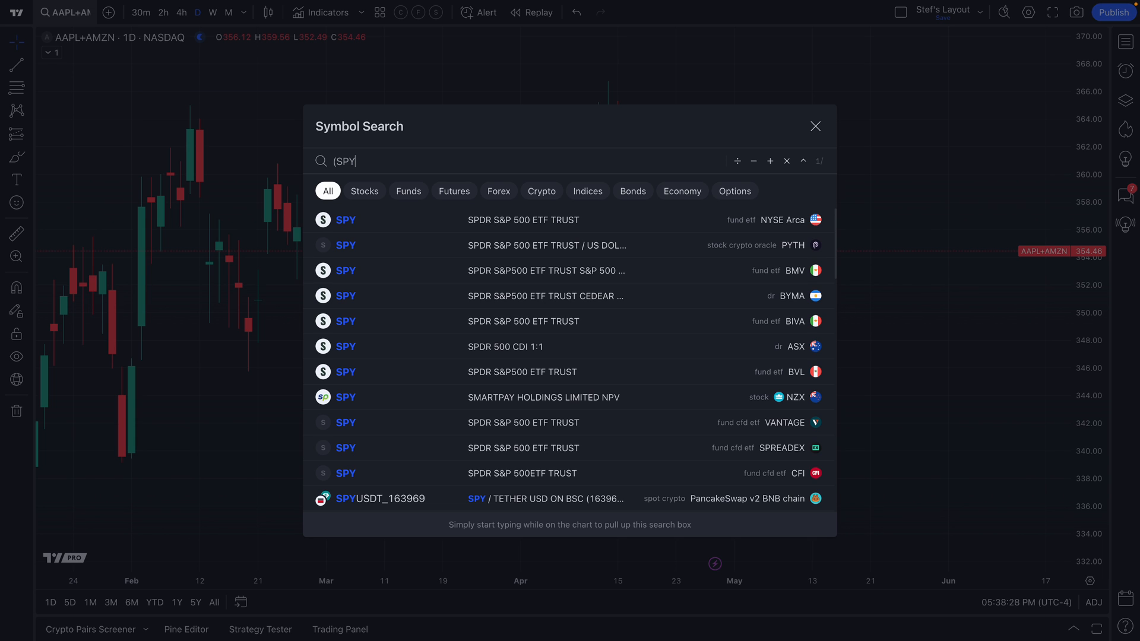
{"action": "type", "text": "+"}
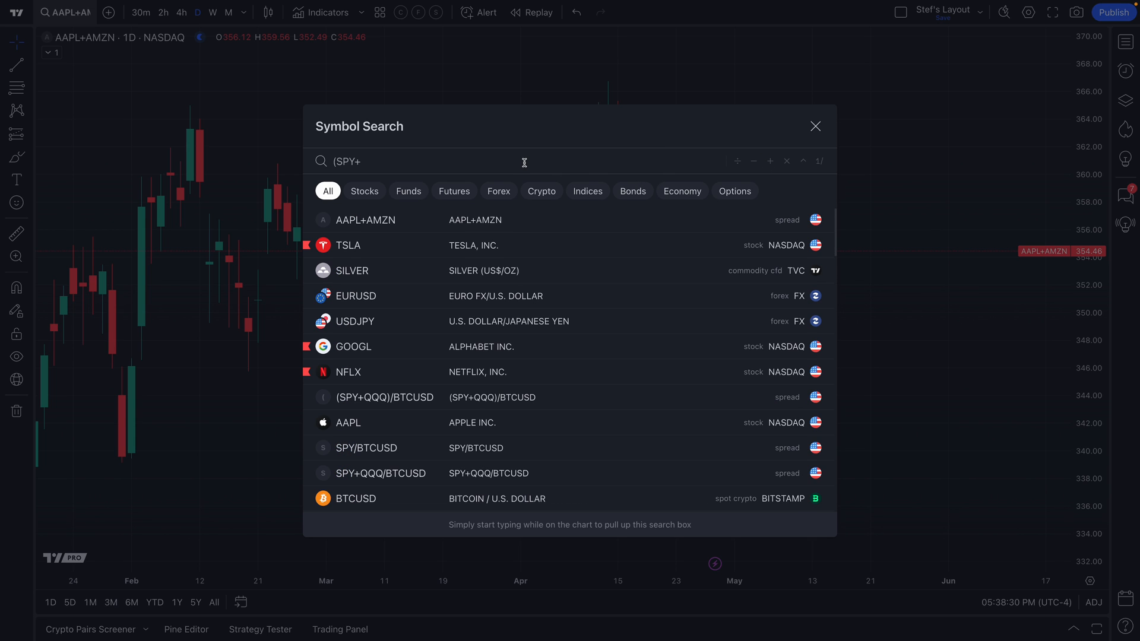
{"action": "type", "text": "QQQ"}
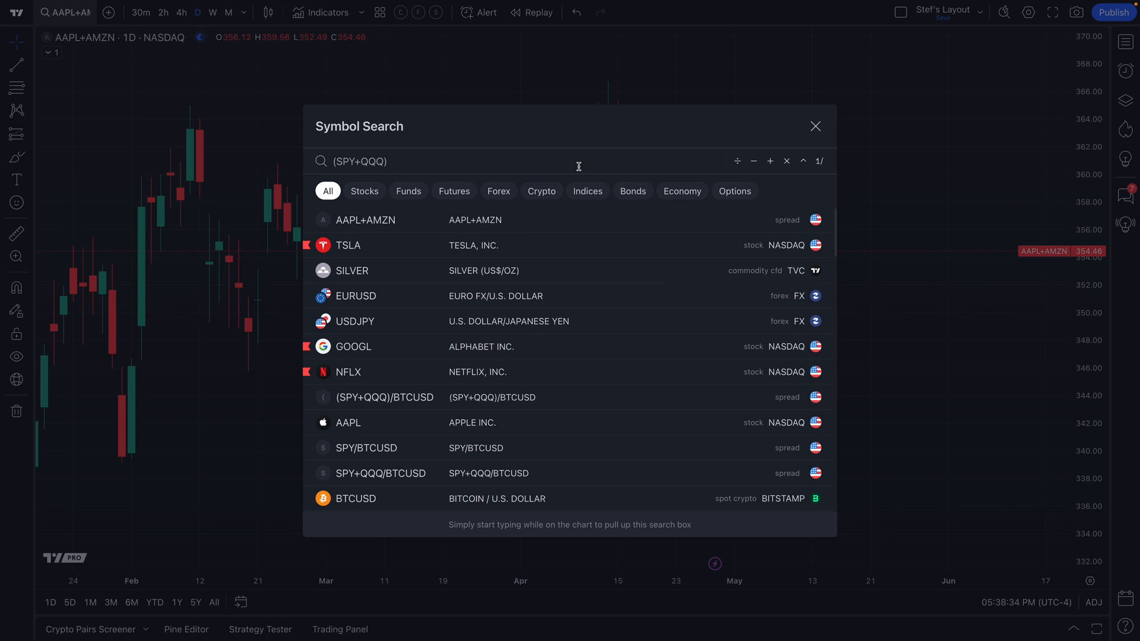
{"action": "type", "text": "/BTCUSD"}
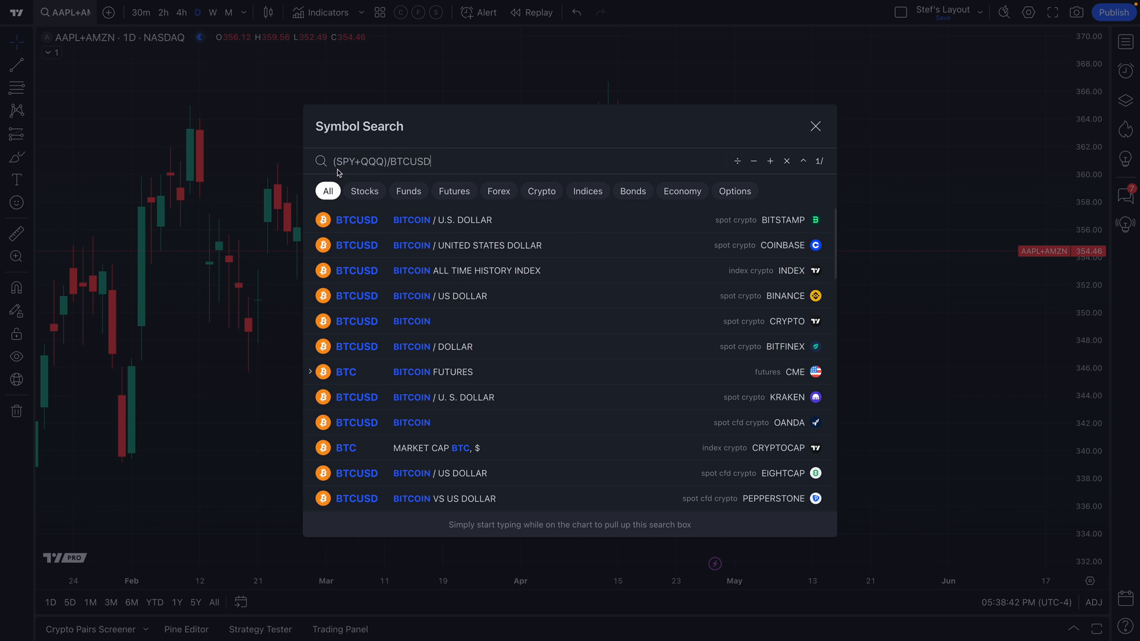
{"action": "double_click", "coordinate": [411, 161]}
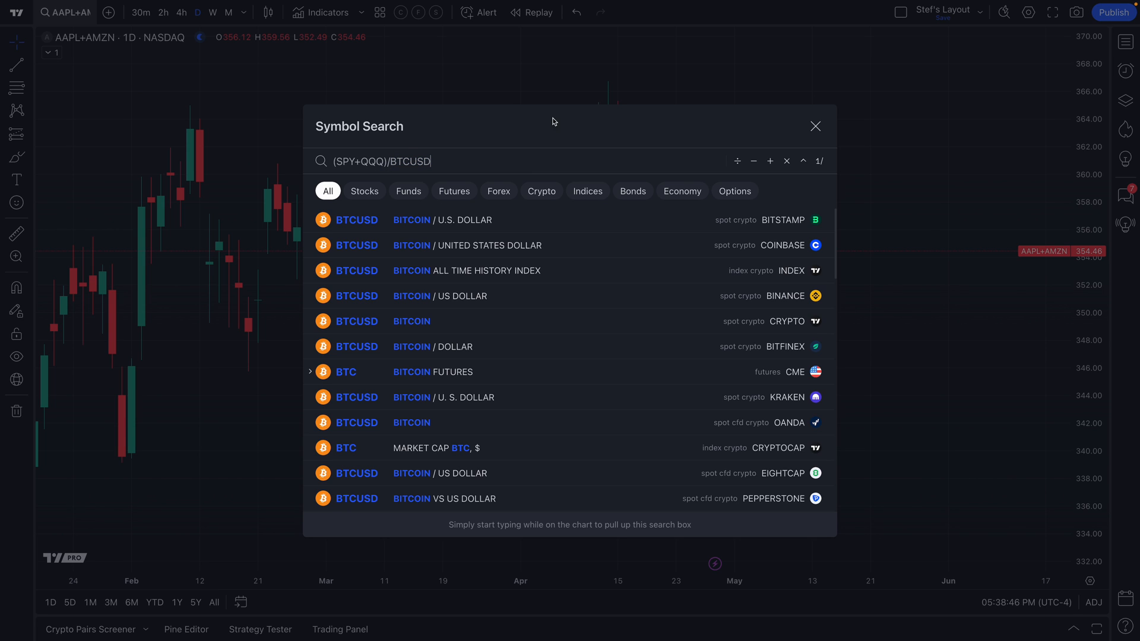
{"action": "left_click", "coordinate": [814, 126]}
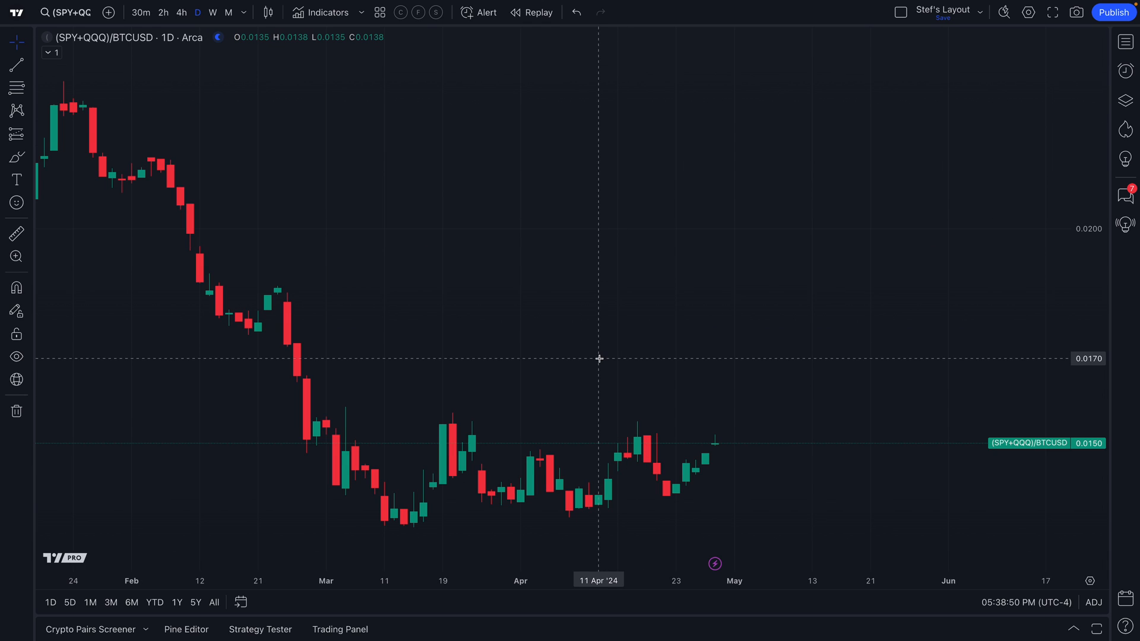
{"action": "mouse_move", "coordinate": [619, 347]}
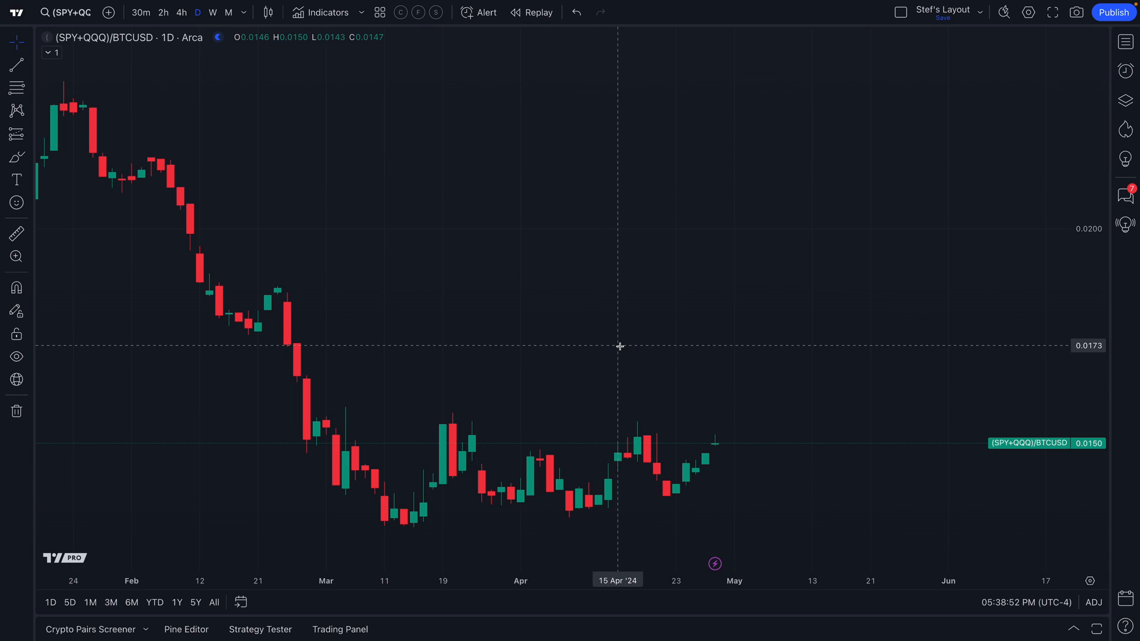
{"action": "mouse_move", "coordinate": [539, 306]}
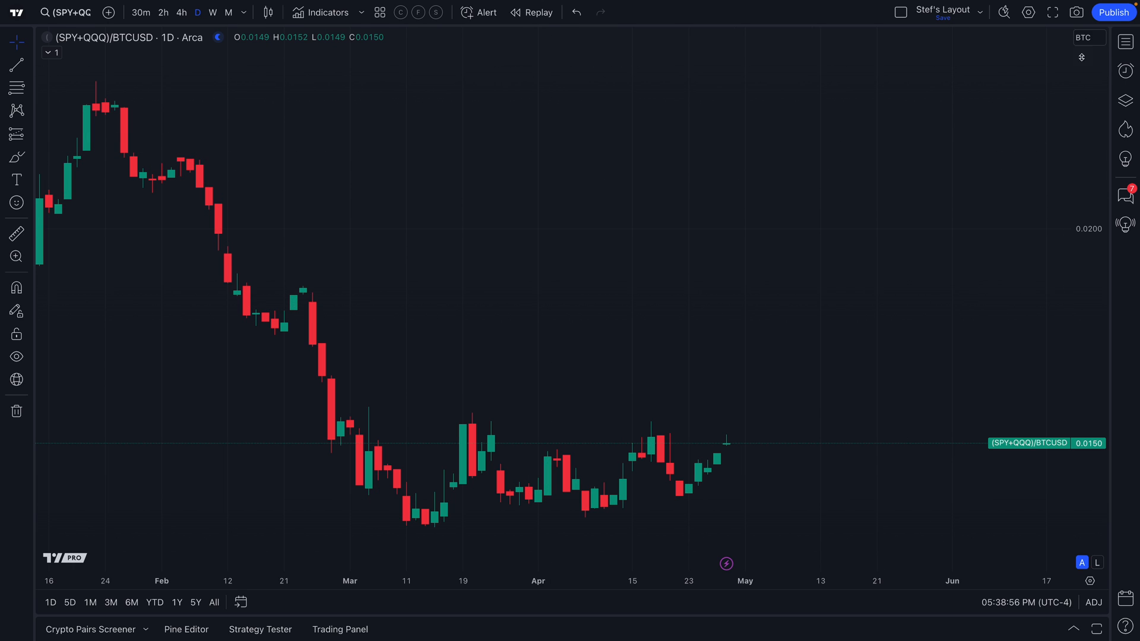
Show the watchlist beside the ratio chart, then head back toward the home page
{"action": "left_click", "coordinate": [1123, 42]}
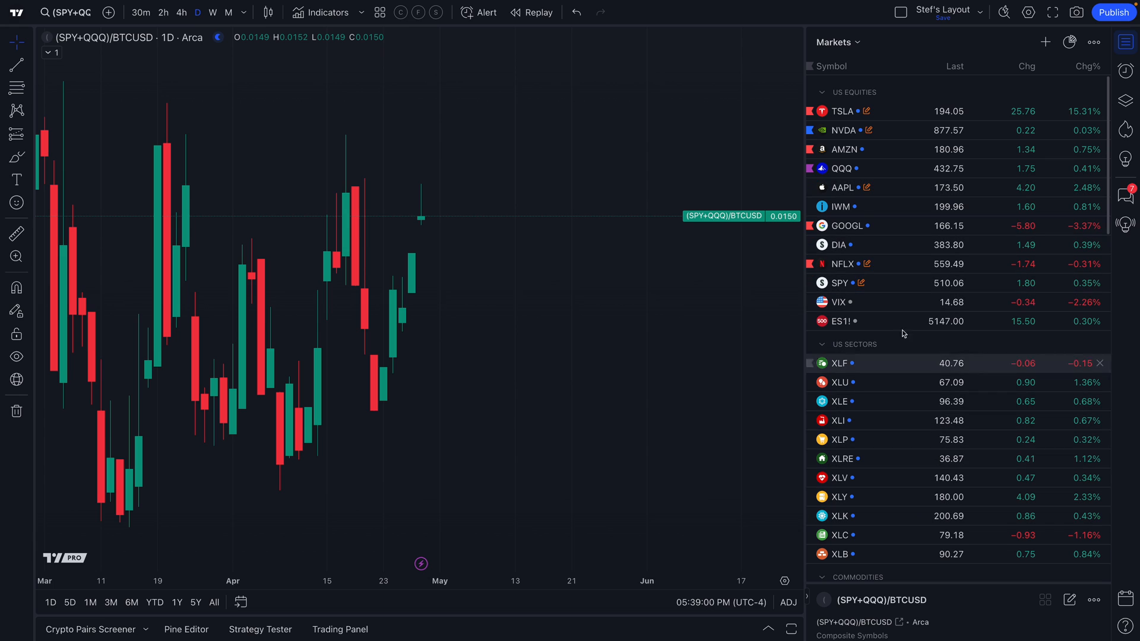
{"action": "mouse_move", "coordinate": [861, 162]}
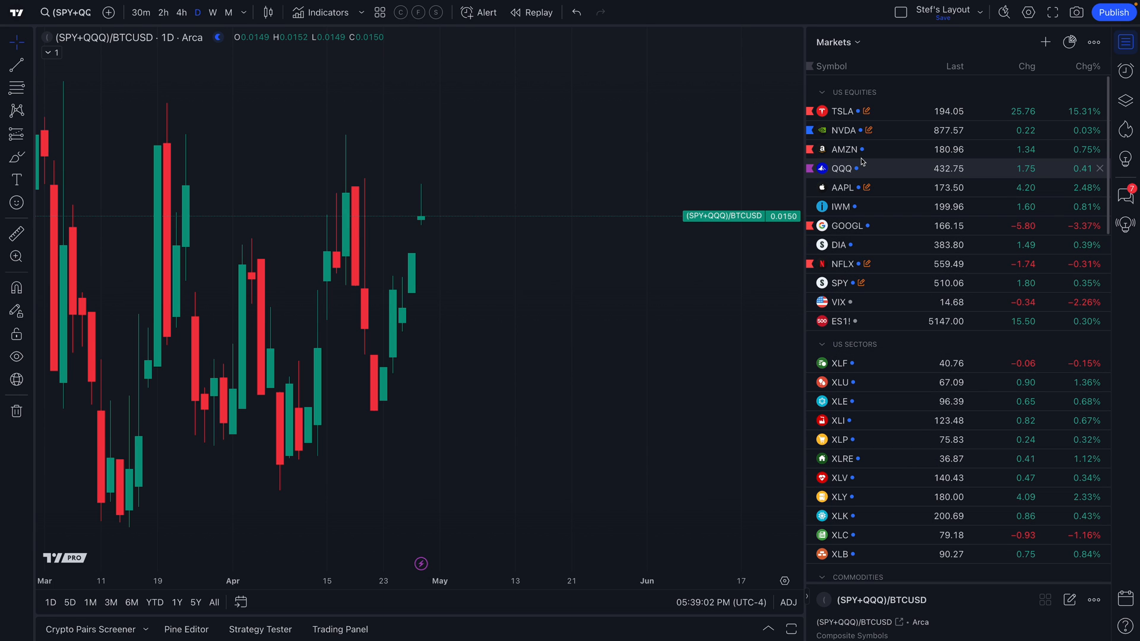
{"action": "mouse_move", "coordinate": [883, 128]}
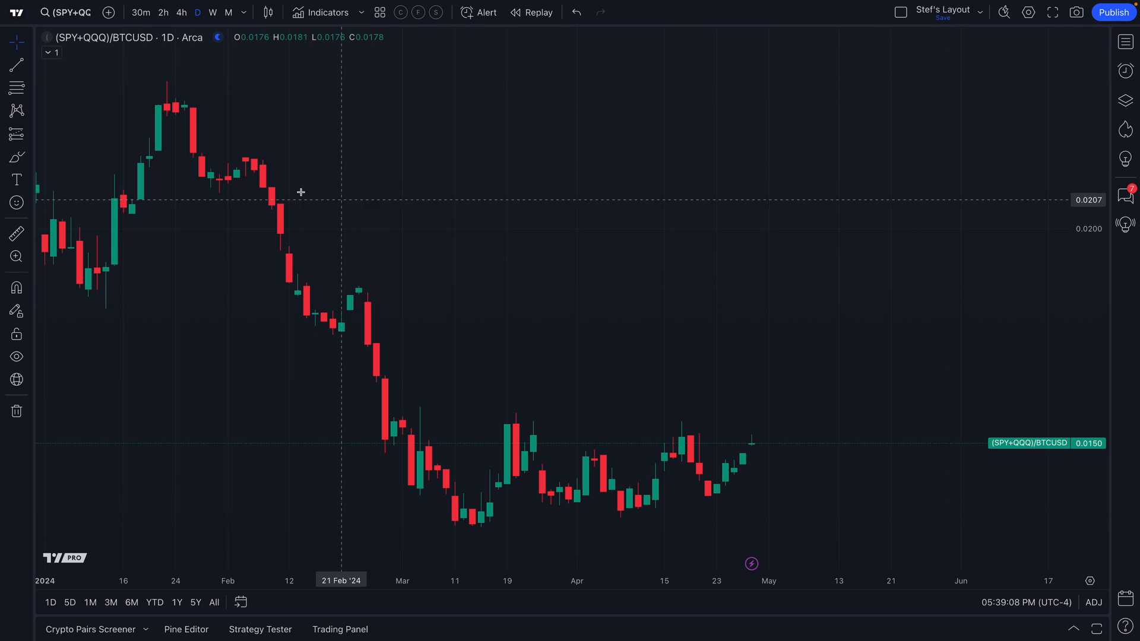
{"action": "left_click", "coordinate": [15, 12]}
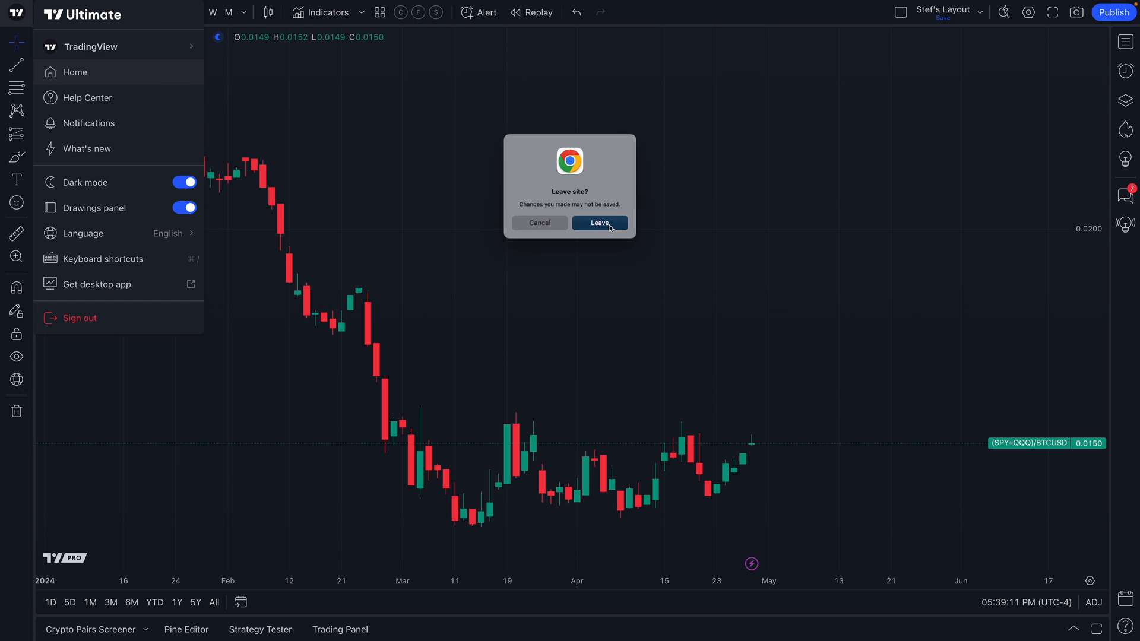
Confirm leaving the chart and search for eurusd from the home page
{"action": "left_click", "coordinate": [598, 223]}
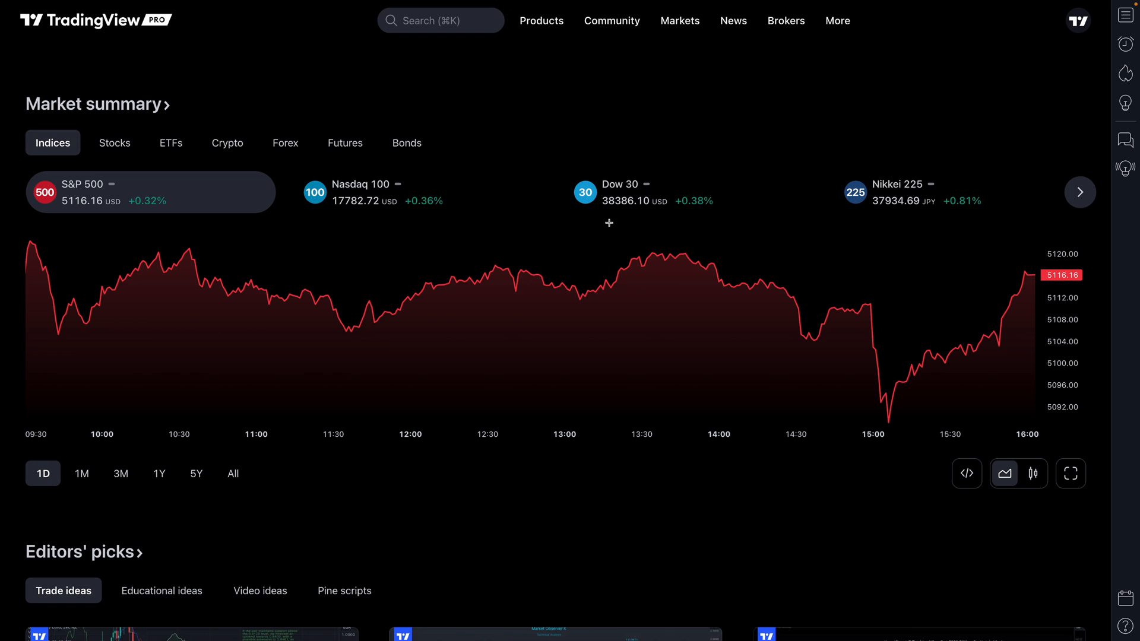
{"action": "left_click", "coordinate": [439, 22]}
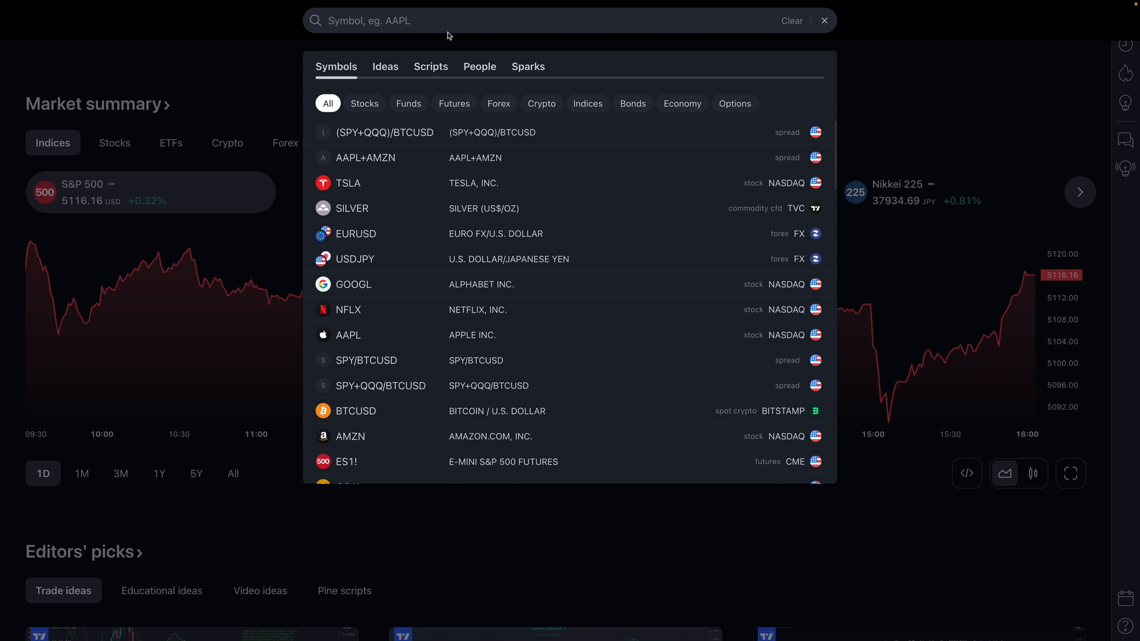
{"action": "type", "text": "eurusd"}
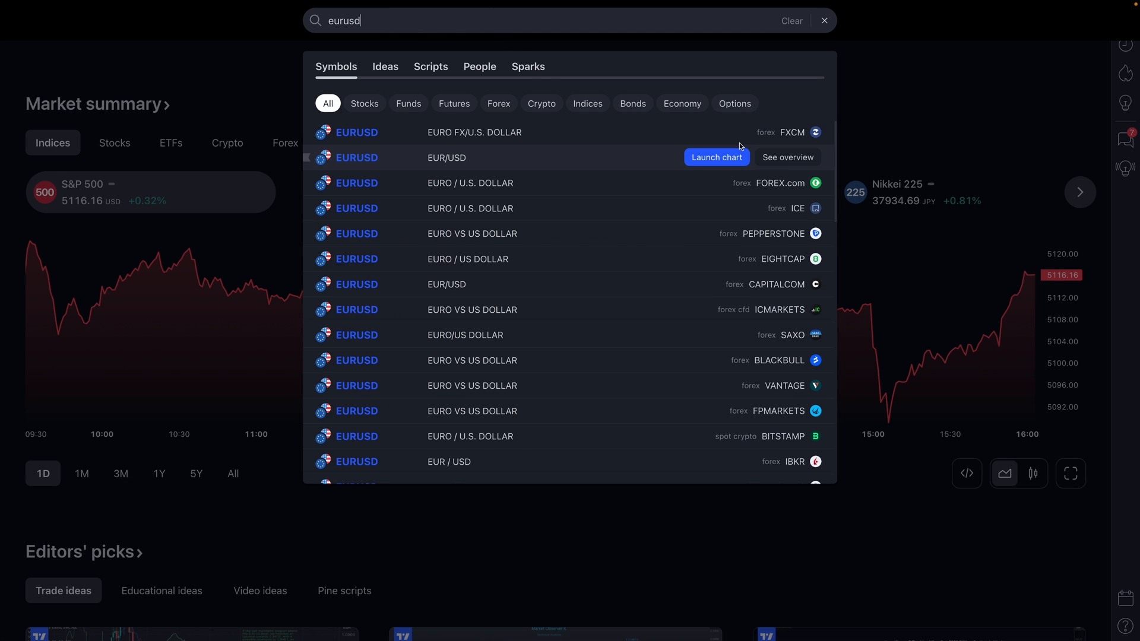
{"action": "mouse_move", "coordinate": [703, 138]}
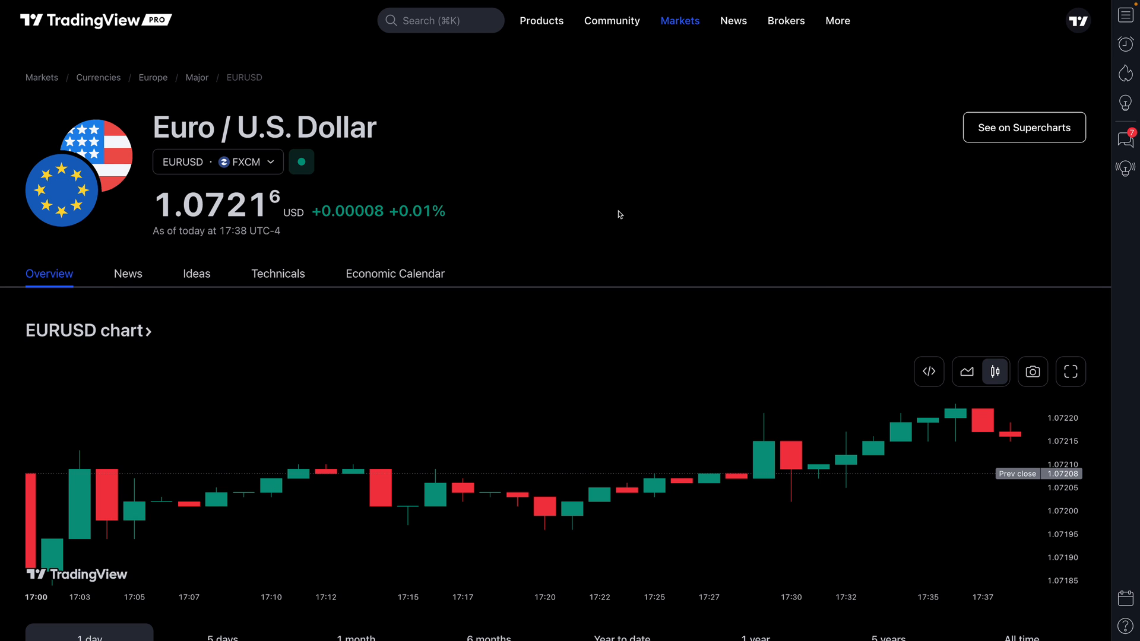
{"action": "mouse_move", "coordinate": [322, 242]}
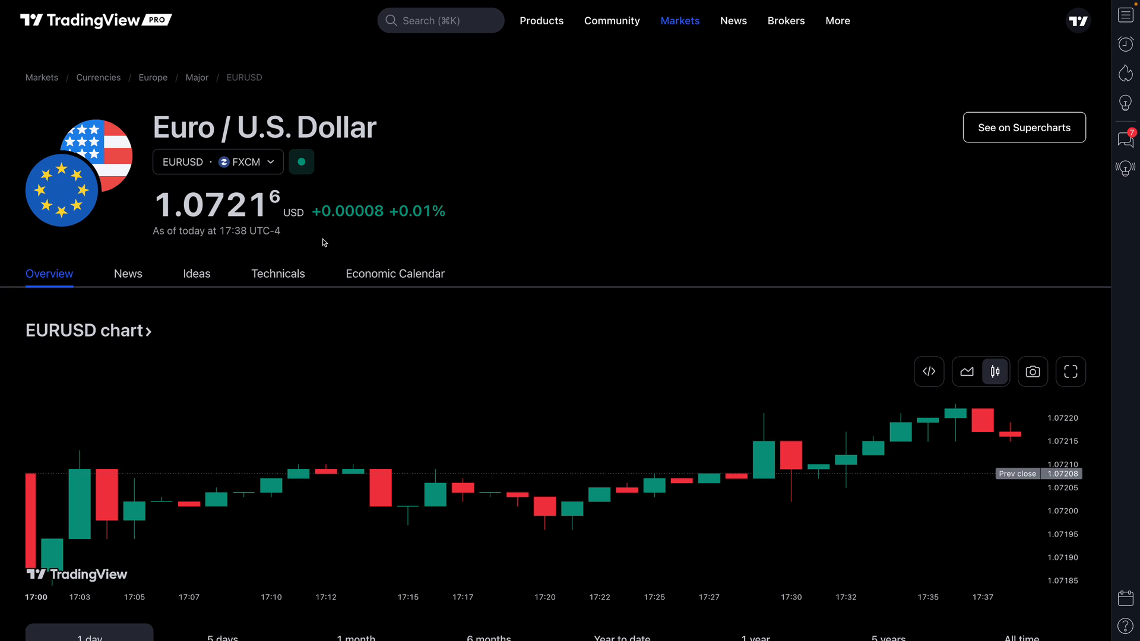
Visit the EURUSD News, Ideas and Economic Calendar sections, ending on Overview
{"action": "left_click", "coordinate": [128, 273]}
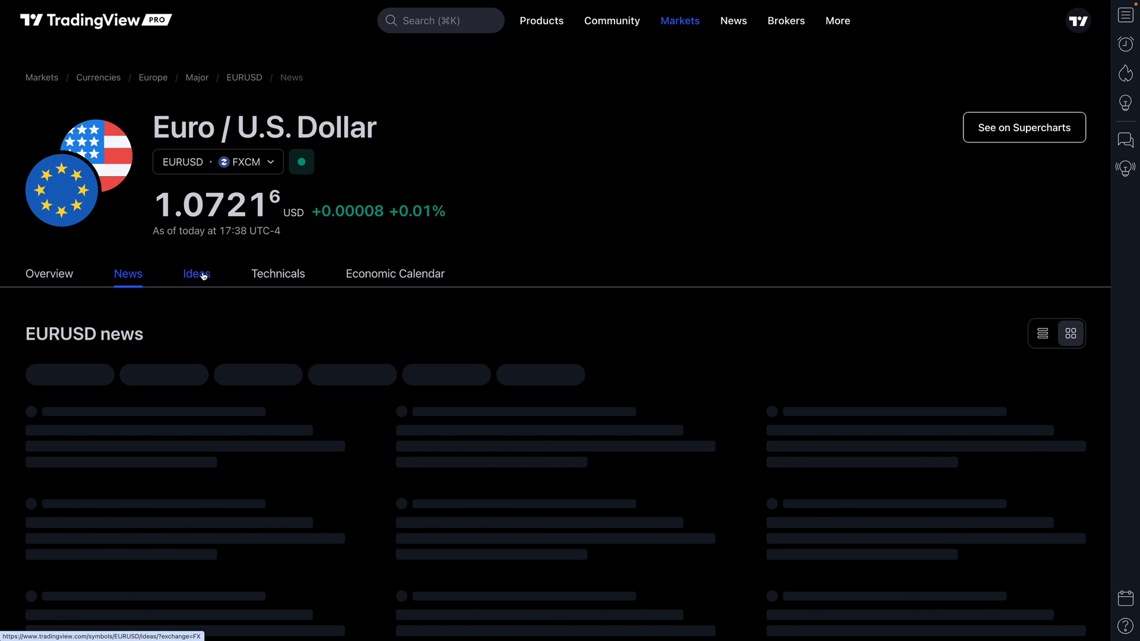
{"action": "left_click", "coordinate": [197, 273]}
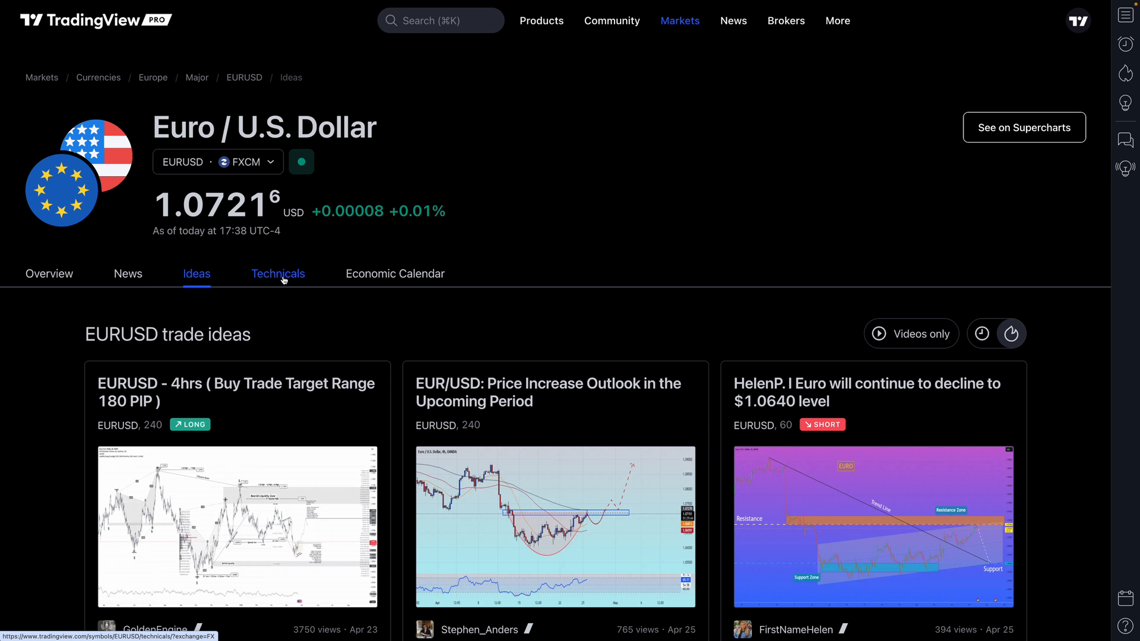
{"action": "left_click", "coordinate": [394, 274]}
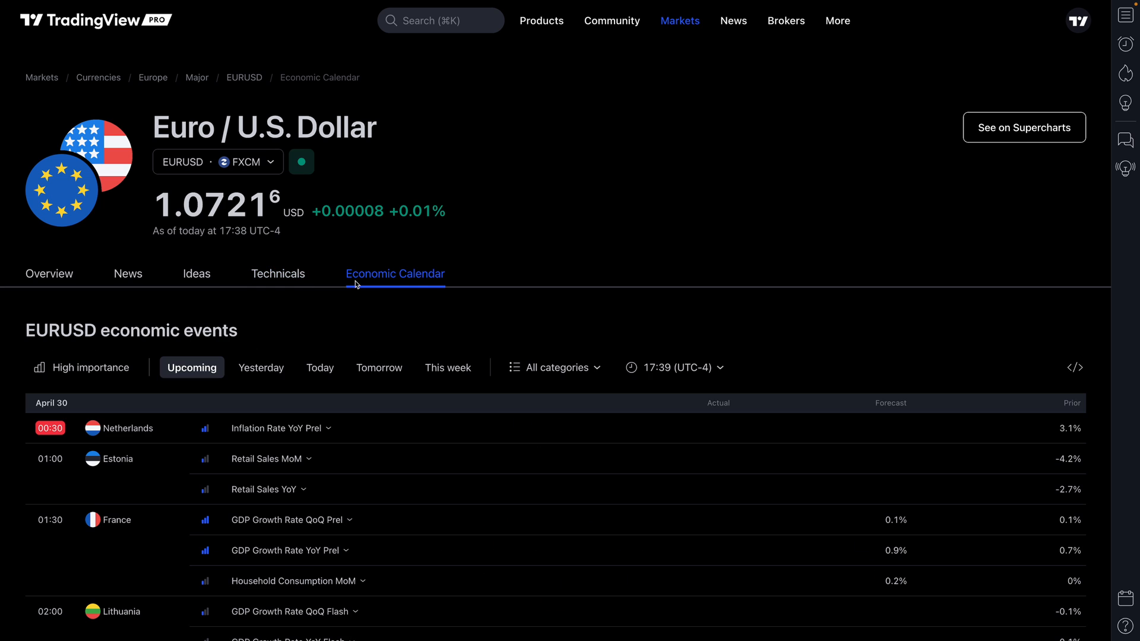
{"action": "mouse_move", "coordinate": [54, 287]}
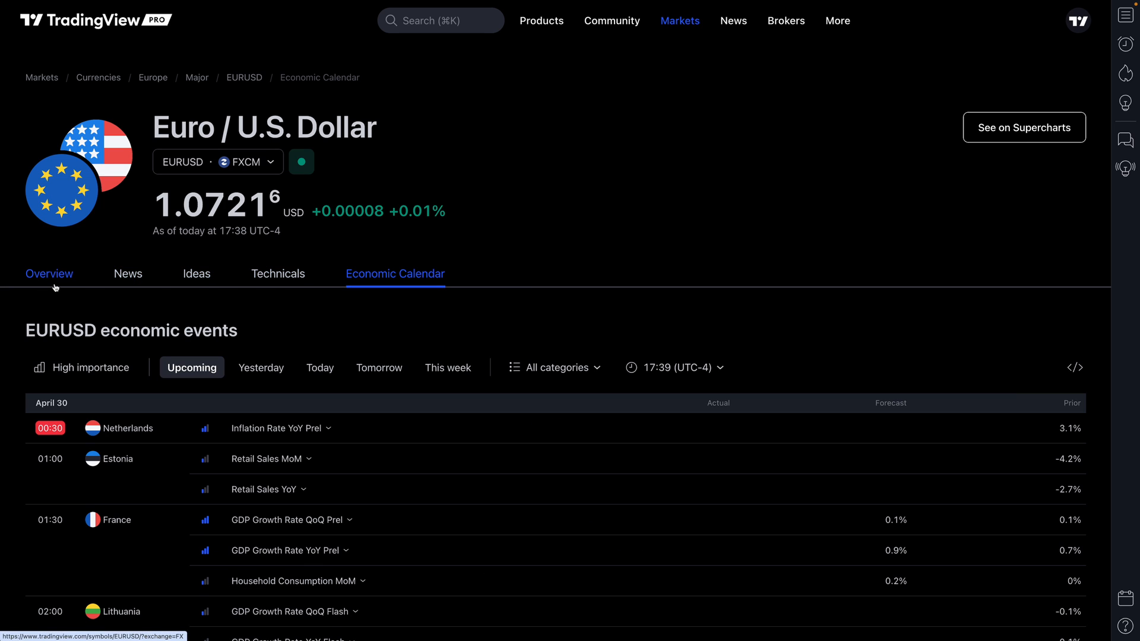
{"action": "left_click", "coordinate": [50, 273]}
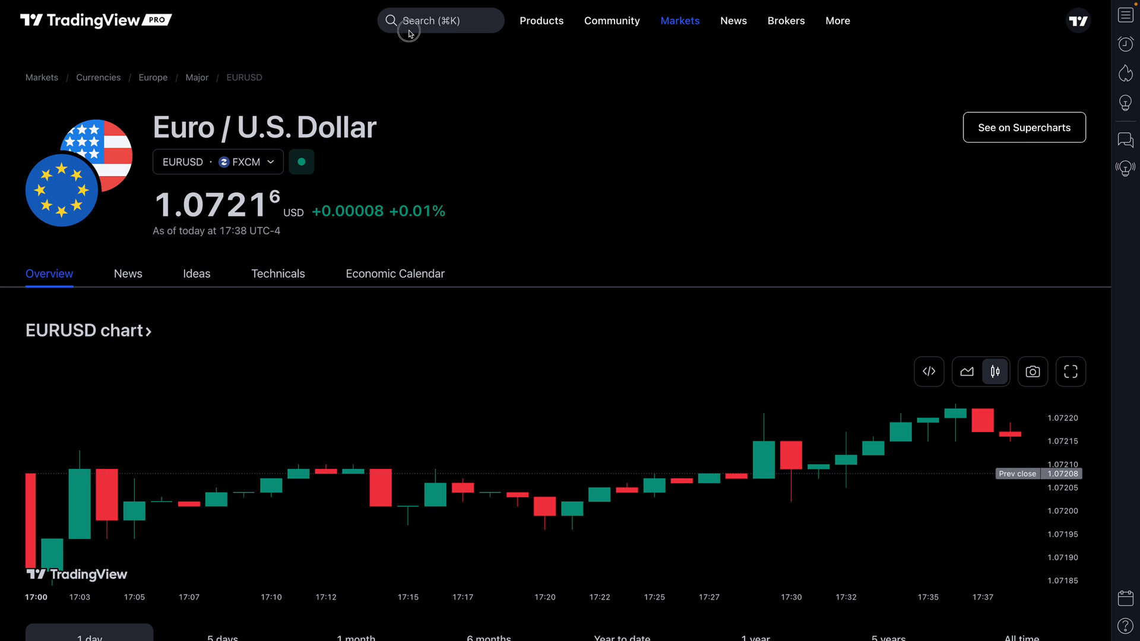
Search cl and land on the Light Crude Oil Futures overview page
{"action": "type", "text": "cl"}
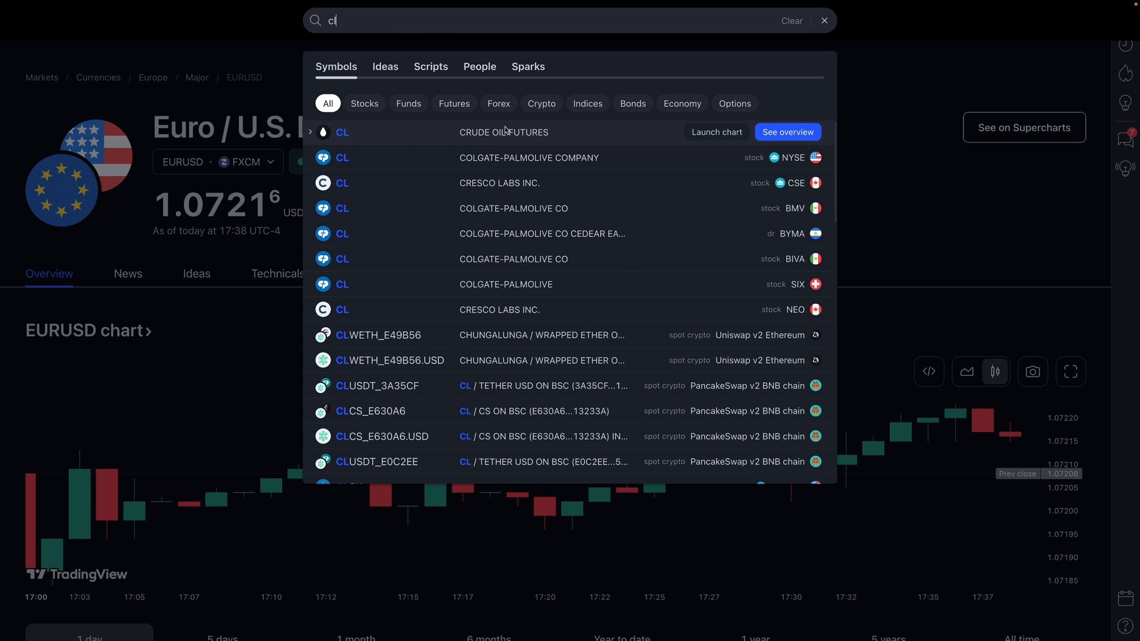
{"action": "left_click", "coordinate": [503, 133]}
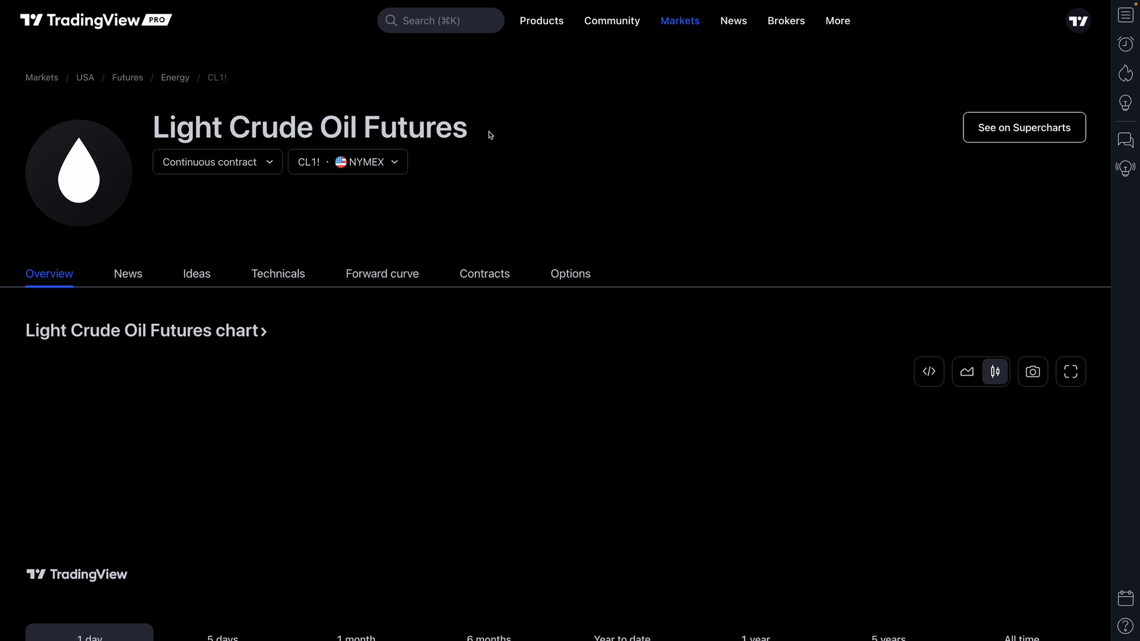
Check the crude oil forward curve and contracts list, then return to Overview
{"action": "left_click", "coordinate": [383, 273]}
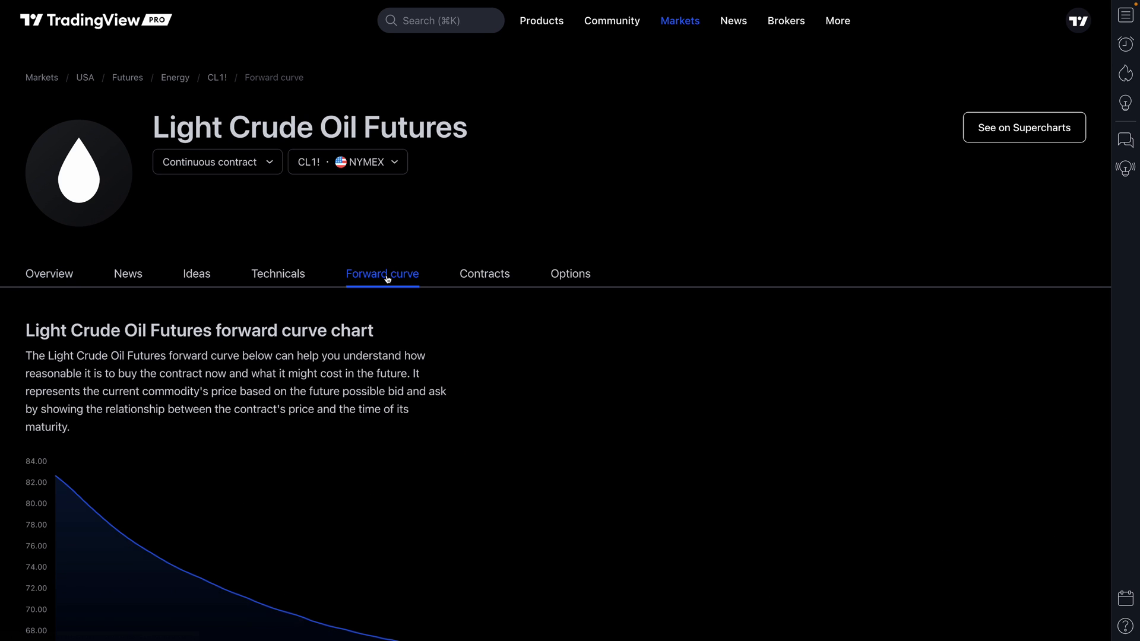
{"action": "left_click", "coordinate": [484, 273]}
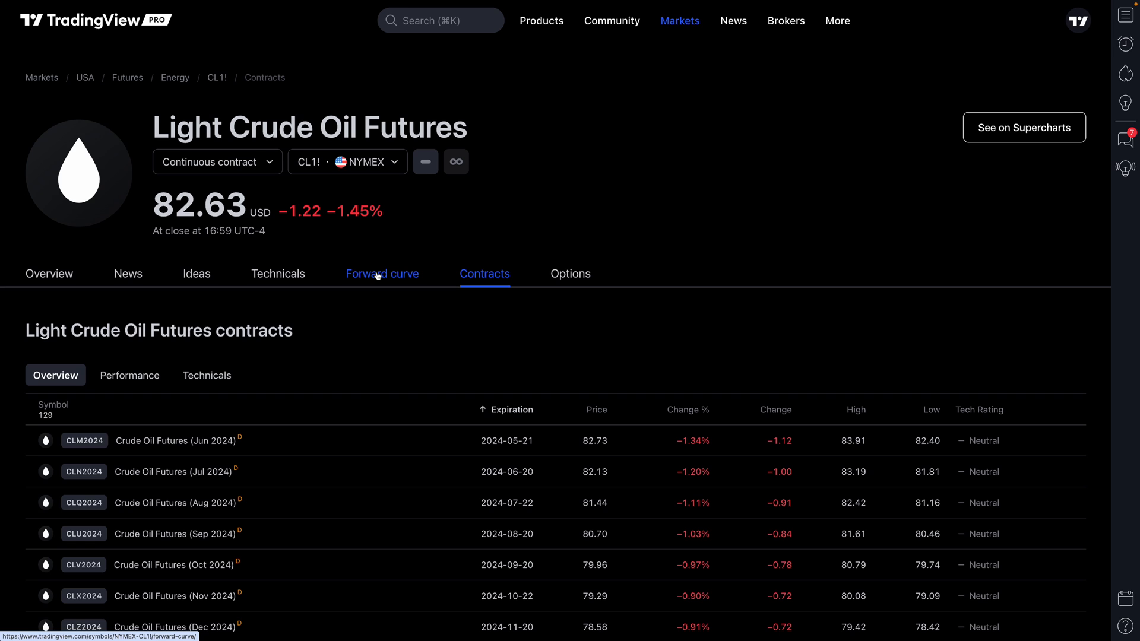
{"action": "mouse_move", "coordinate": [349, 244]}
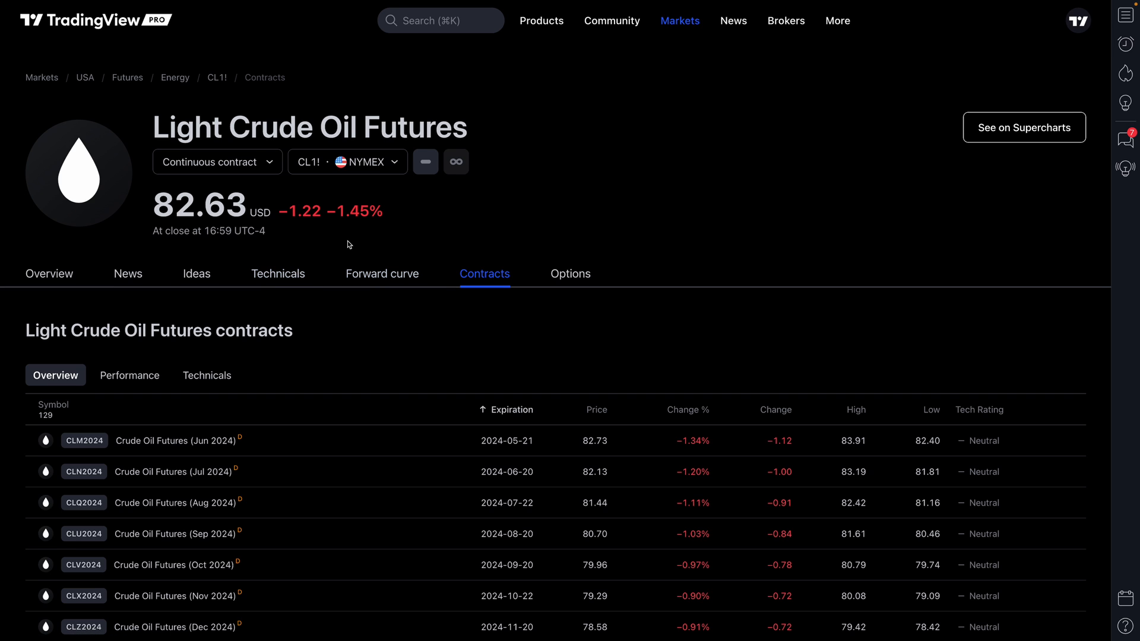
{"action": "left_click", "coordinate": [382, 273]}
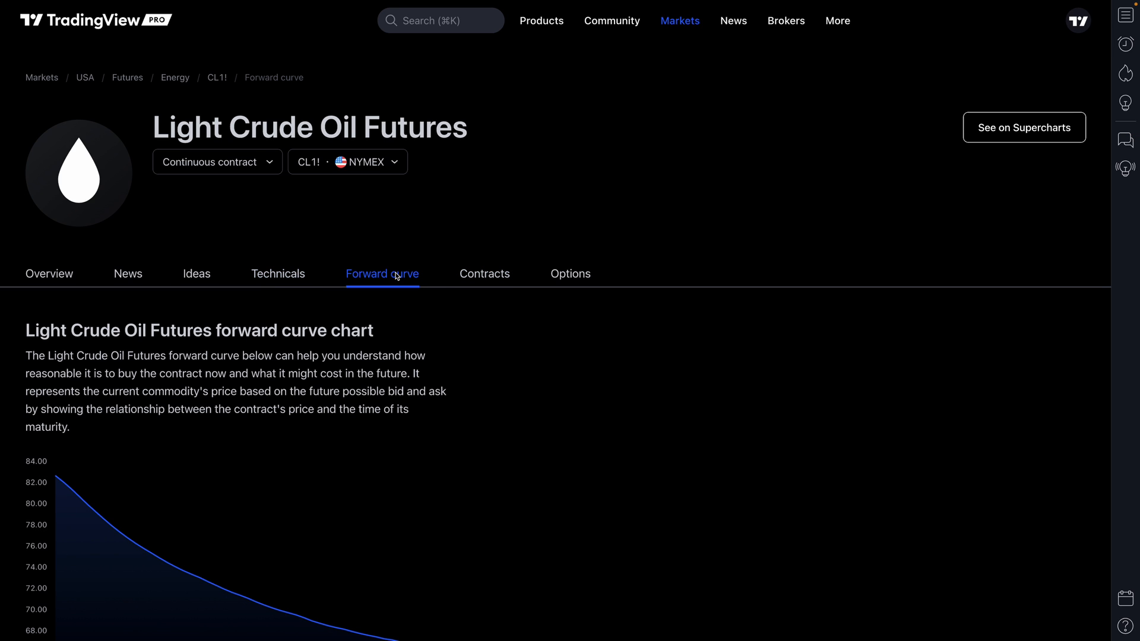
{"action": "scroll", "scroll_direction": "down", "scroll_amount": 3}
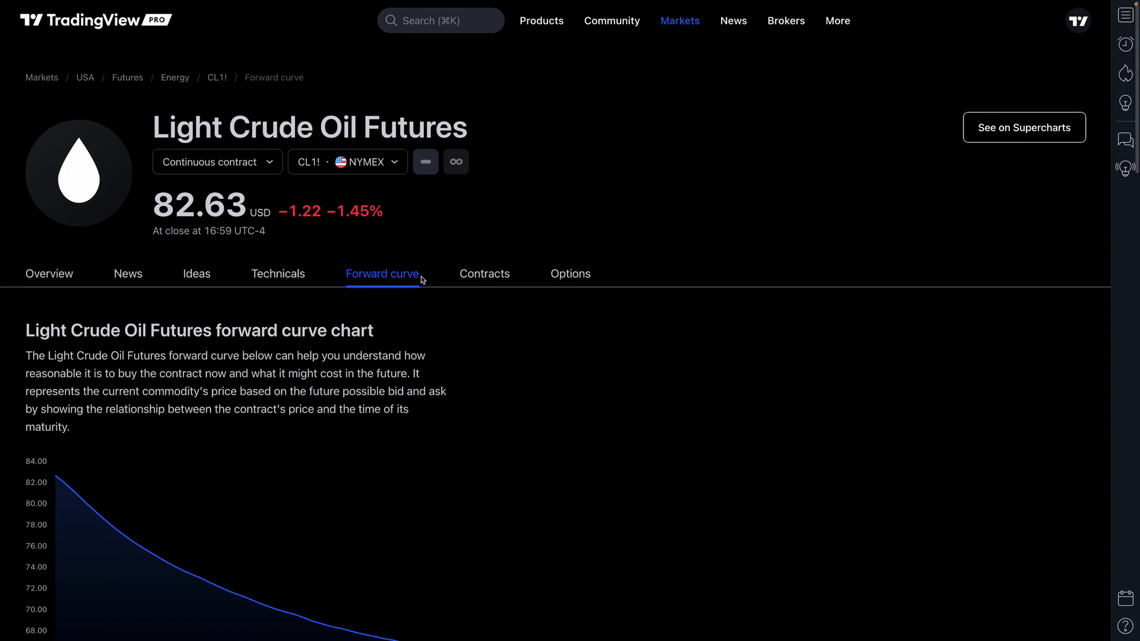
{"action": "mouse_move", "coordinate": [66, 270]}
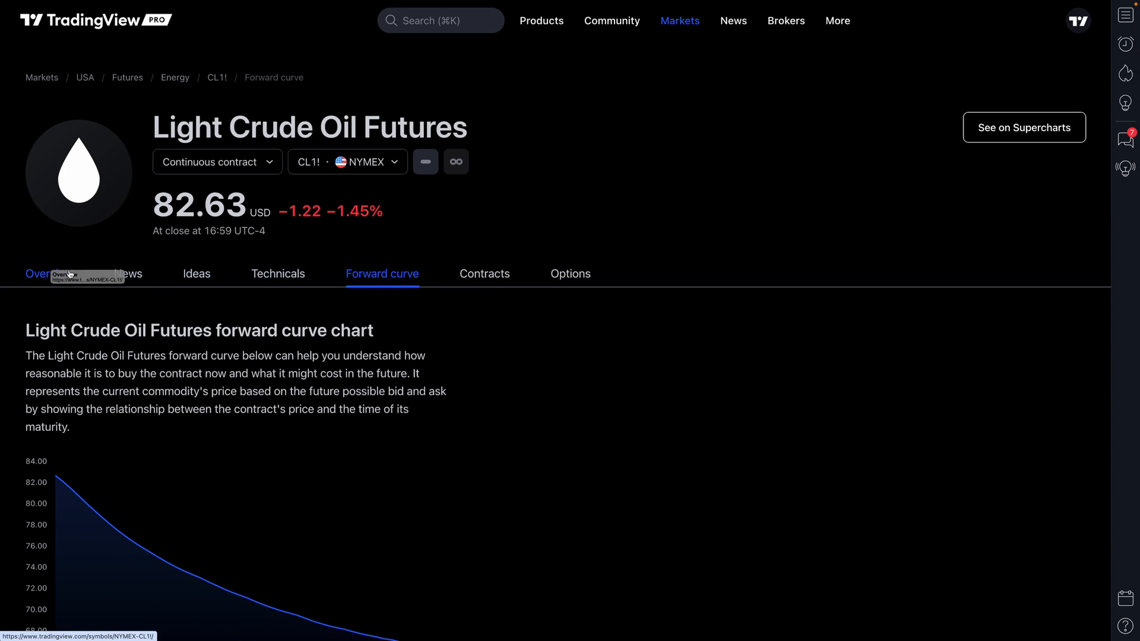
{"action": "mouse_move", "coordinate": [69, 273]}
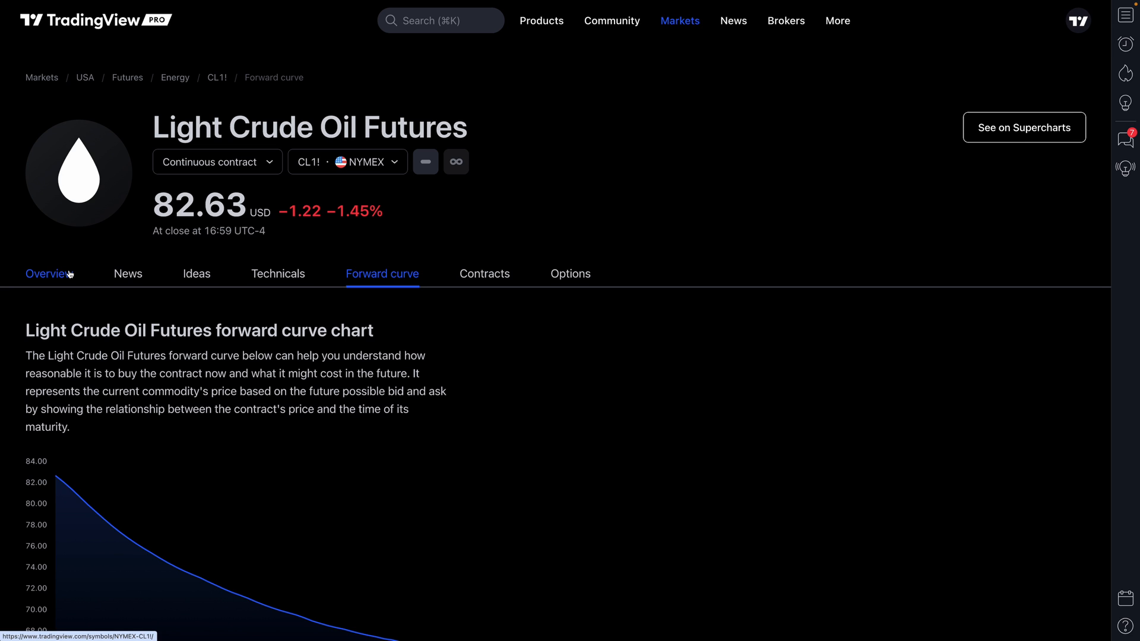
{"action": "left_click", "coordinate": [50, 273]}
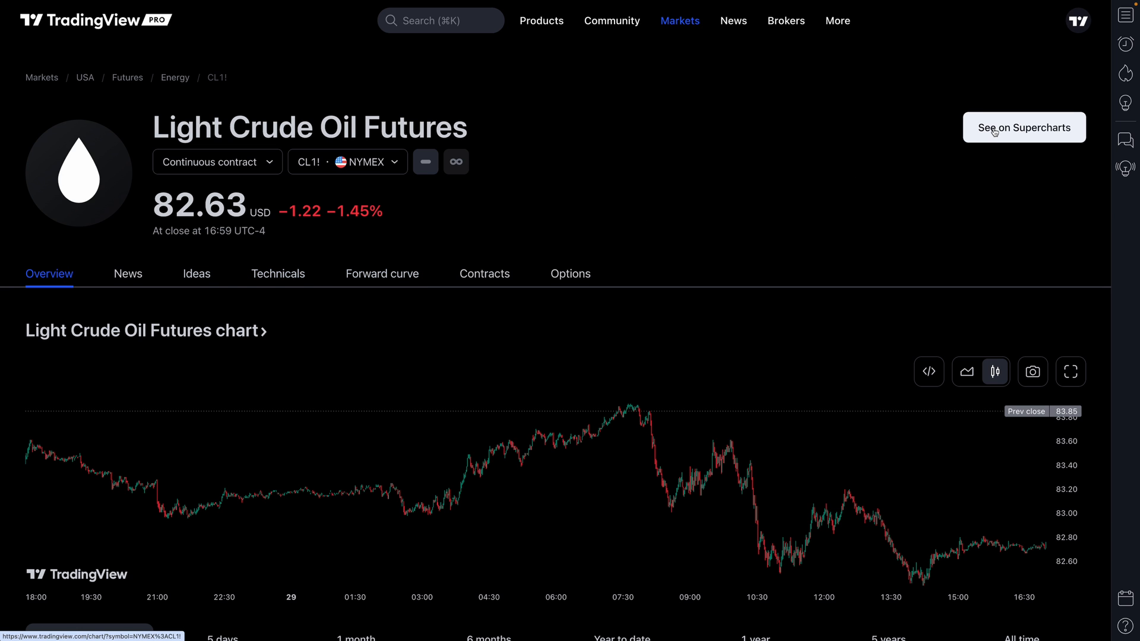
Open CL1! Light Crude Oil Futures as a daily candlestick chart in Supercharts
{"action": "left_click", "coordinate": [1025, 127]}
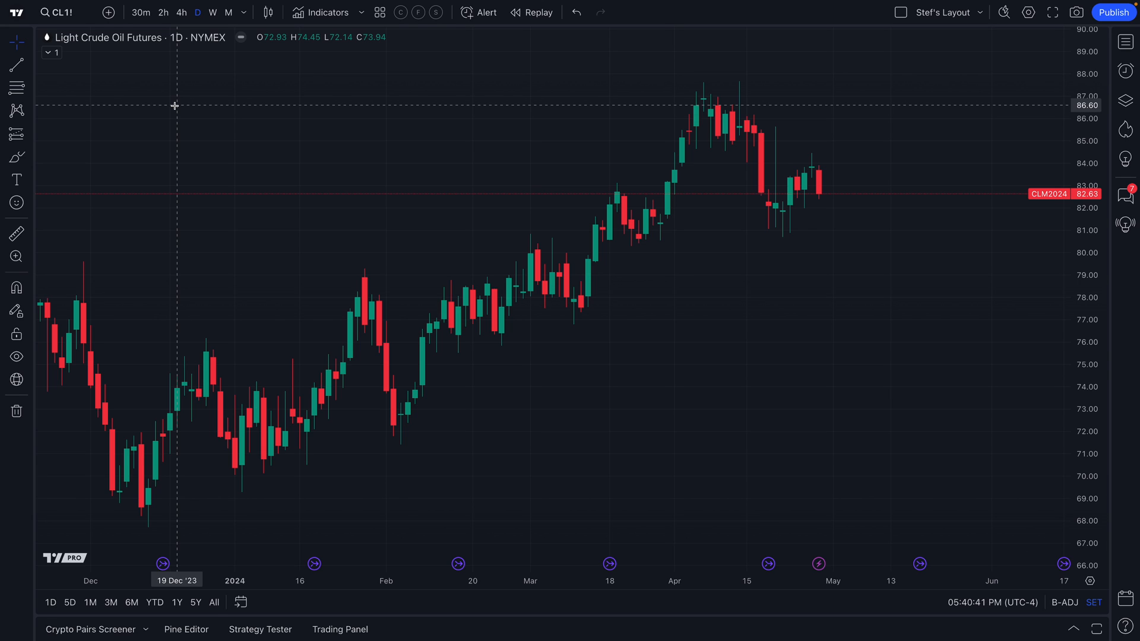
{"action": "mouse_move", "coordinate": [574, 204]}
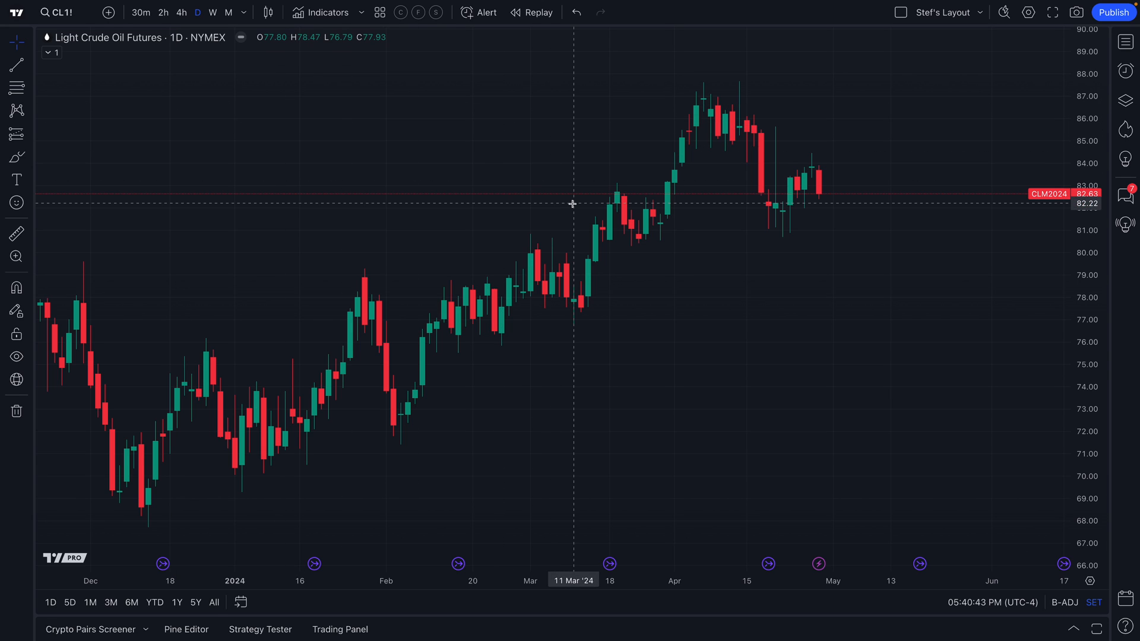